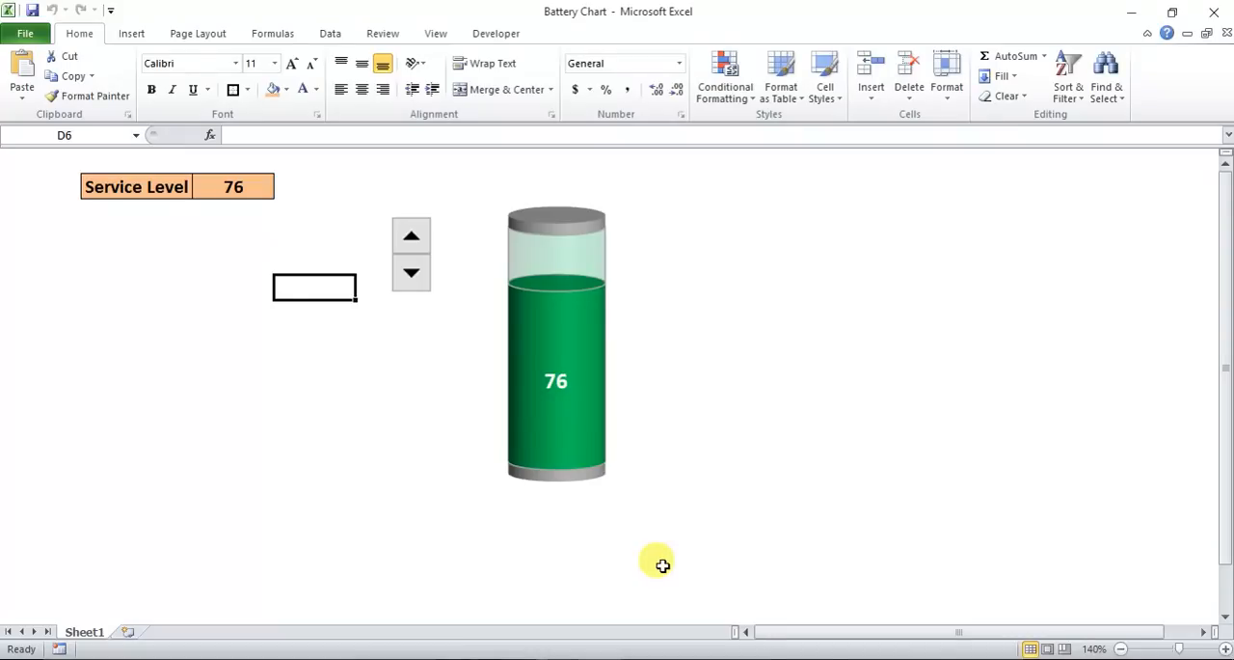
mouse_move(434, 436)
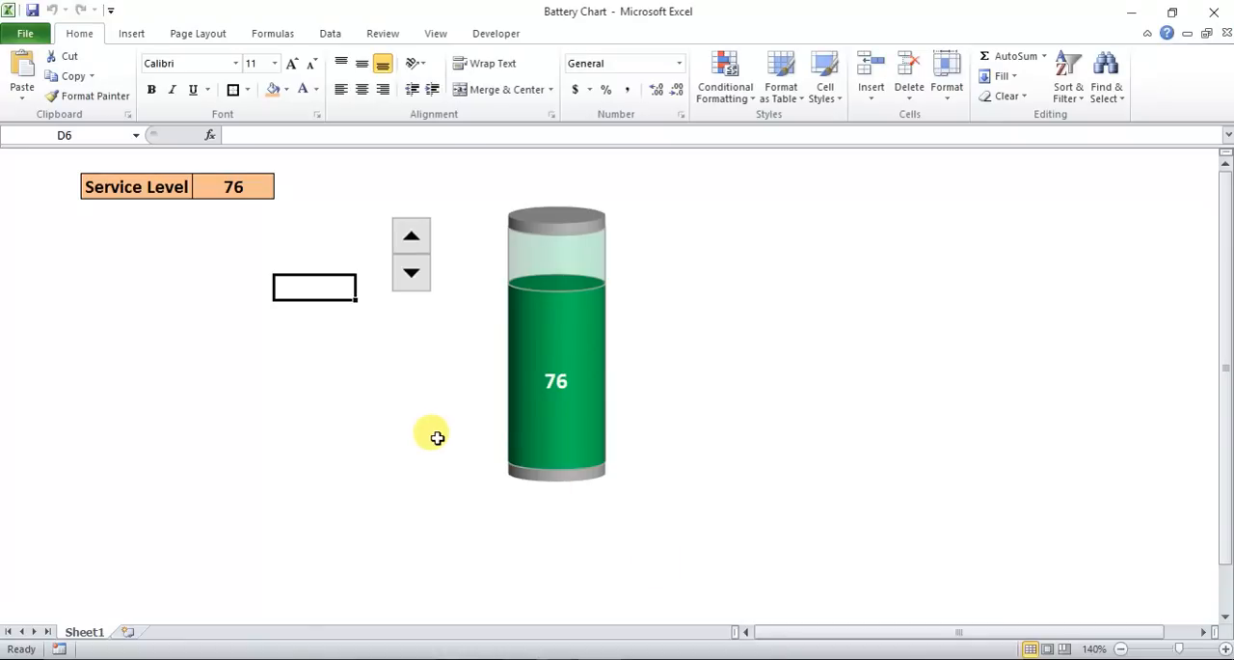
mouse_move(410, 236)
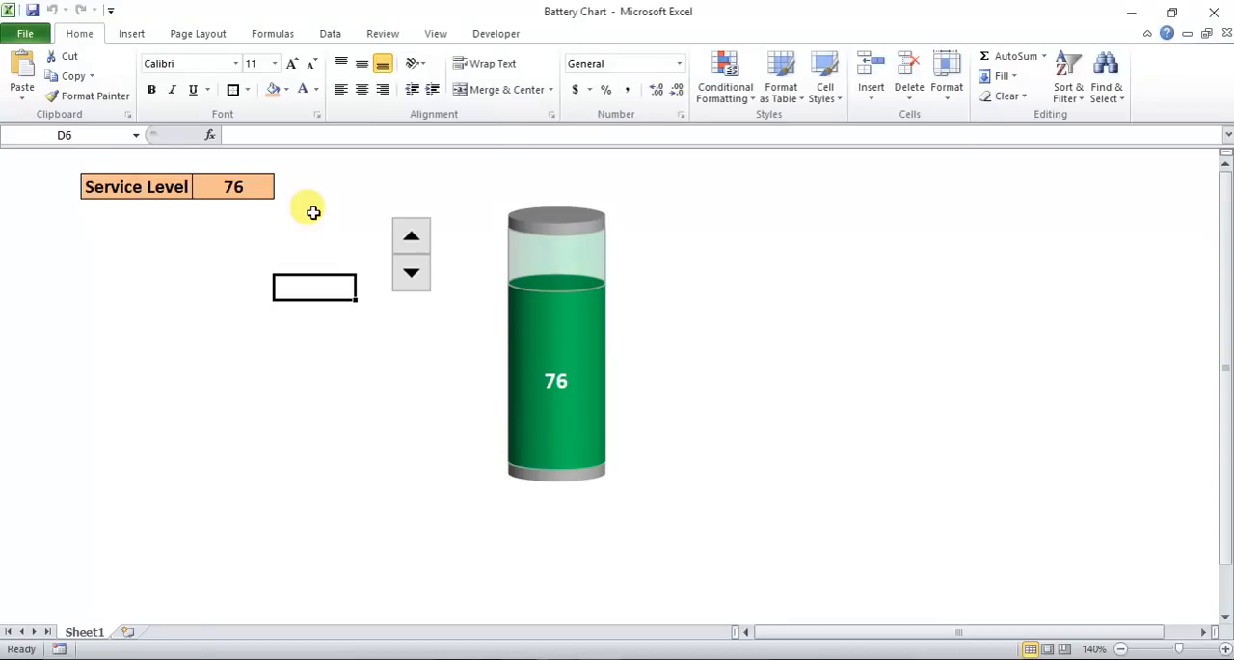
Step the spinner up, then down until Service Level settles at 70
click(411, 234)
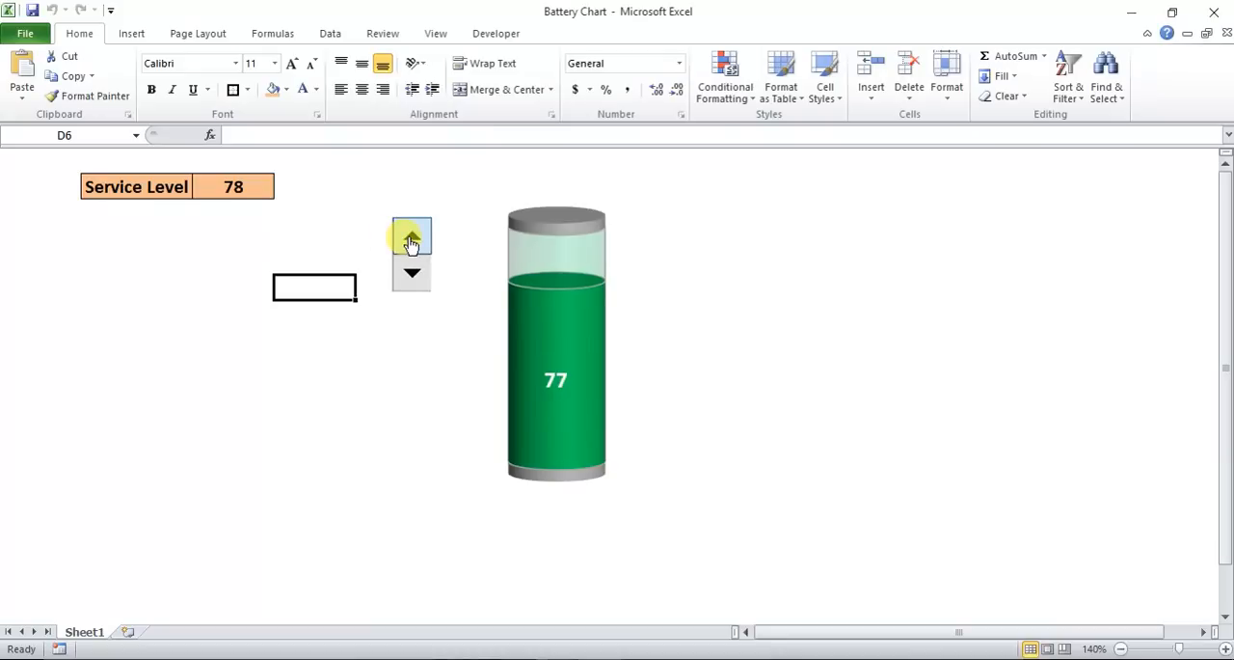
click(411, 235)
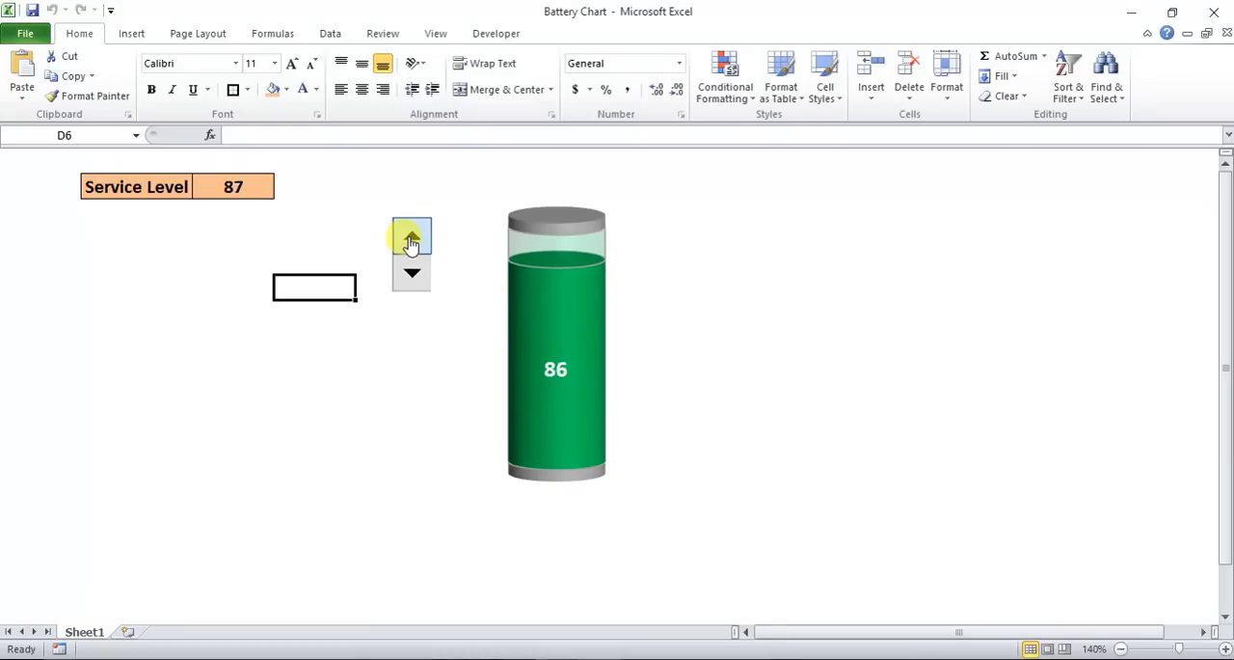
click(410, 273)
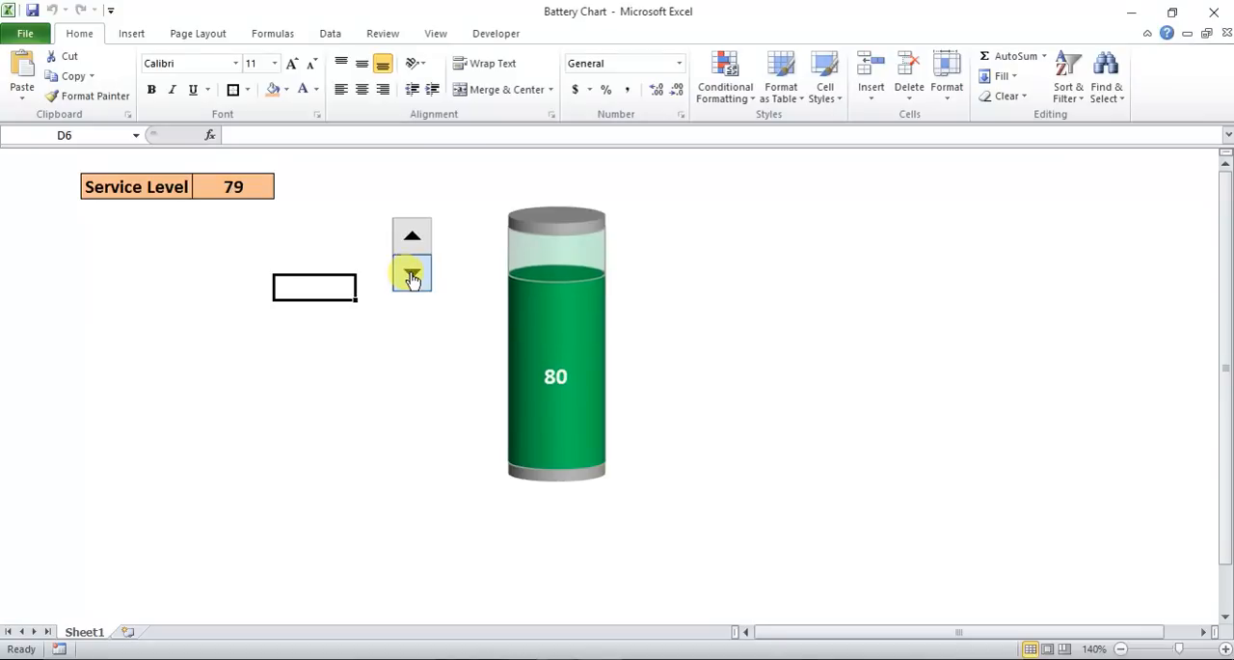
click(412, 273)
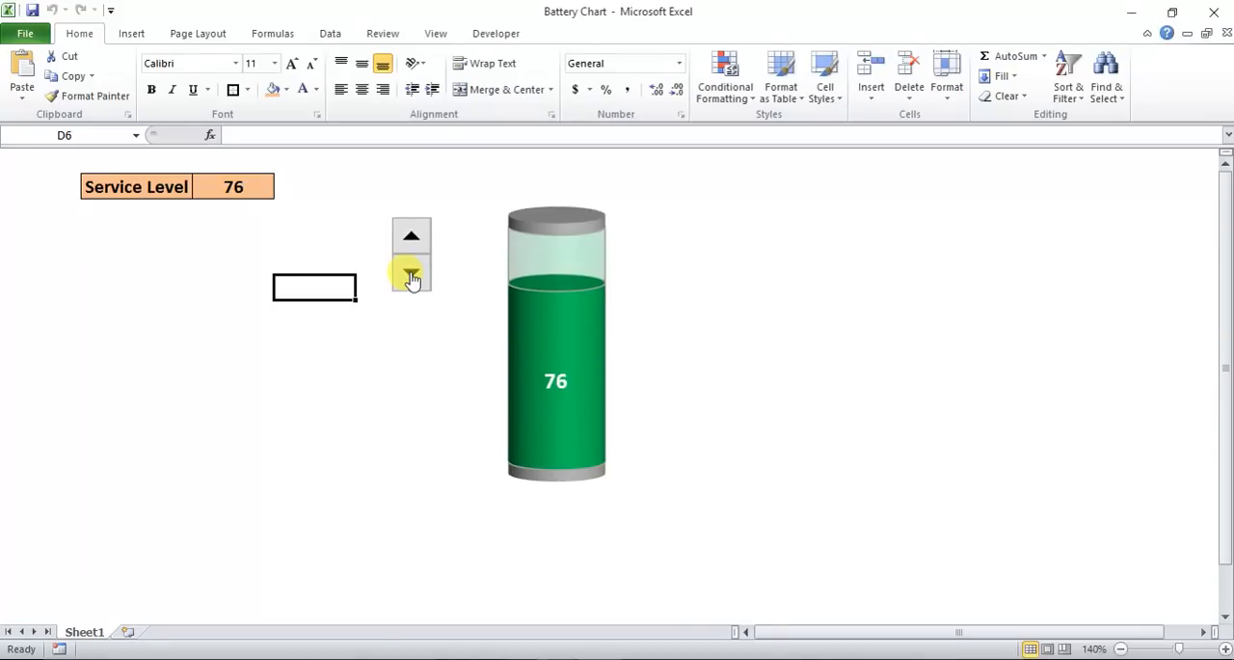
click(410, 273)
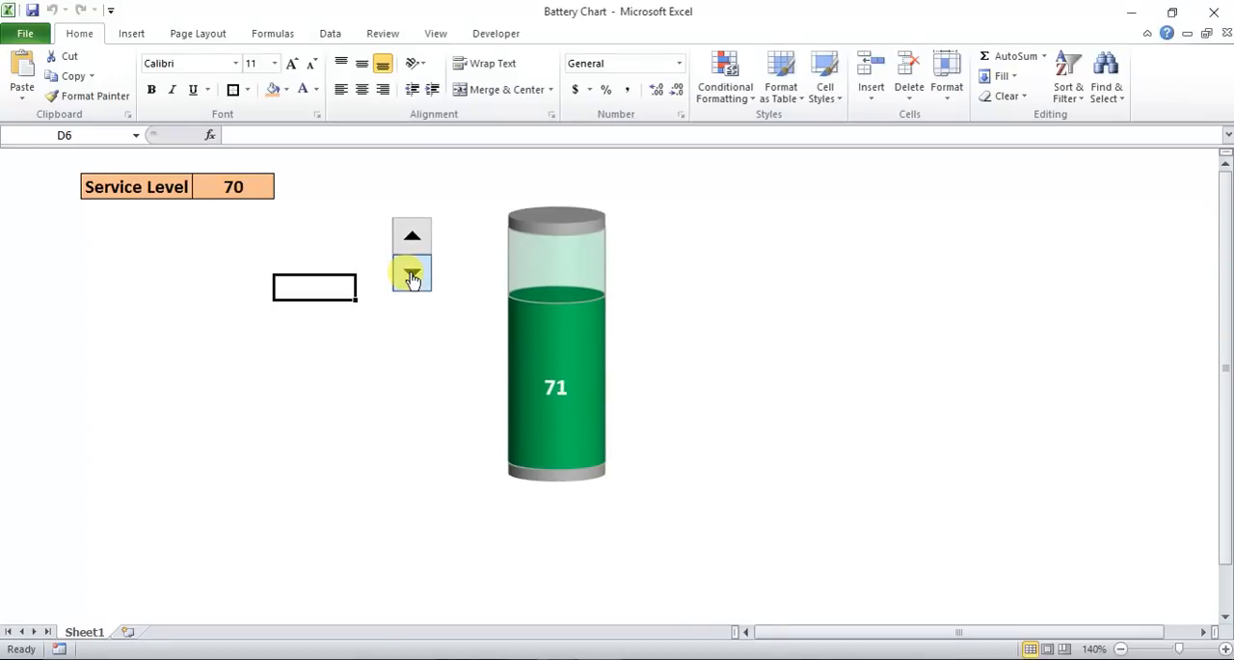
click(410, 275)
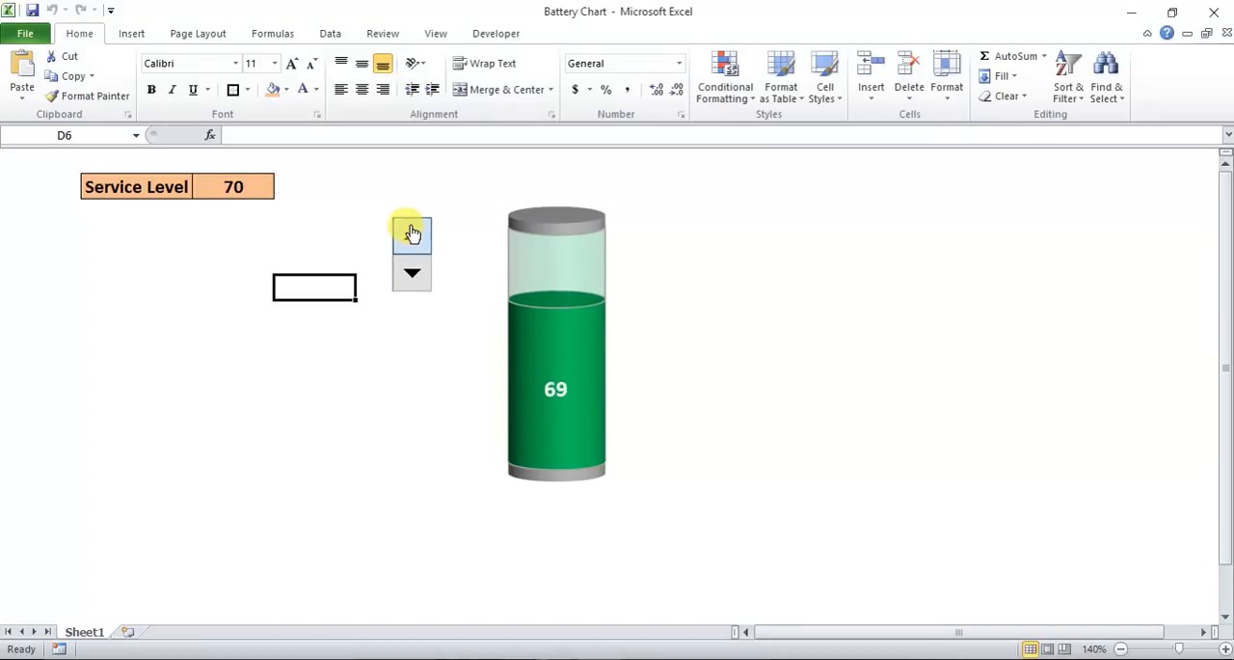
click(410, 235)
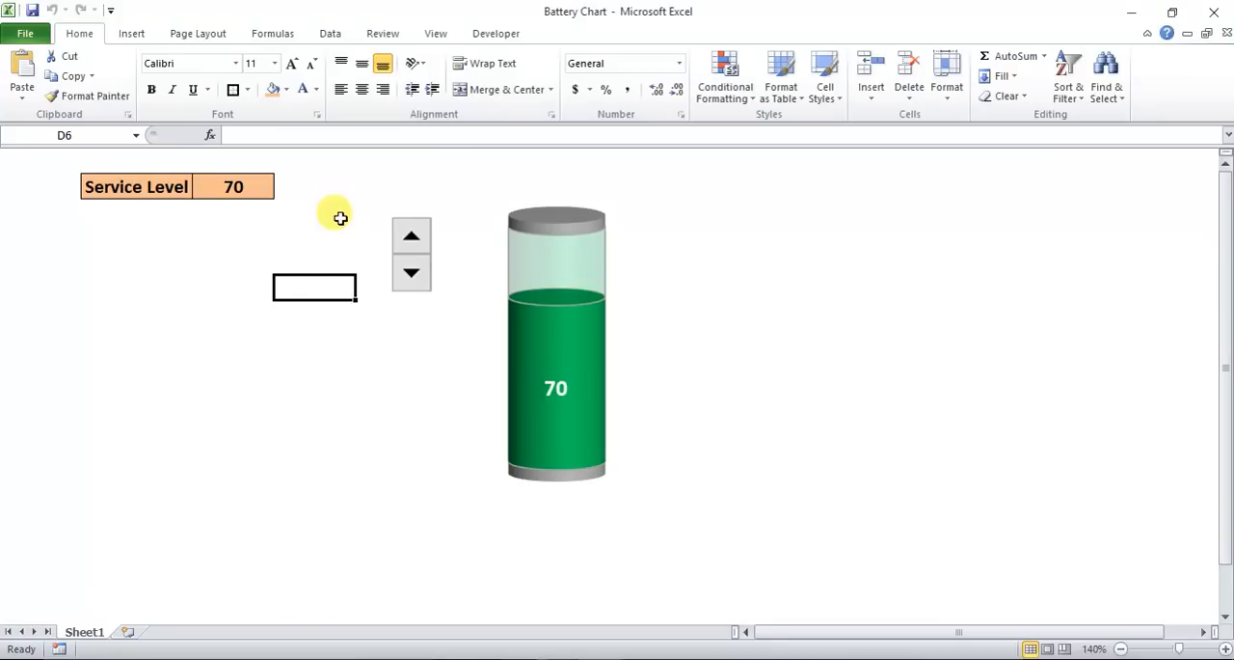
mouse_move(124, 633)
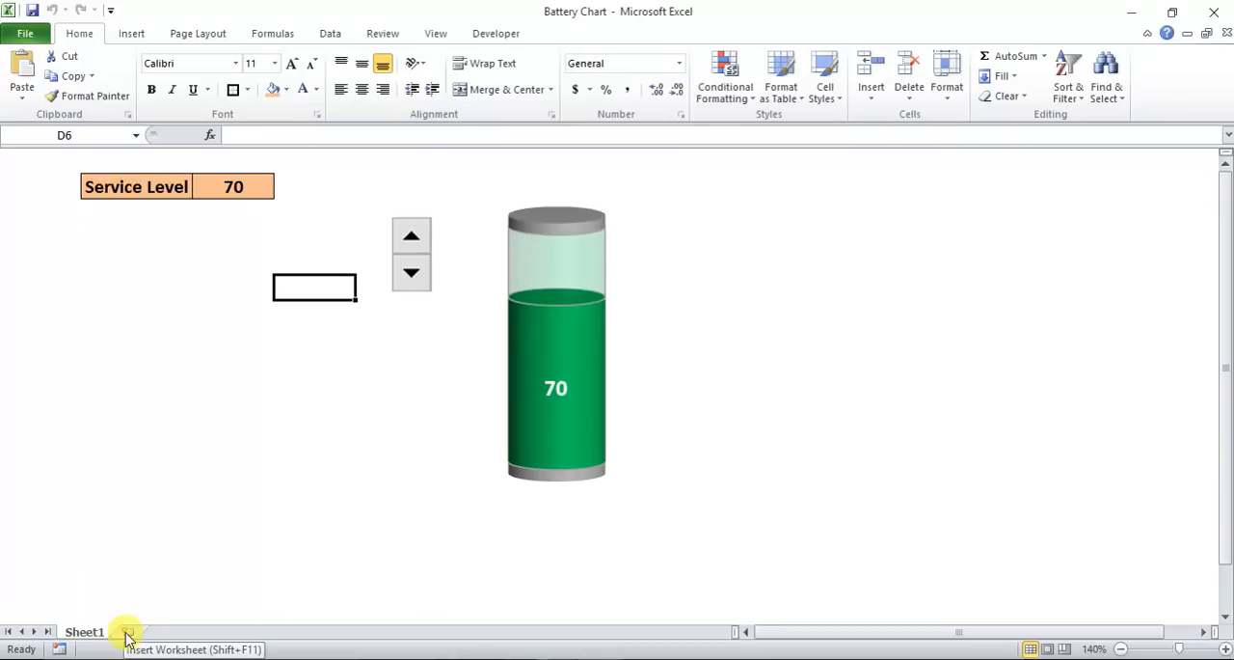
Add a new worksheet, zoom in, and enter the label 'Service Level' in B2
click(125, 634)
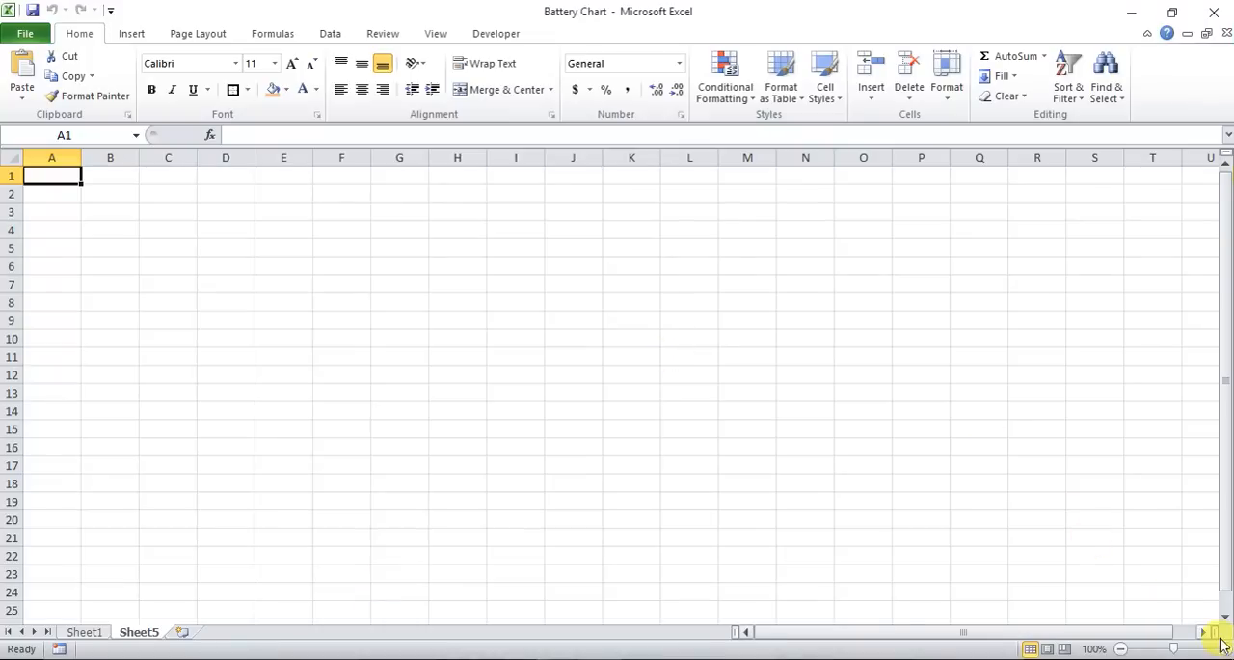
click(1213, 640)
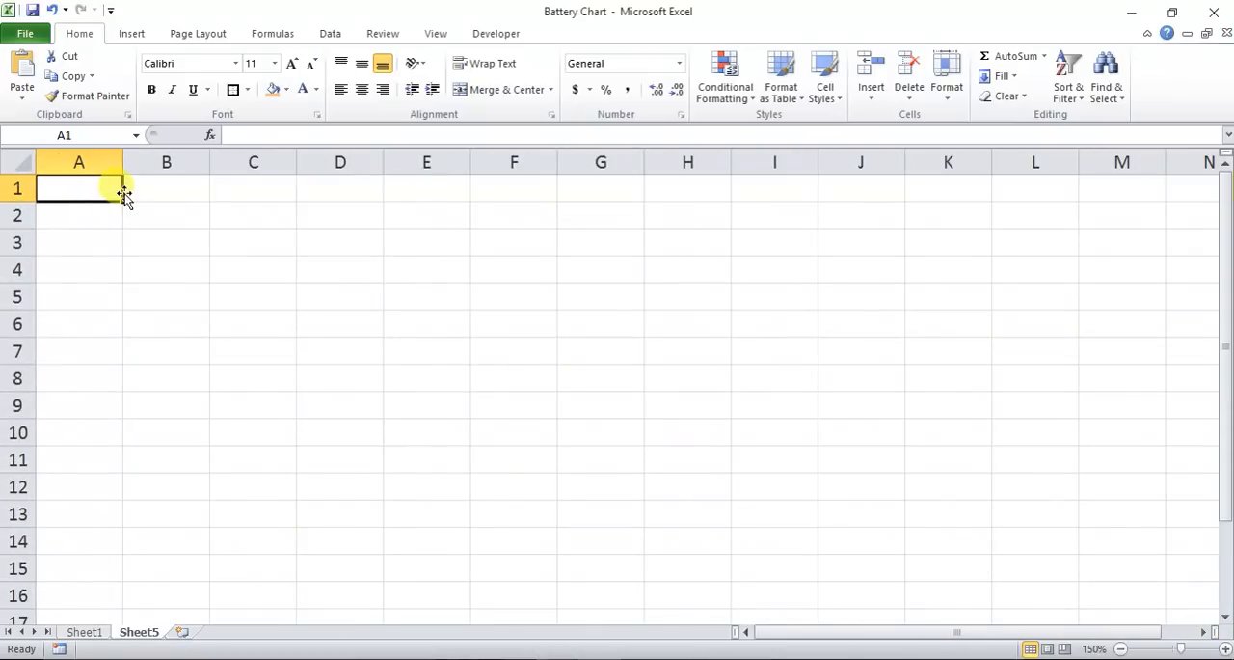
click(166, 214)
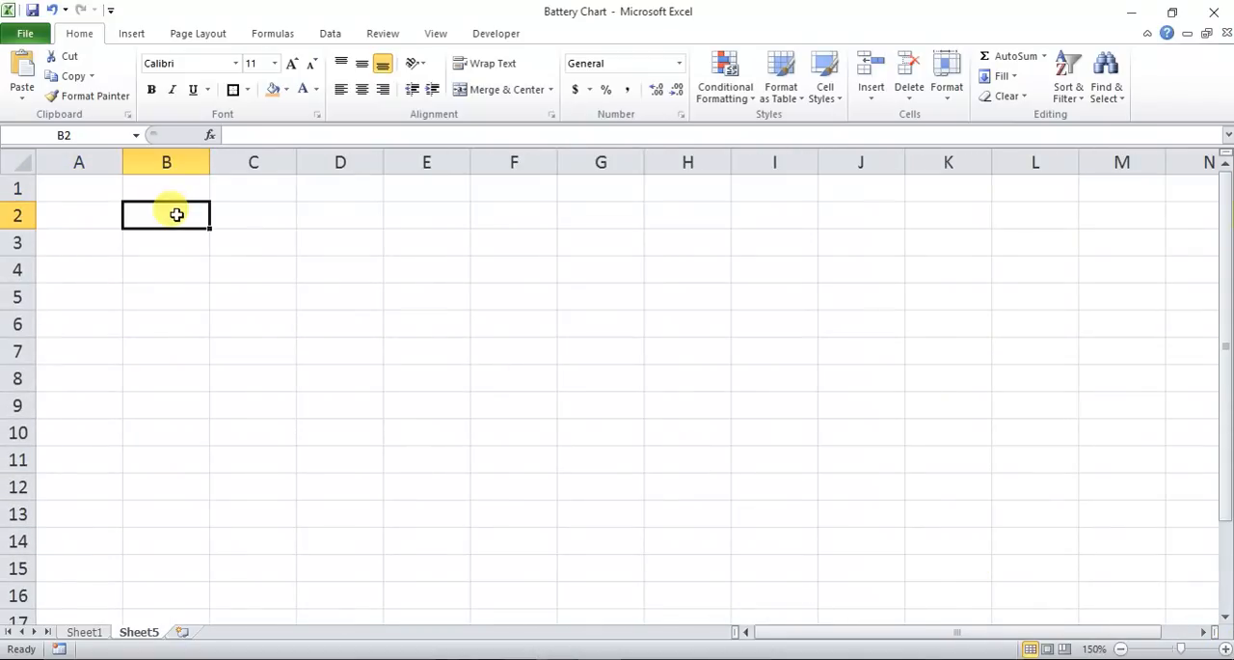
text(Ser)
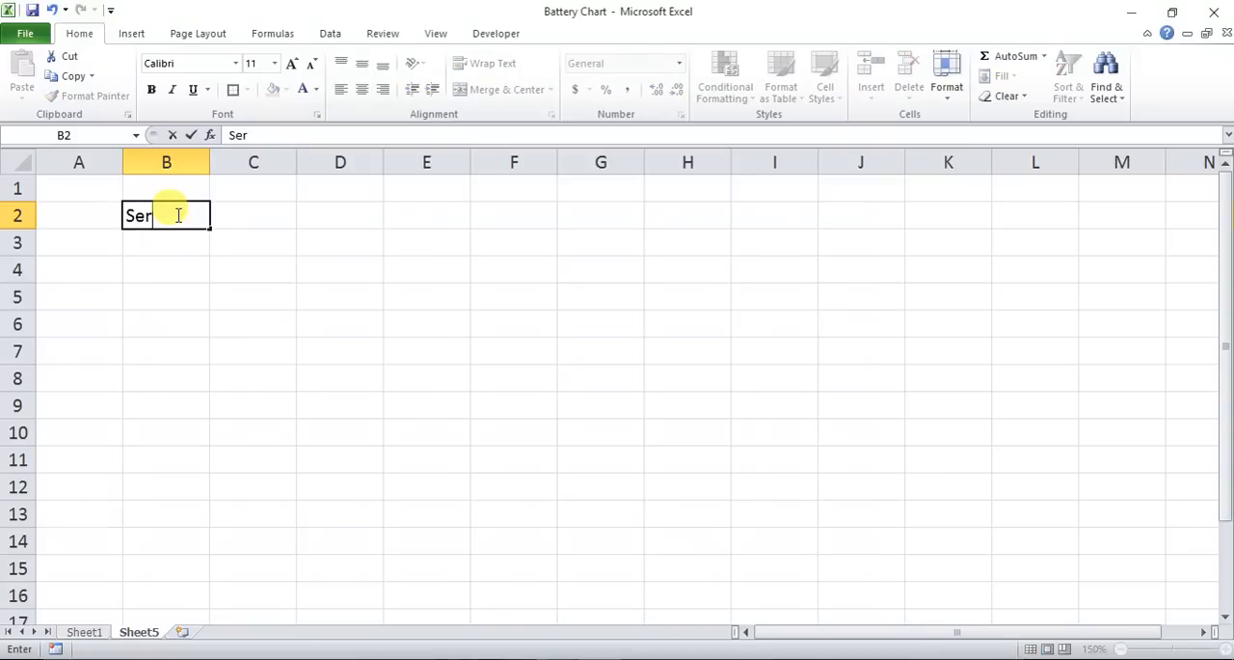
text(vice Lev)
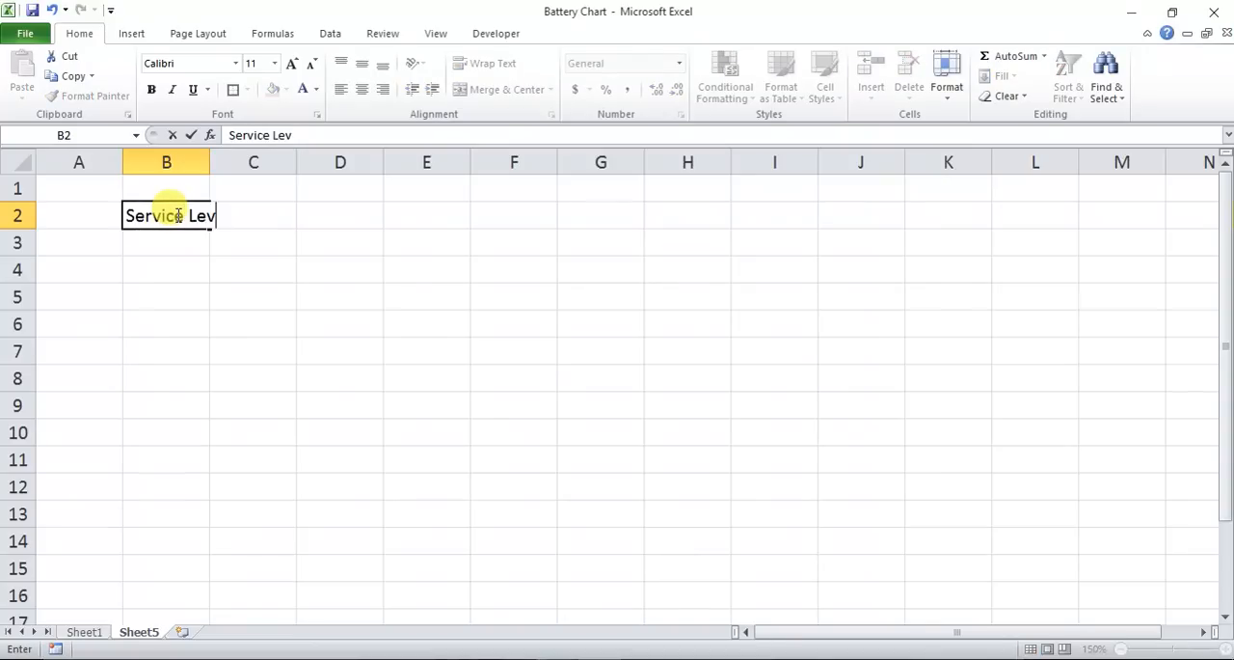
key(Enter)
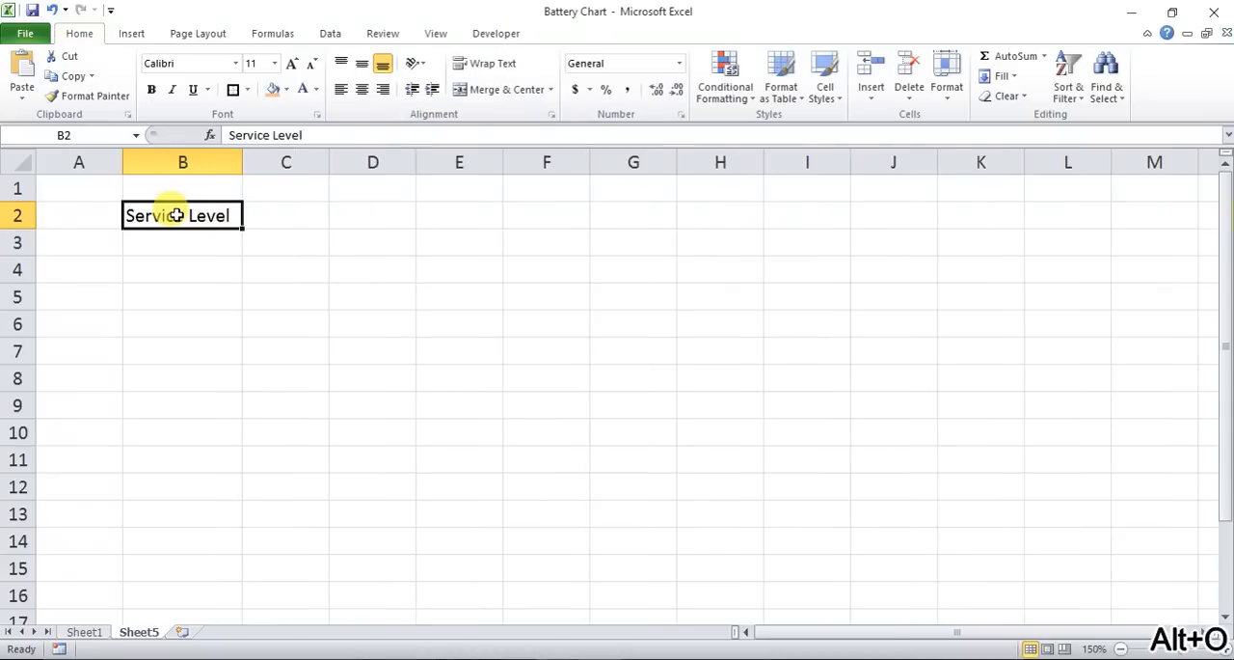
click(285, 215)
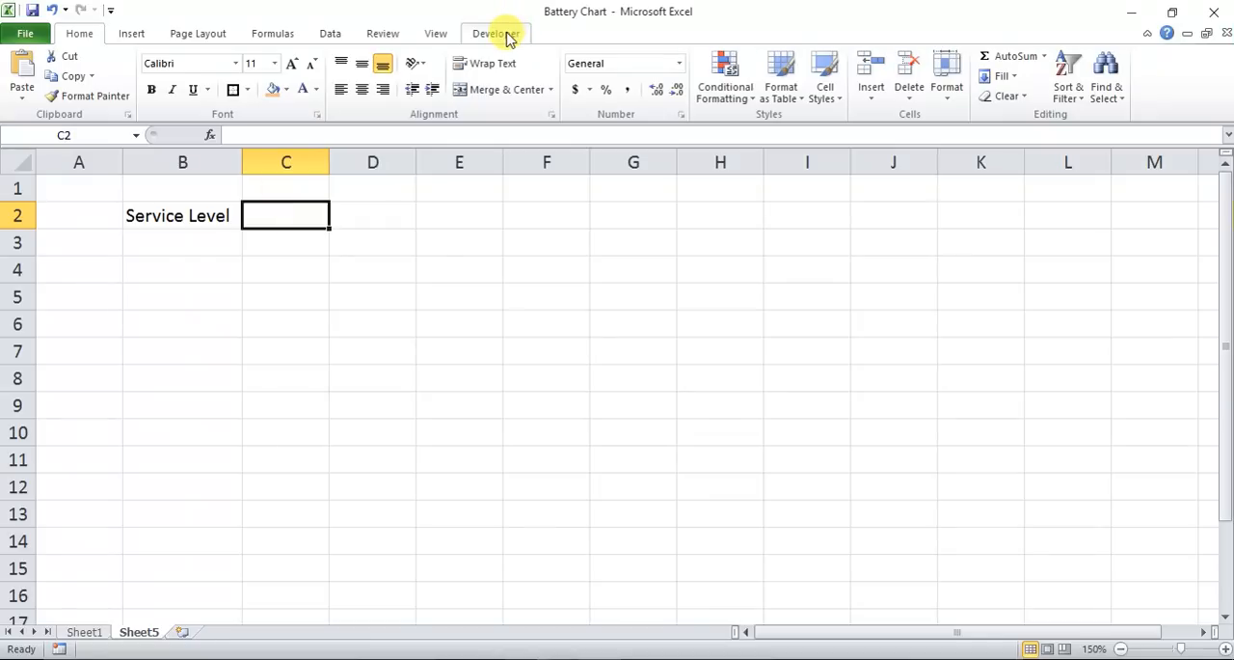
Draw a Spin Button form control from the Developer tab just below B2
click(496, 32)
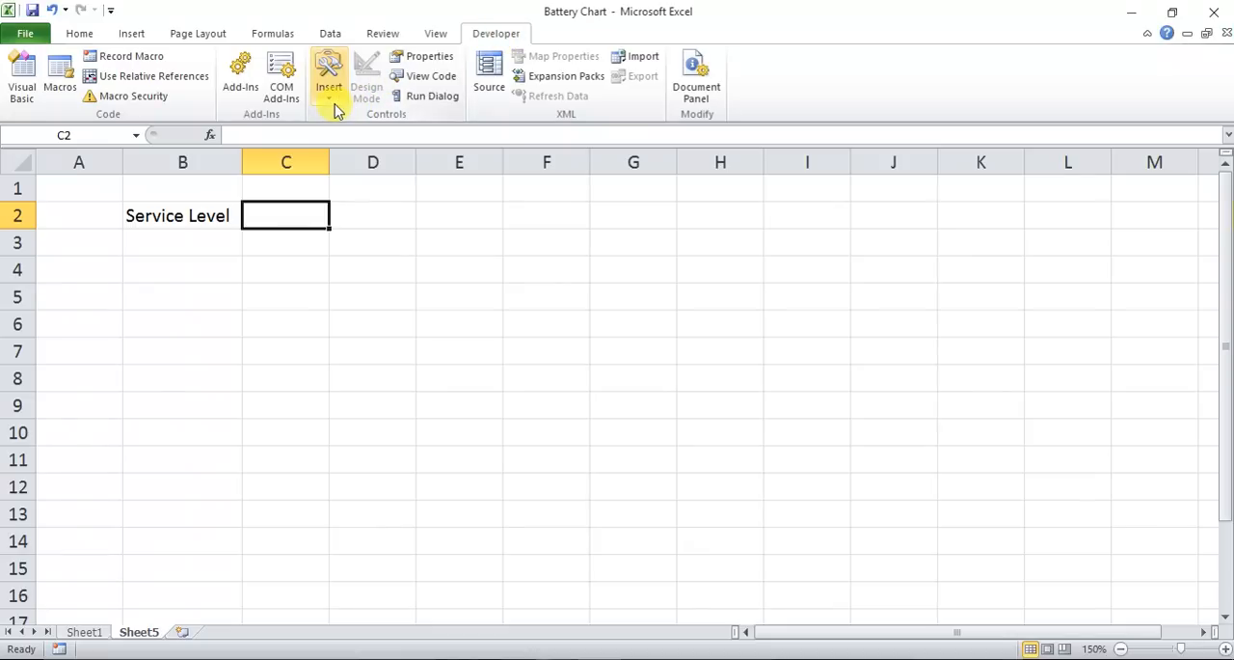
click(329, 77)
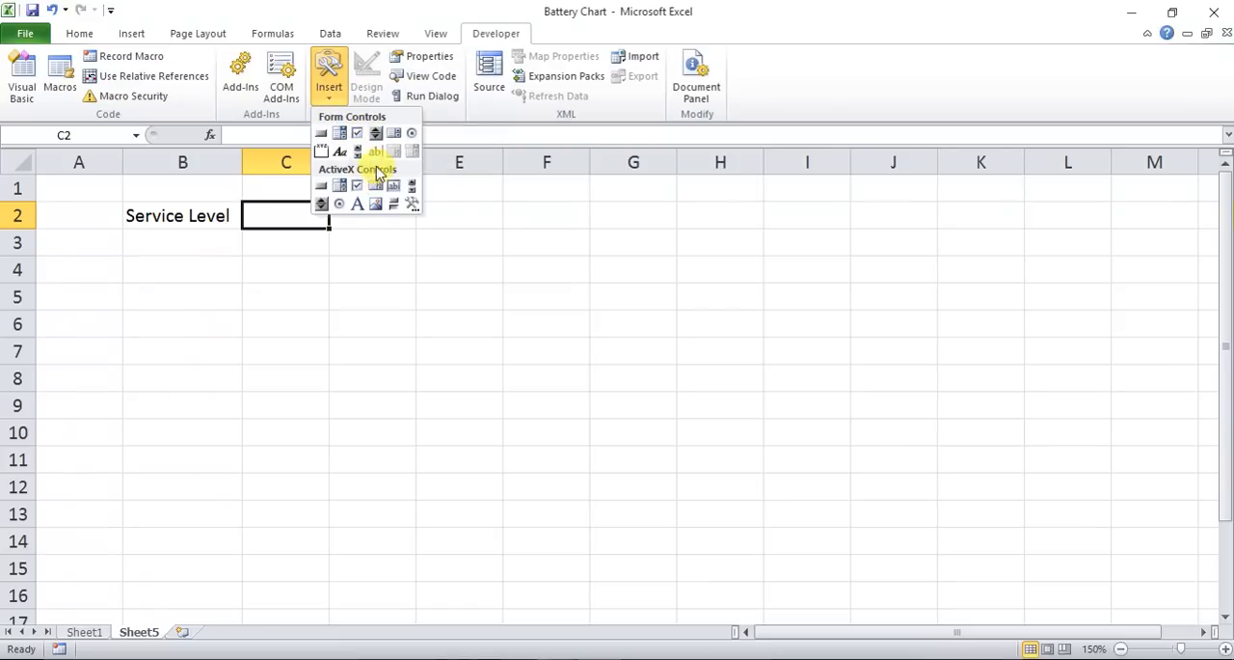
mouse_move(375, 133)
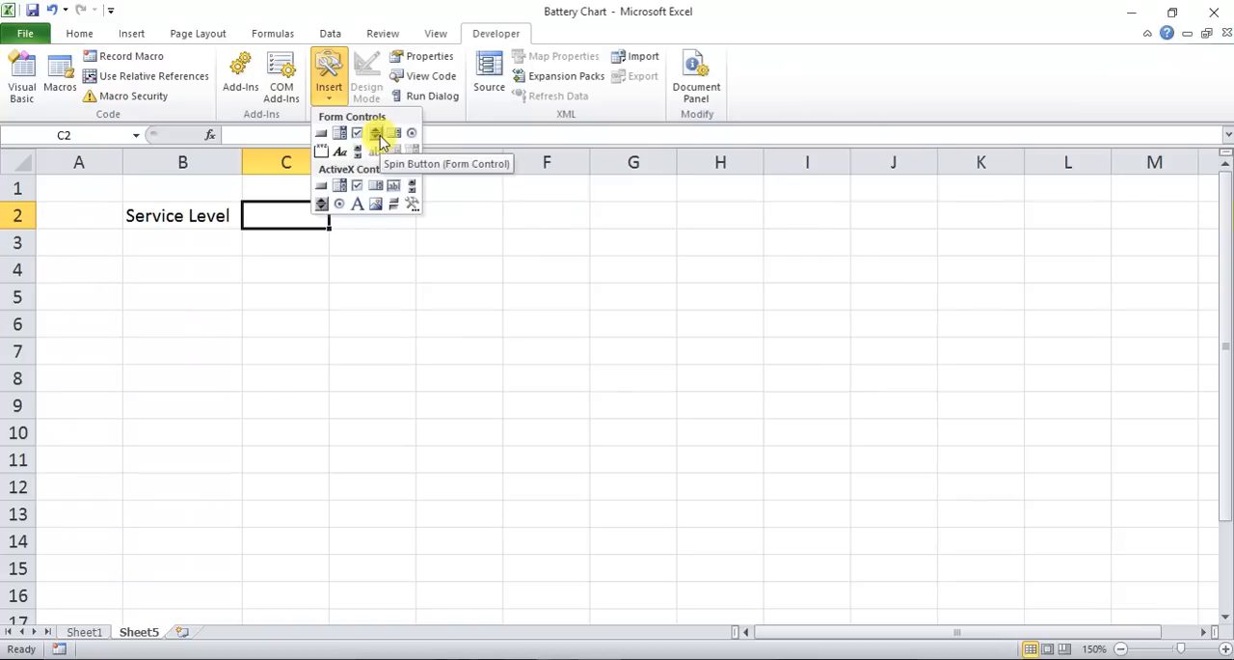
click(376, 134)
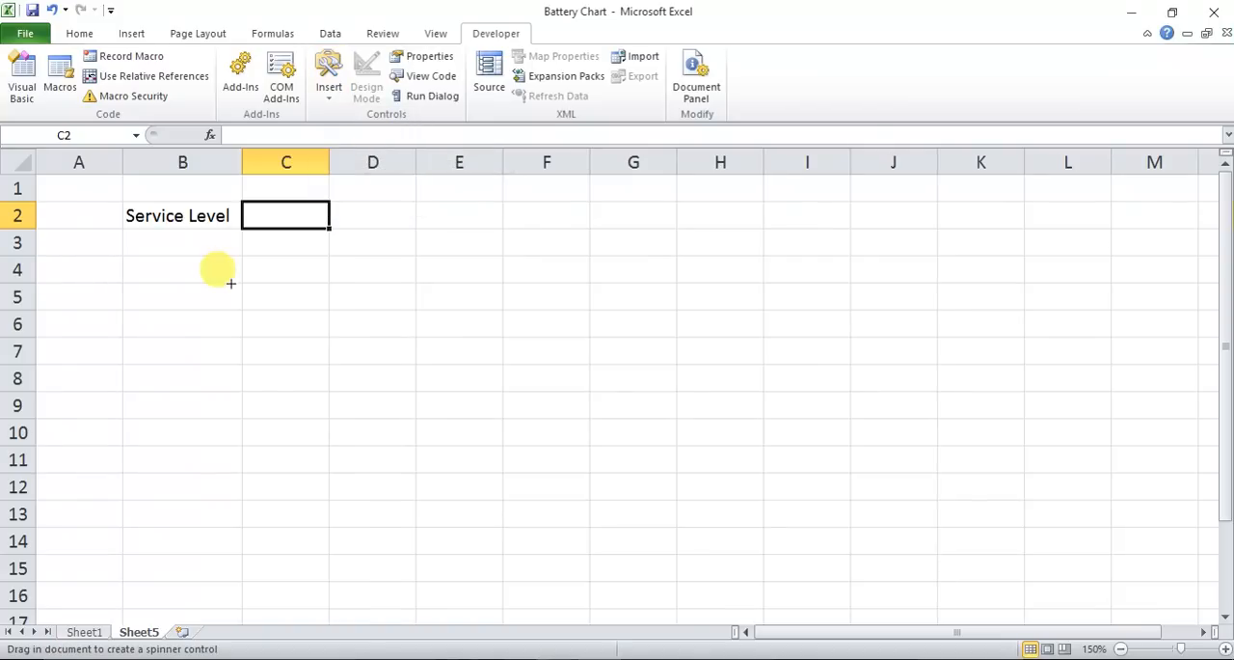
mouse_move(211, 242)
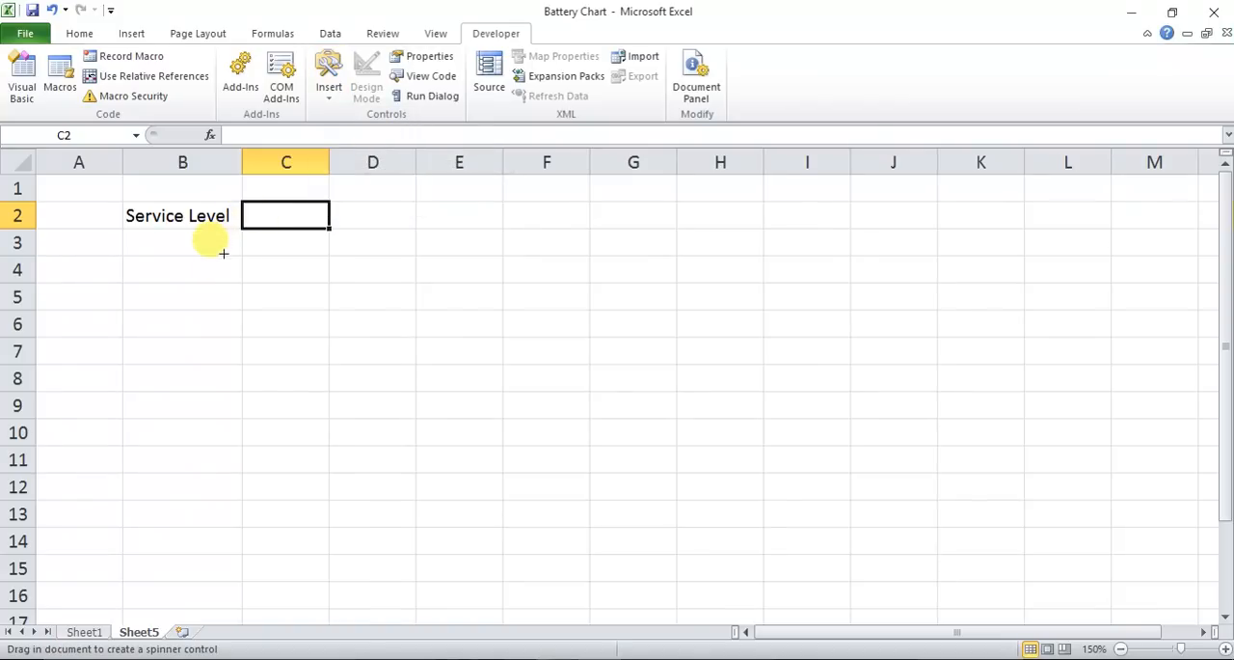
drag(227, 255, 263, 321)
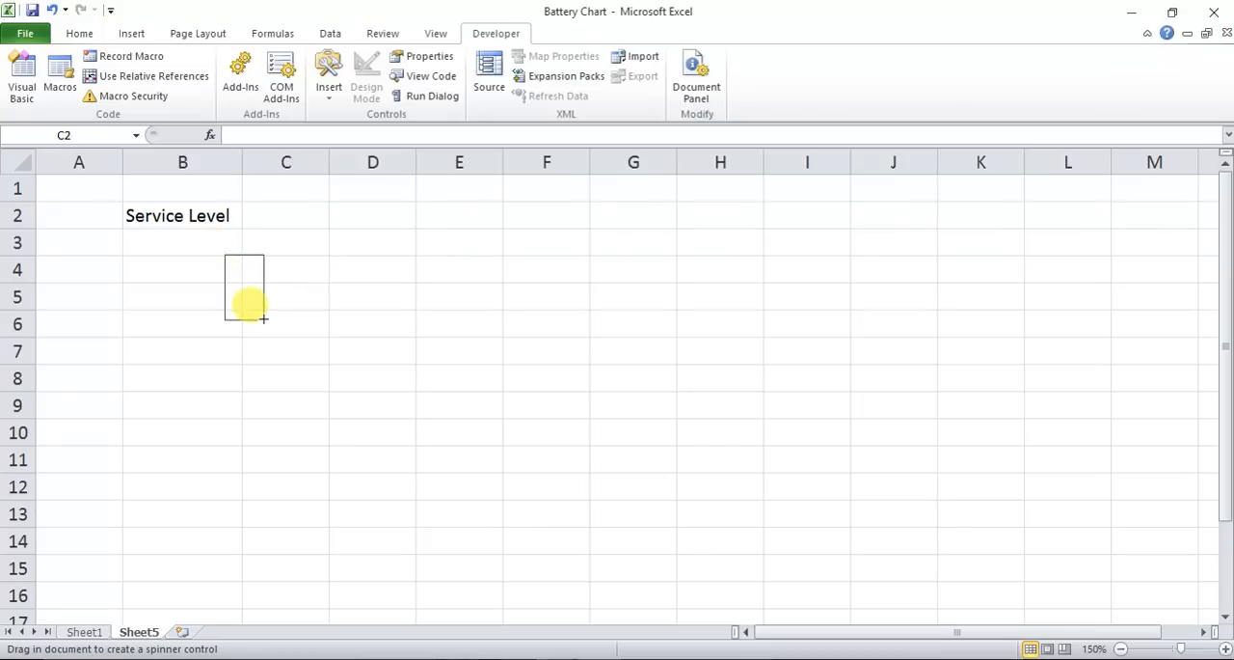
right_click(246, 294)
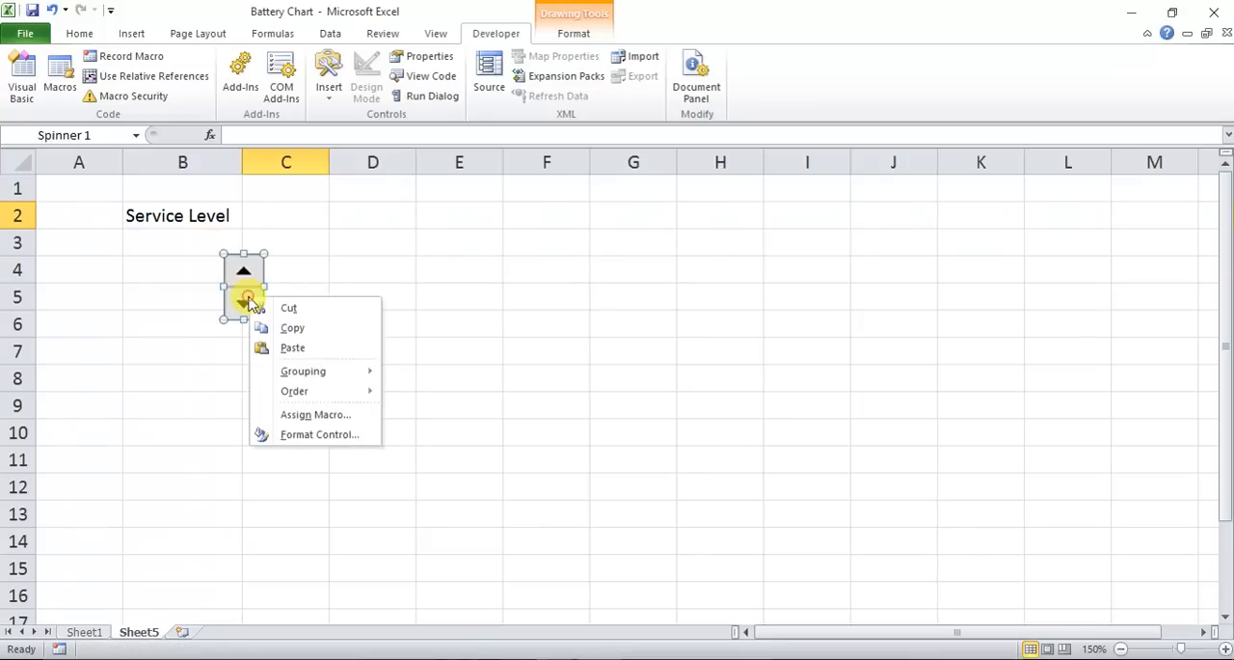
mouse_move(308, 434)
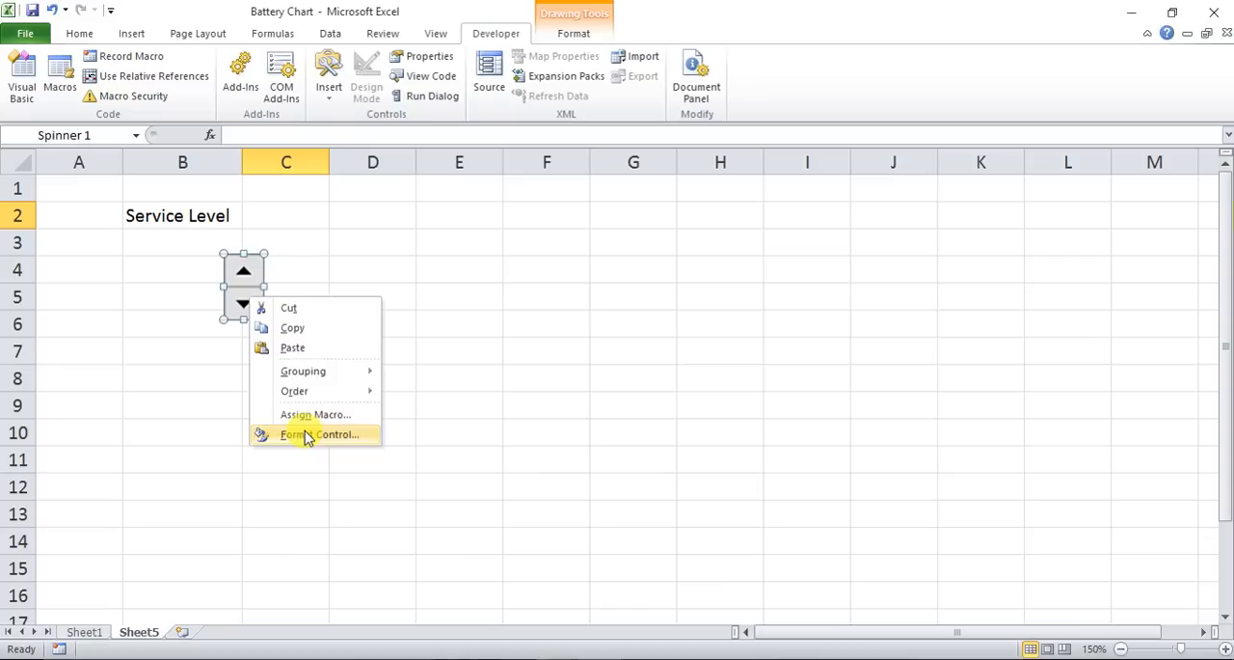
Set the spinner's maximum value to 100 and link it to cell $C$2
click(311, 434)
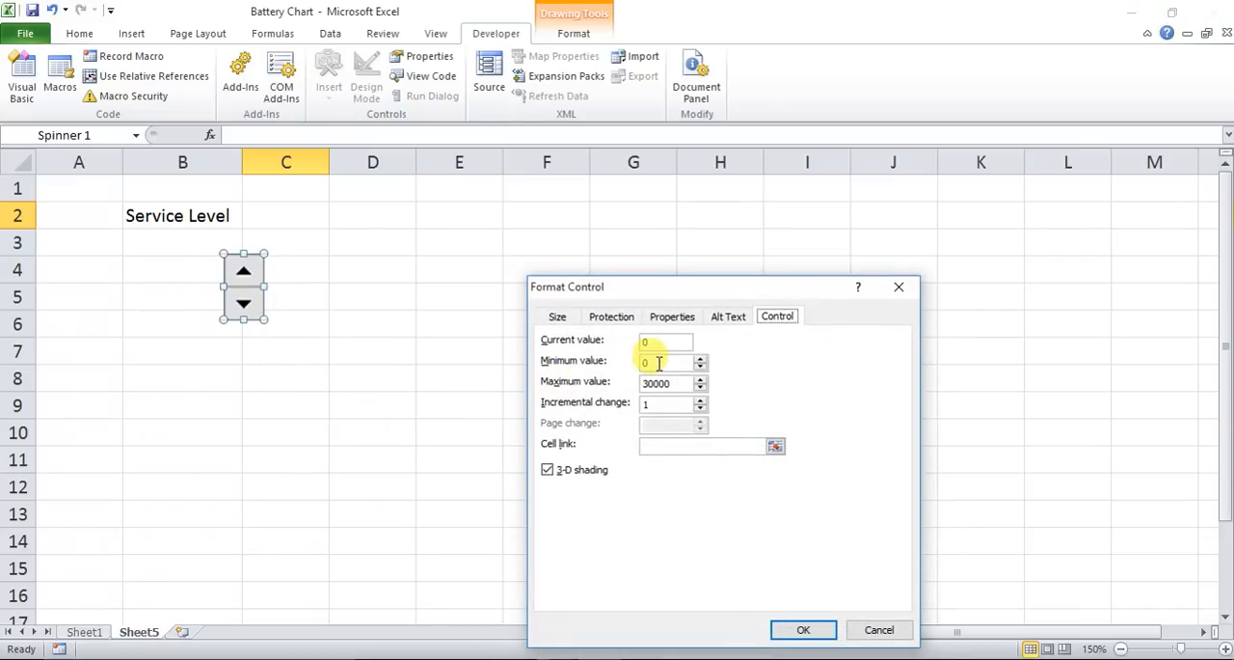
mouse_move(663, 363)
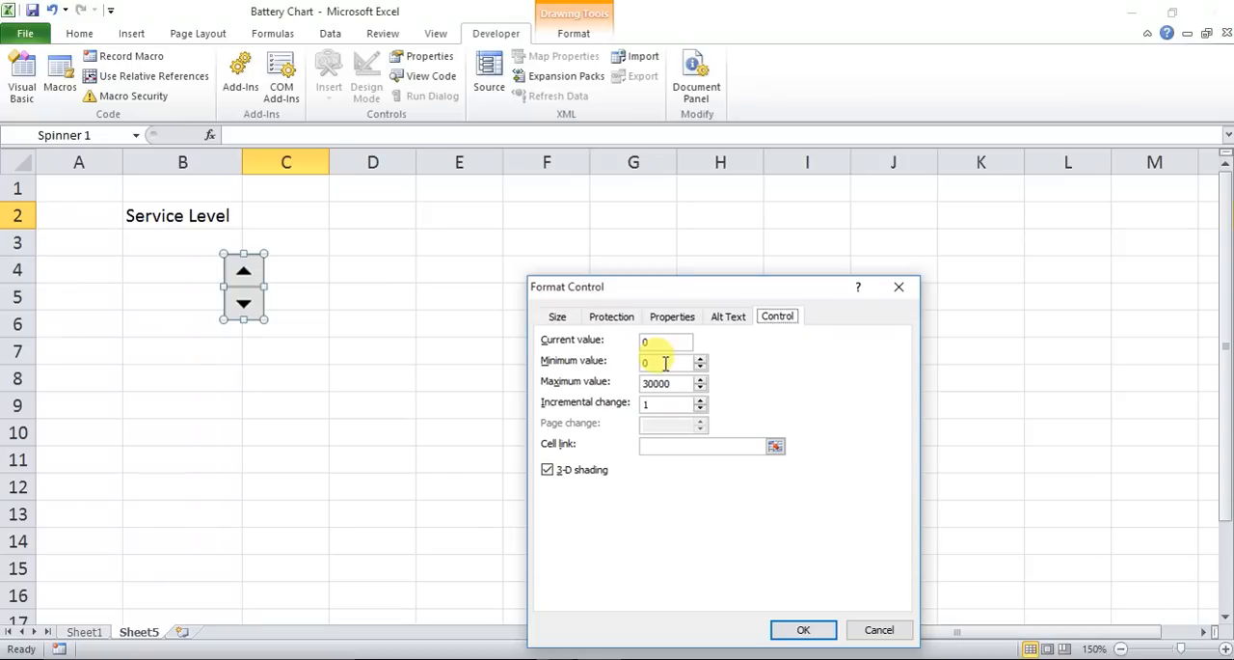
click(666, 384)
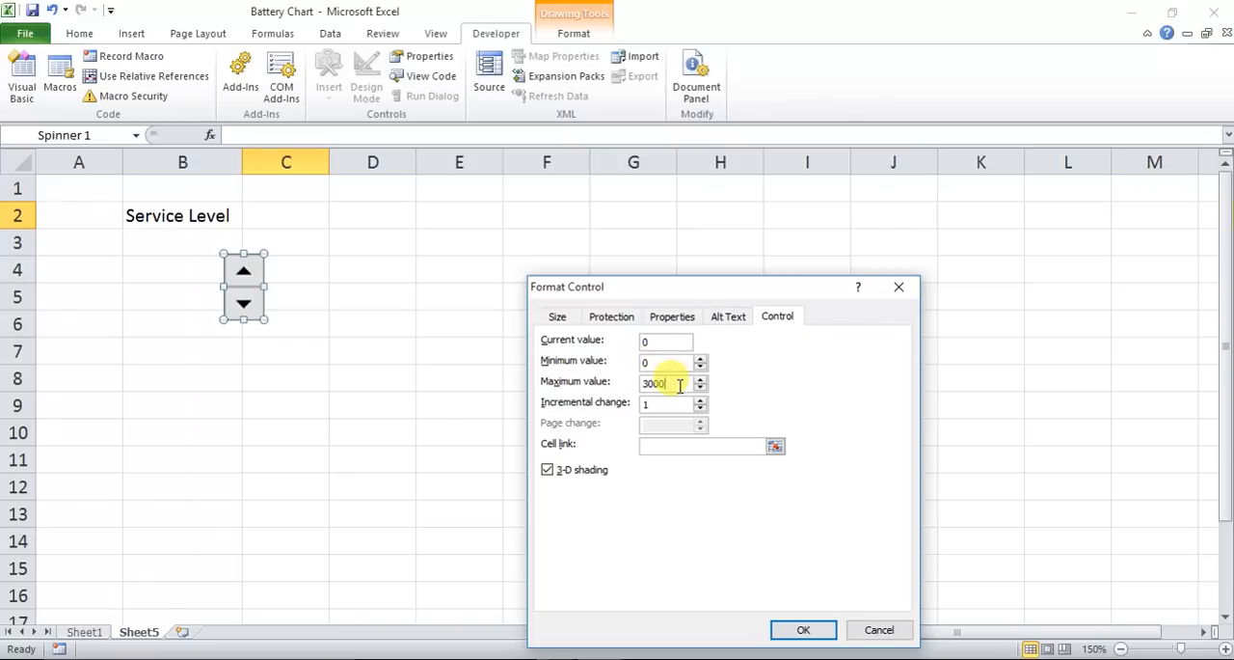
text(100)
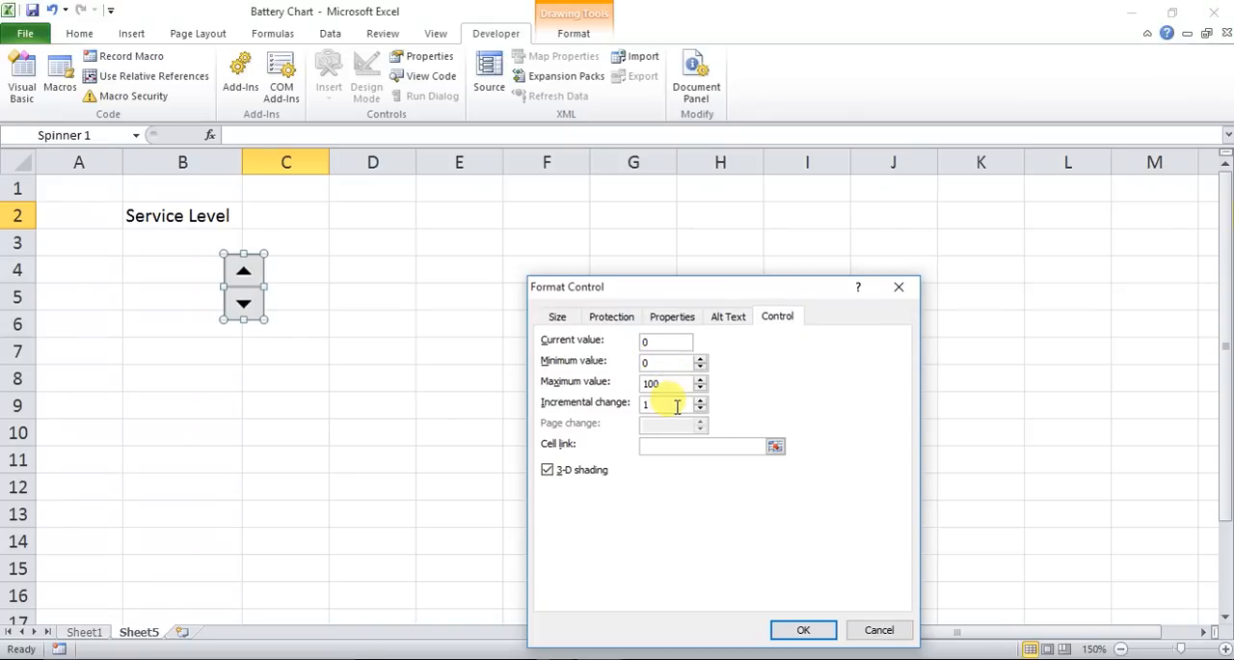
click(694, 444)
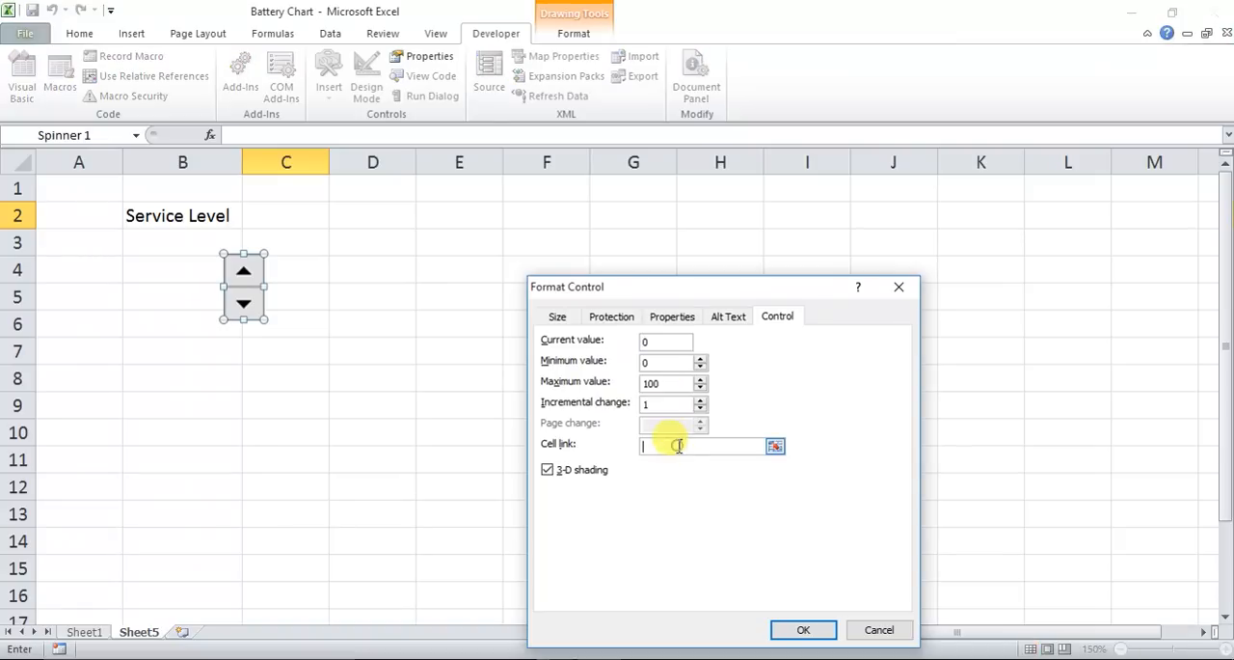
click(286, 215)
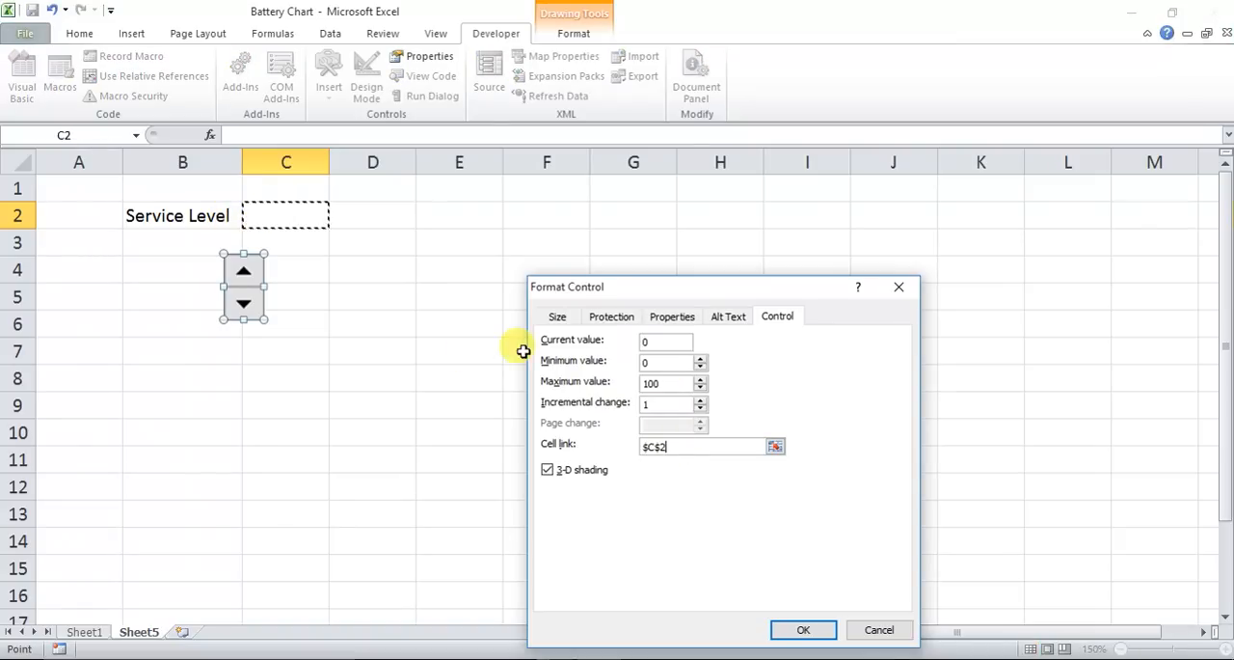
click(803, 628)
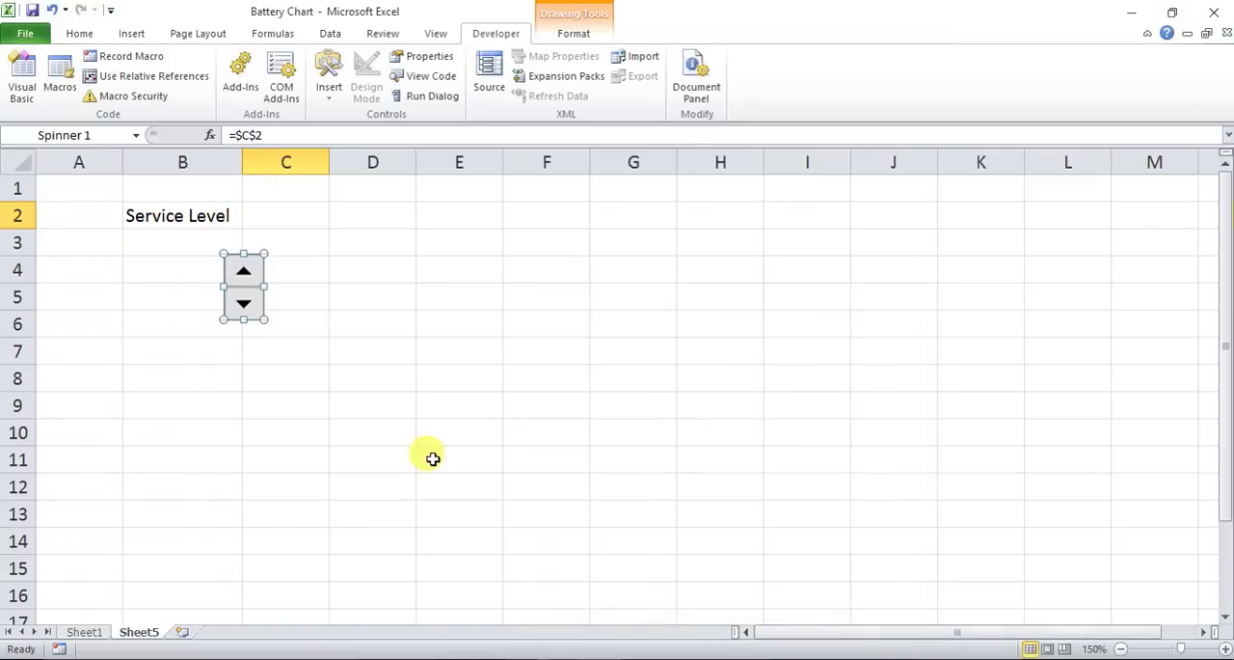
Raise C2 to 28 with the spinner and select B2:C2 for orange fill
click(243, 270)
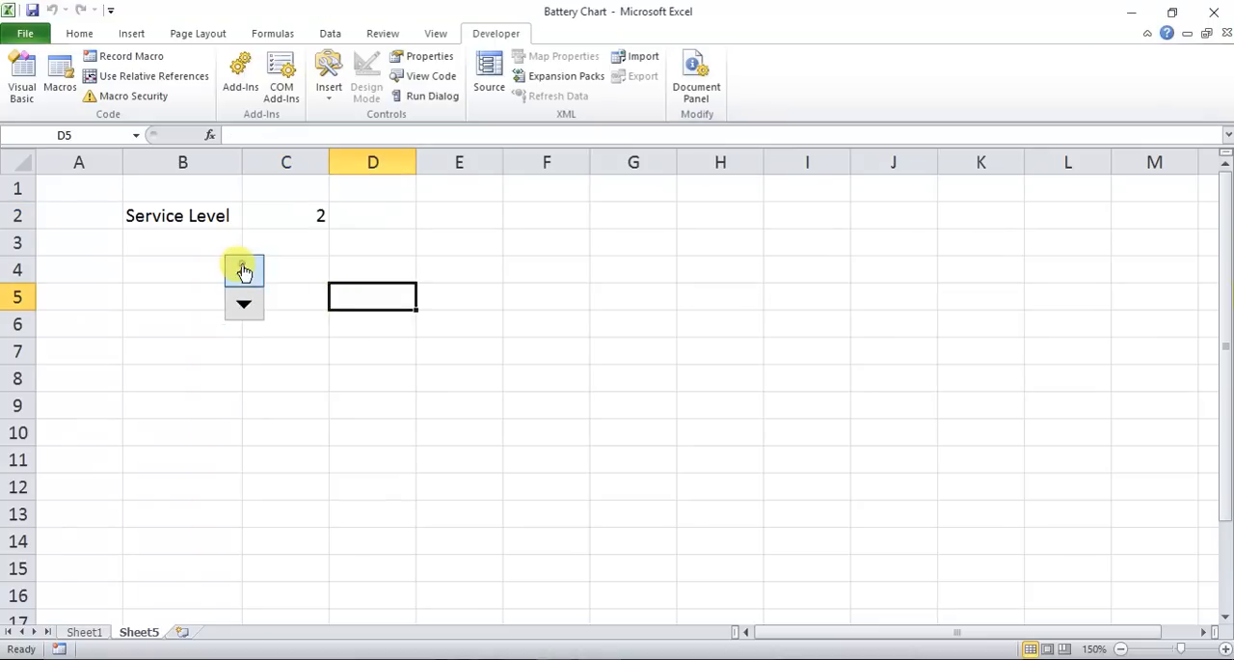
click(242, 269)
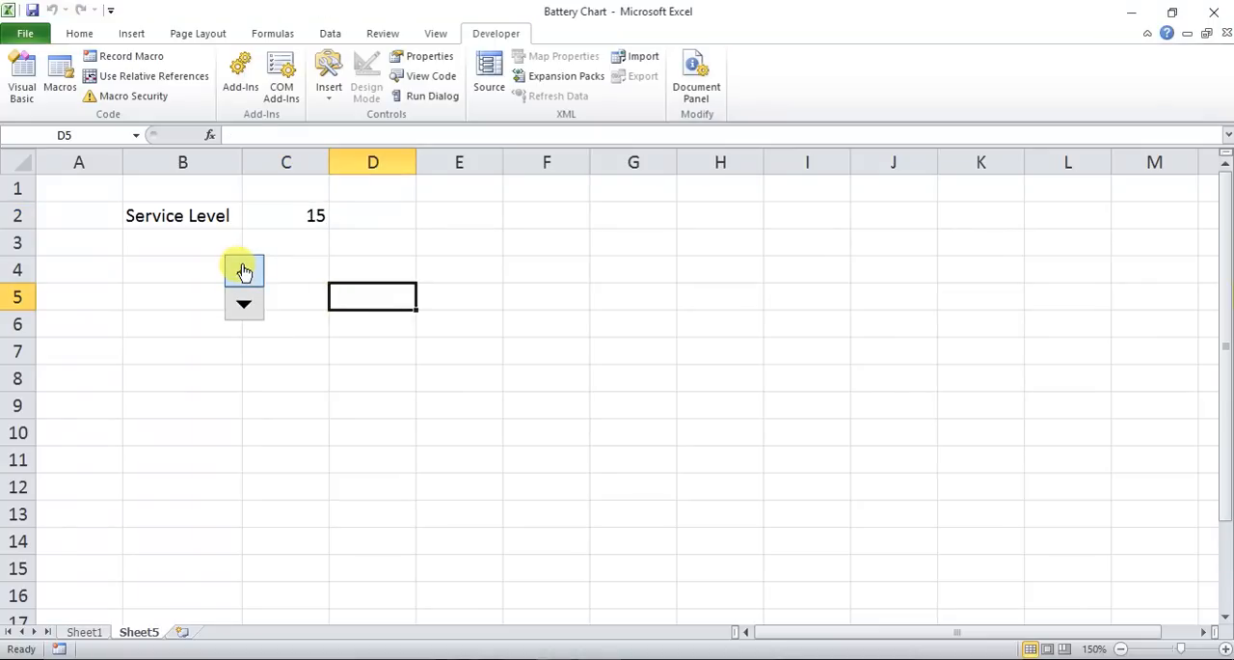
click(243, 269)
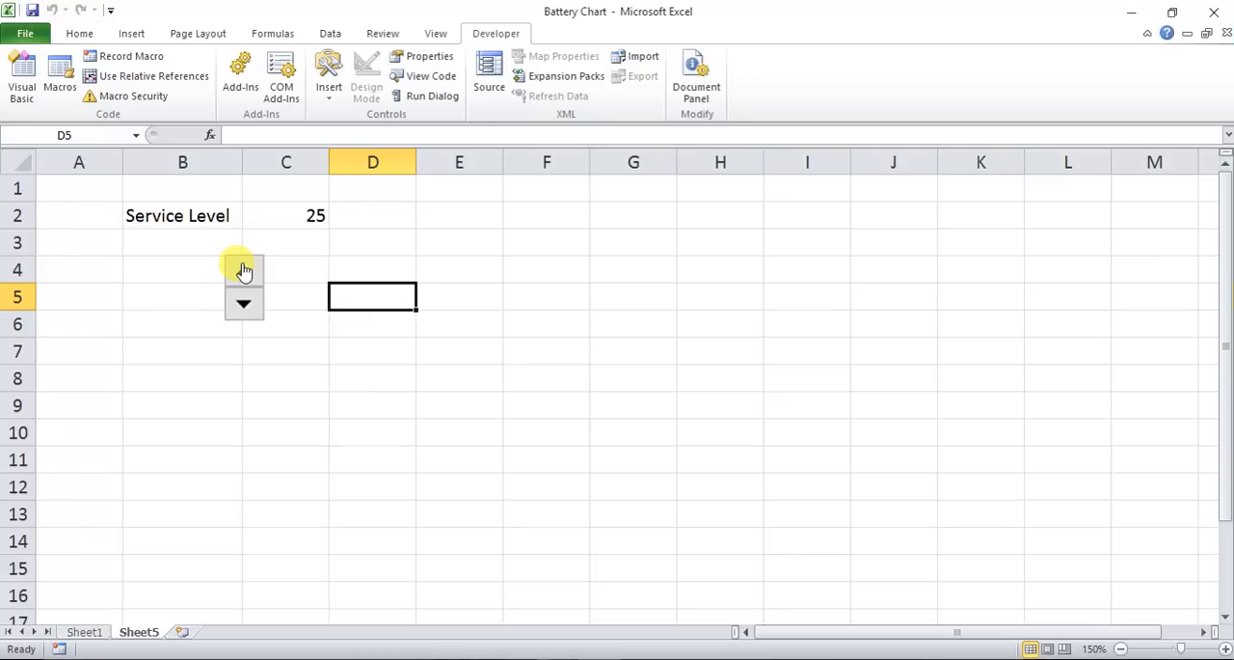
click(243, 270)
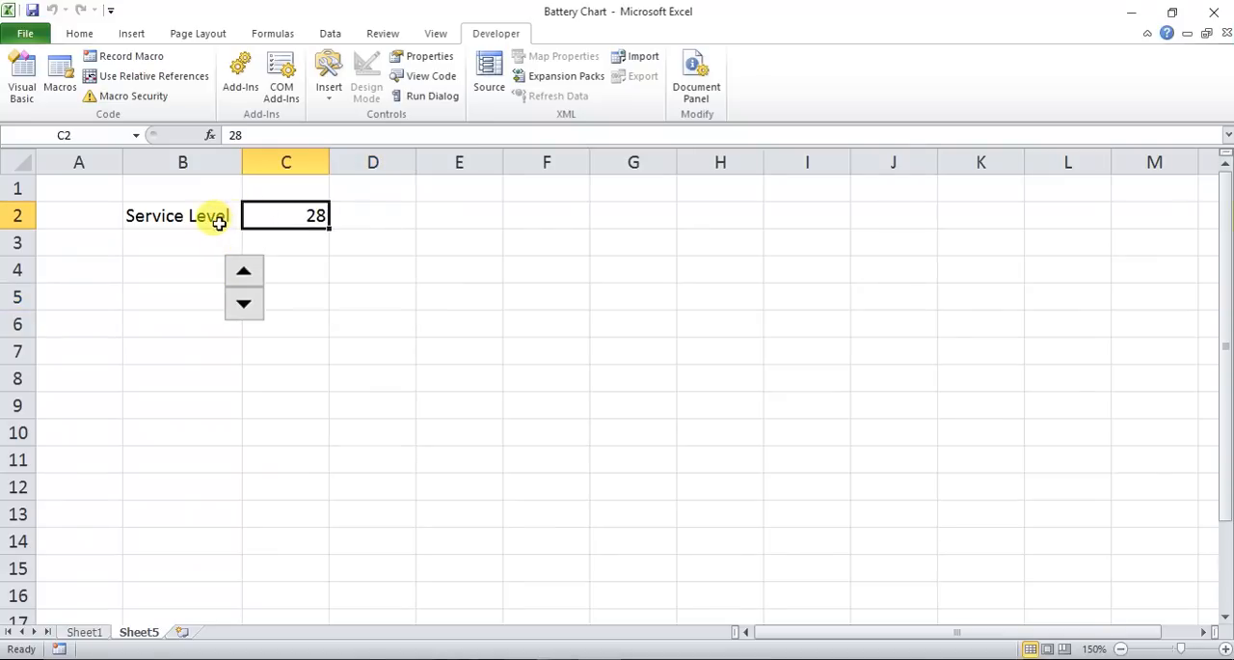
click(208, 232)
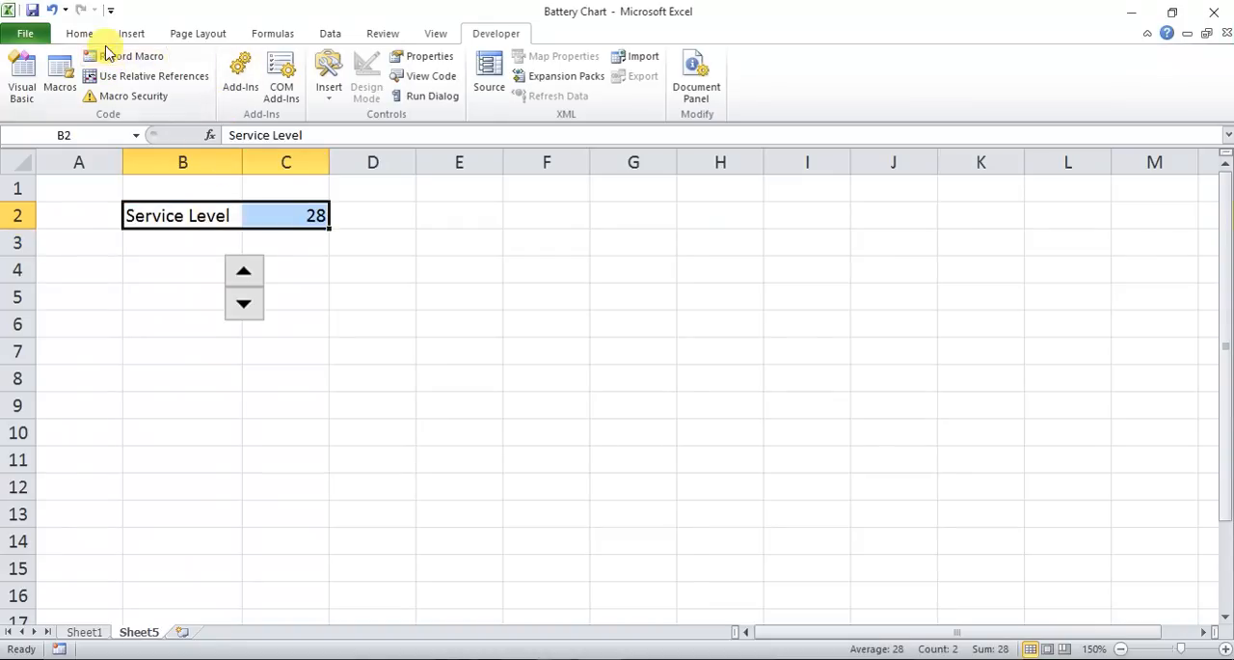
click(78, 33)
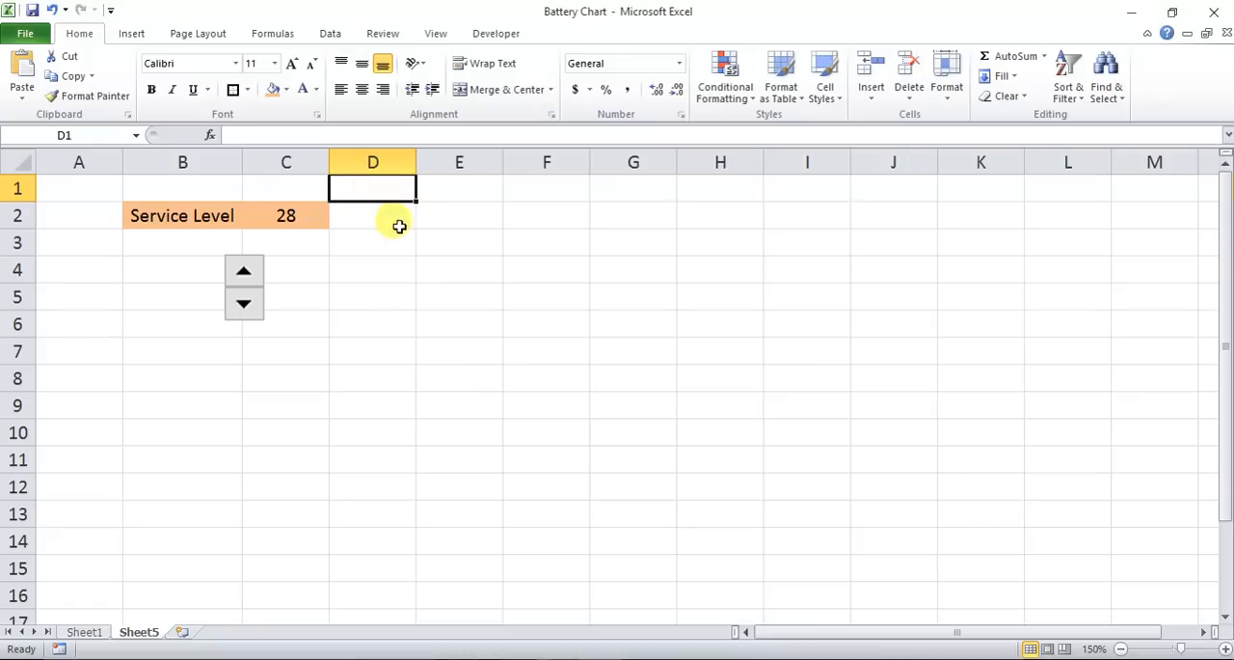
mouse_move(464, 212)
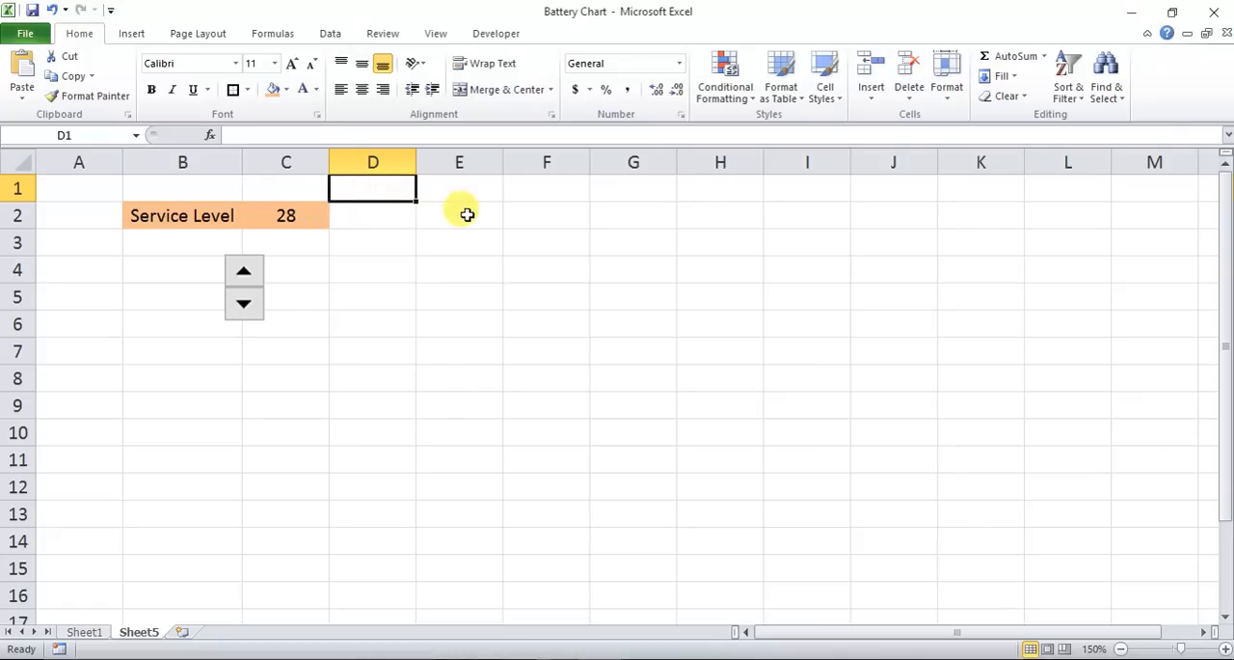
mouse_move(686, 201)
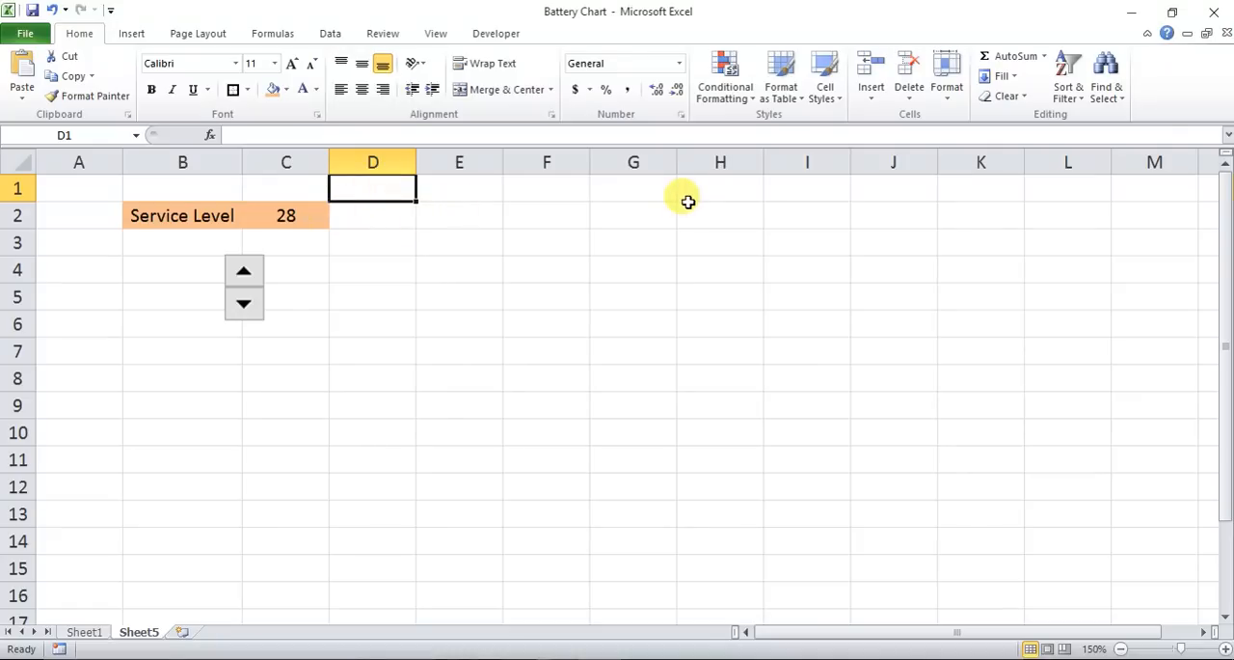
mouse_move(771, 210)
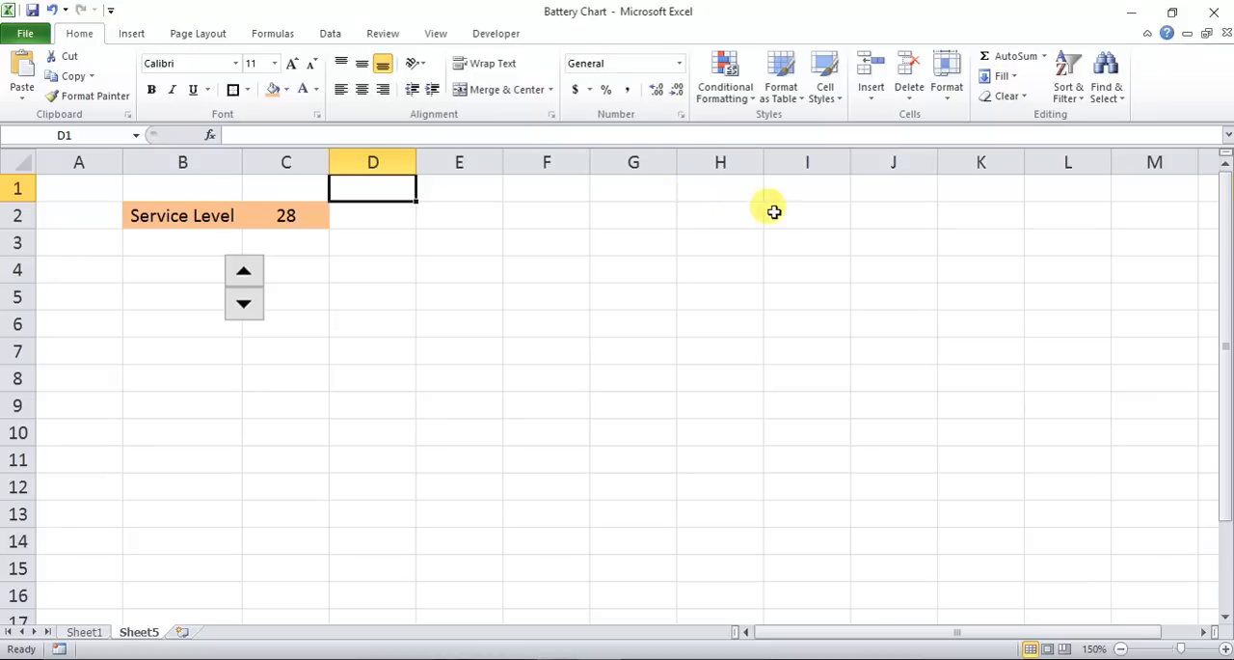
Enter helper labels Upper Cap and SL, with Upper Cap 5 and SL linked to C2
click(893, 189)
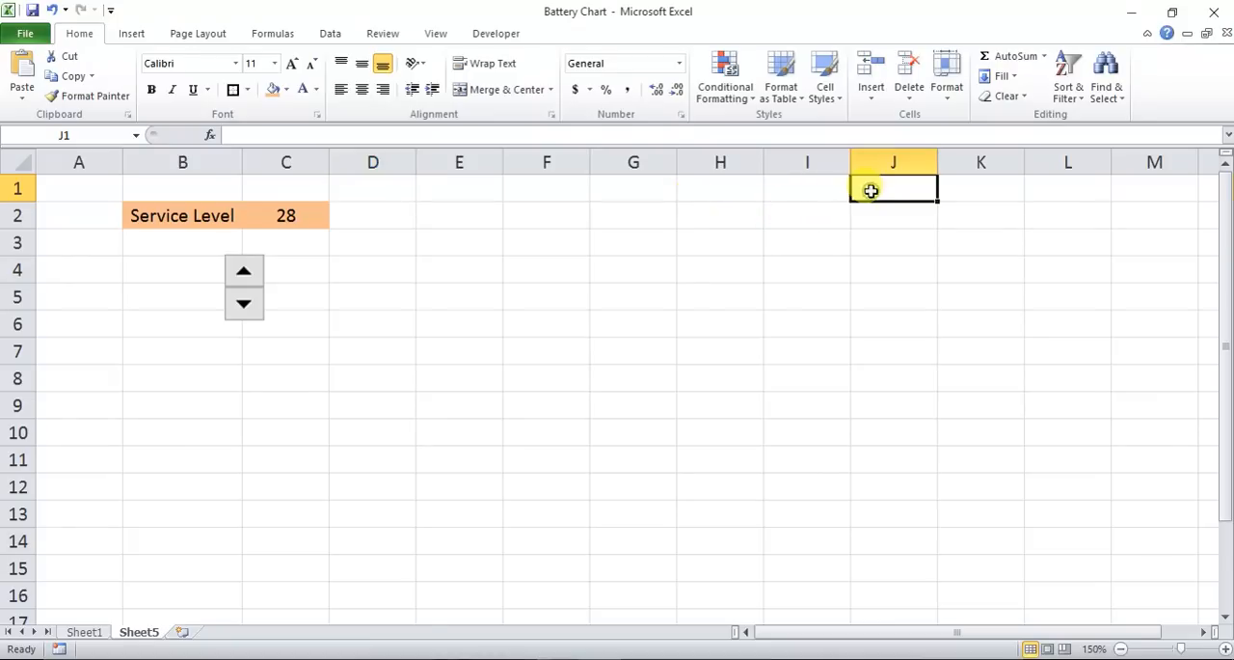
text(Upper Ca)
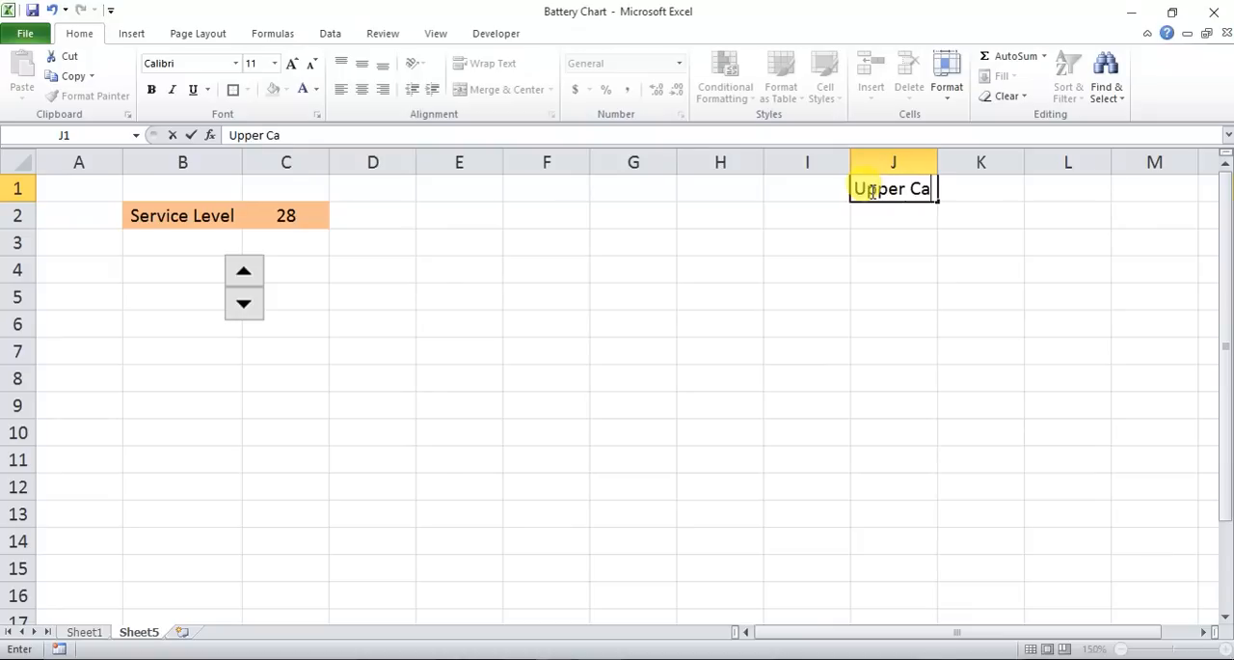
key(Enter)
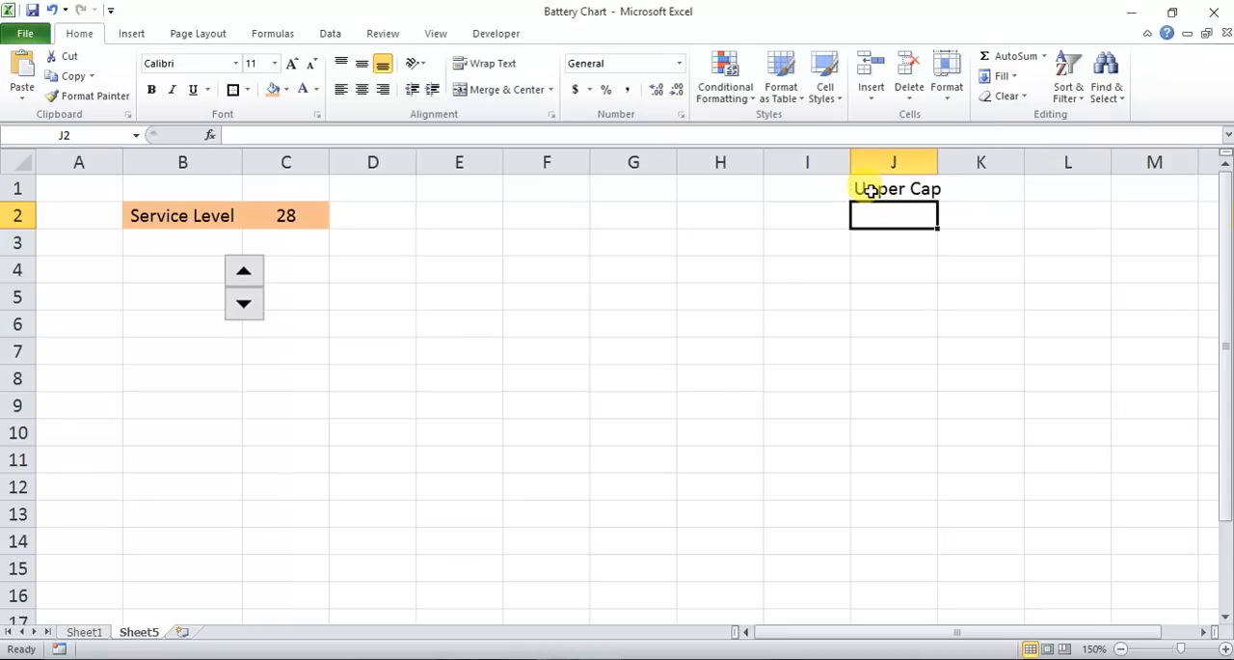
text(SL)
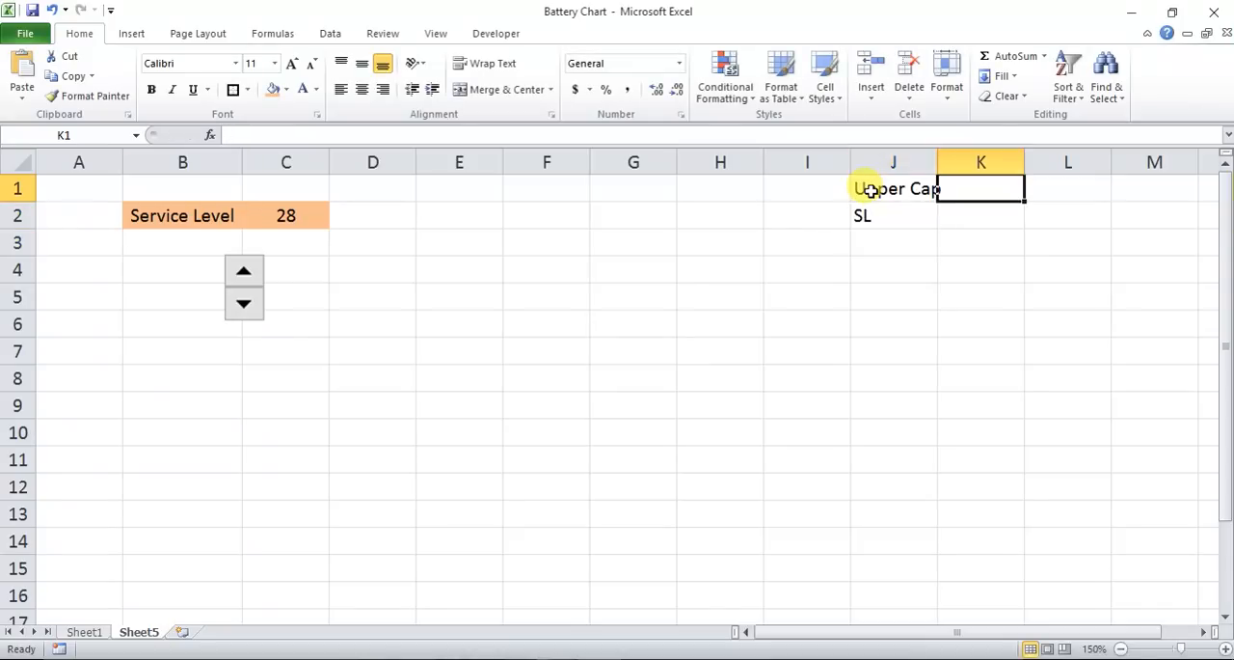
text(5)
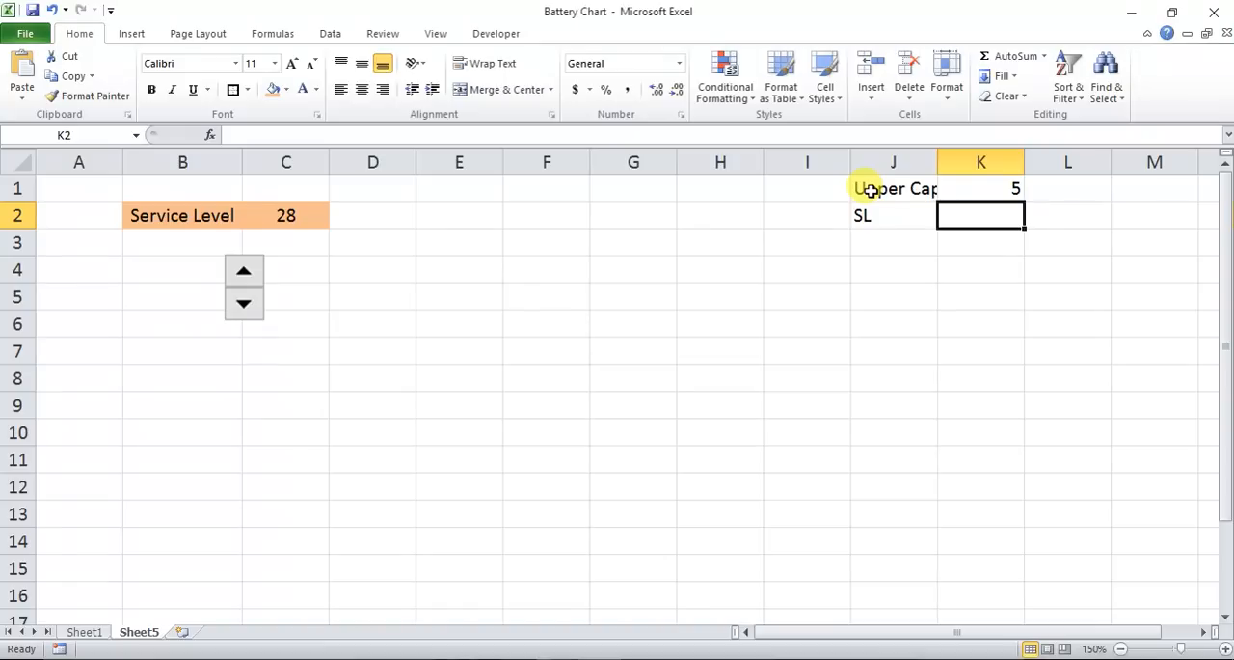
click(290, 216)
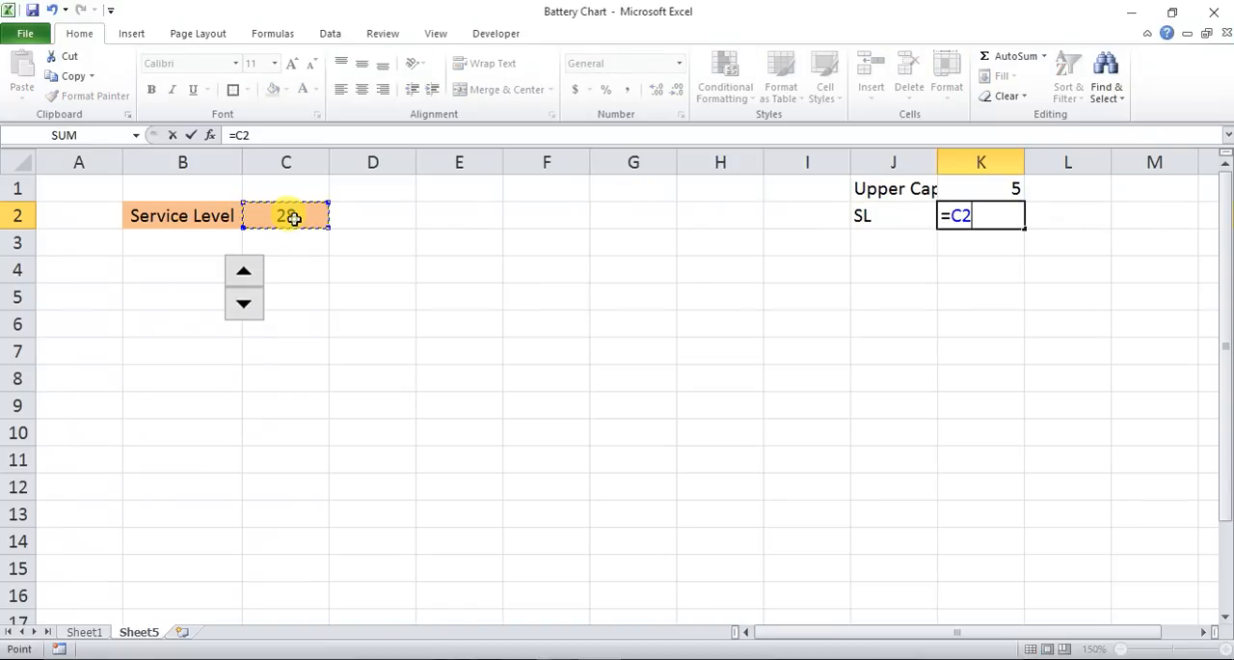
key(Enter)
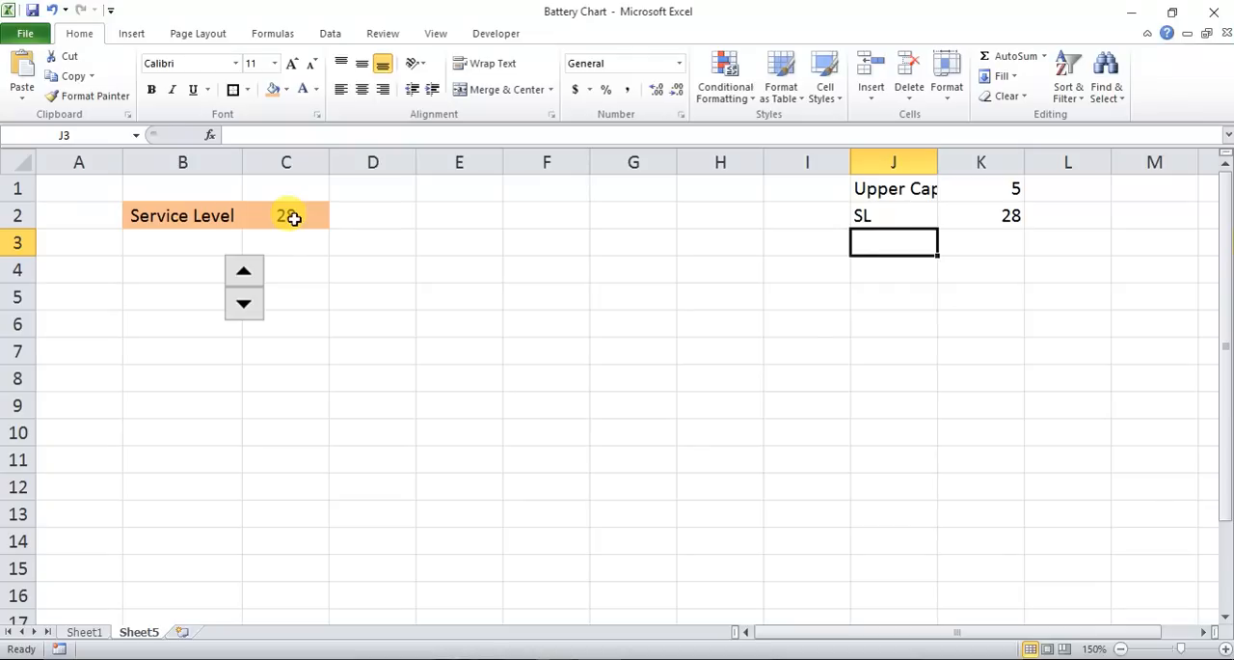
Add 'Remaining value' as =100-K2 and enter the Lower cap label
text(Remaining)
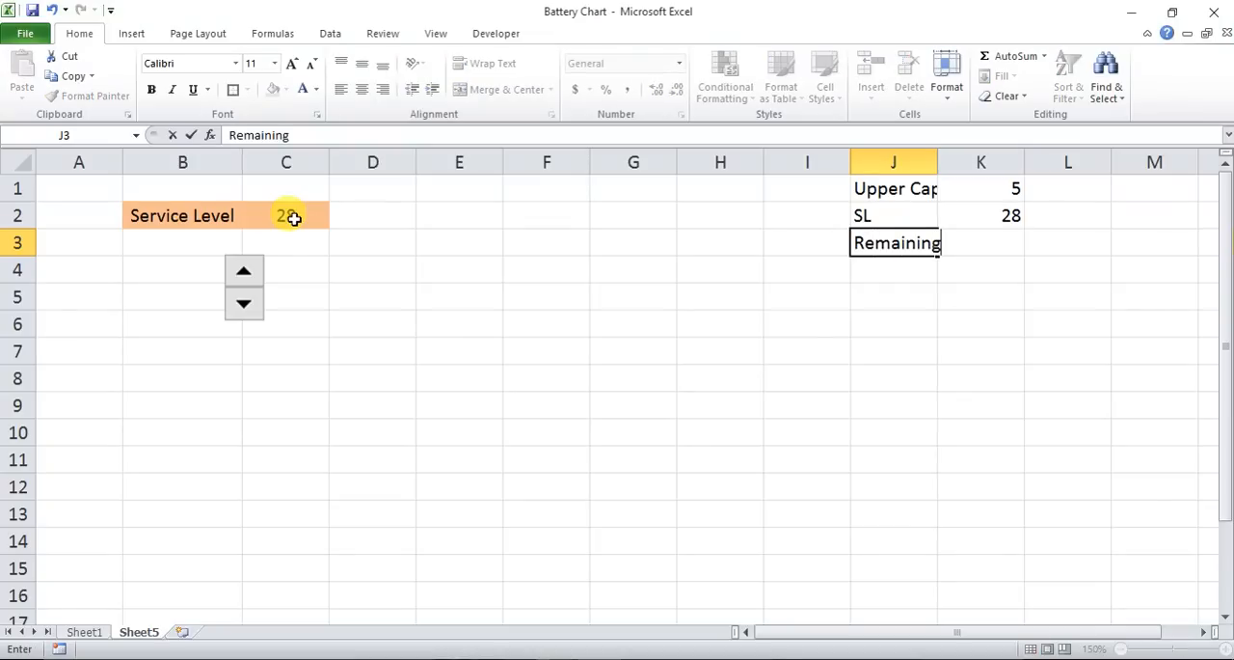
text(value)
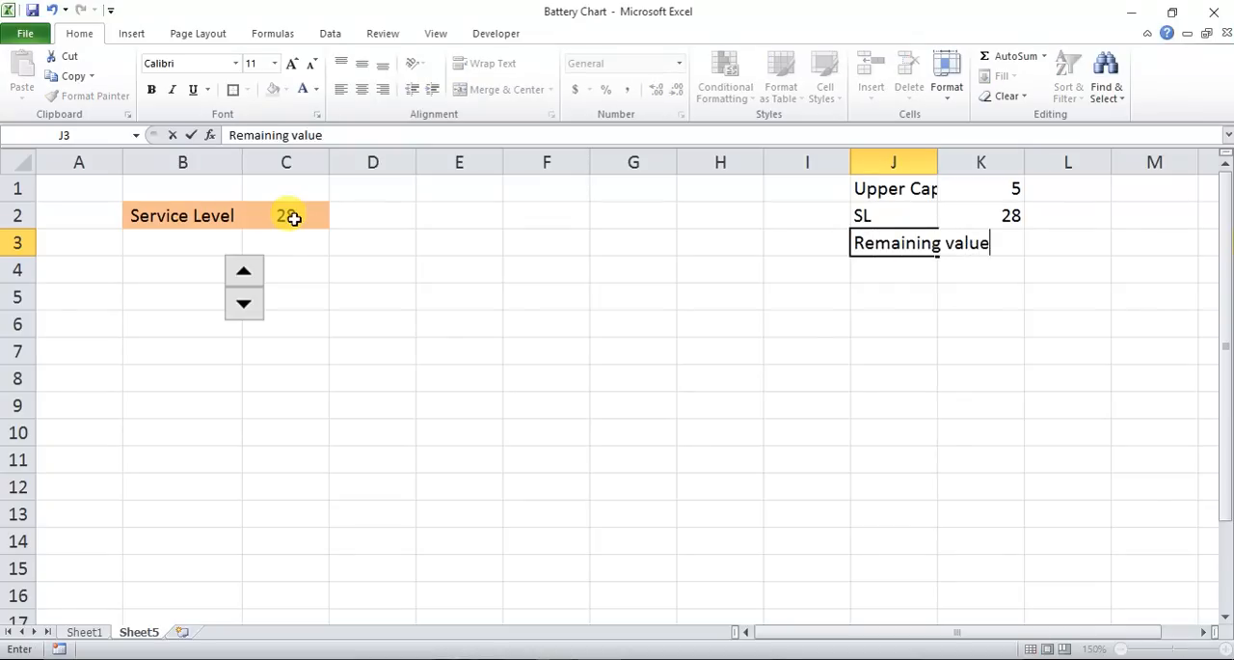
key(Enter)
text(=)
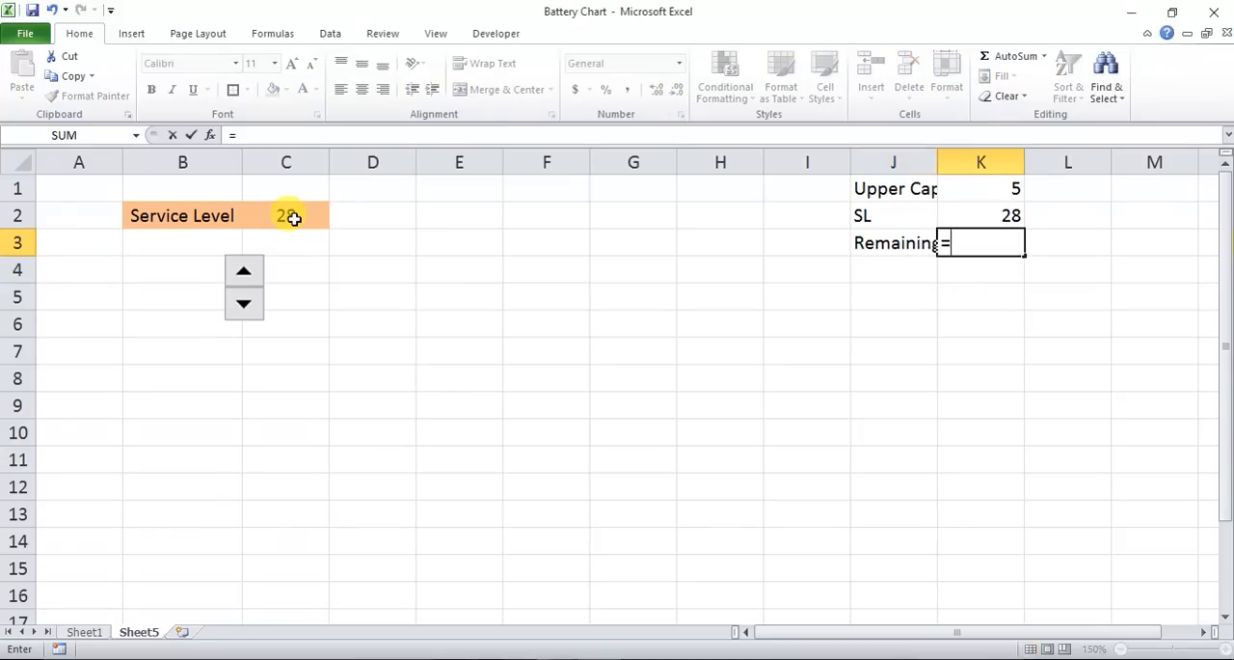
text(100-)
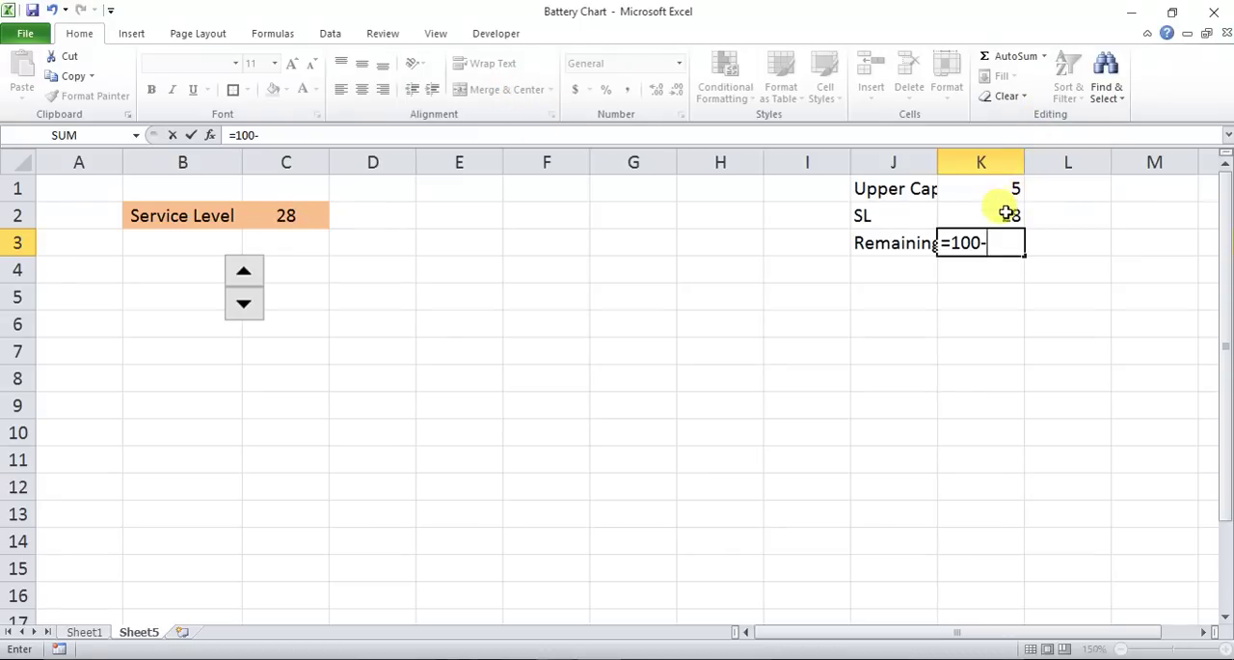
key(Enter)
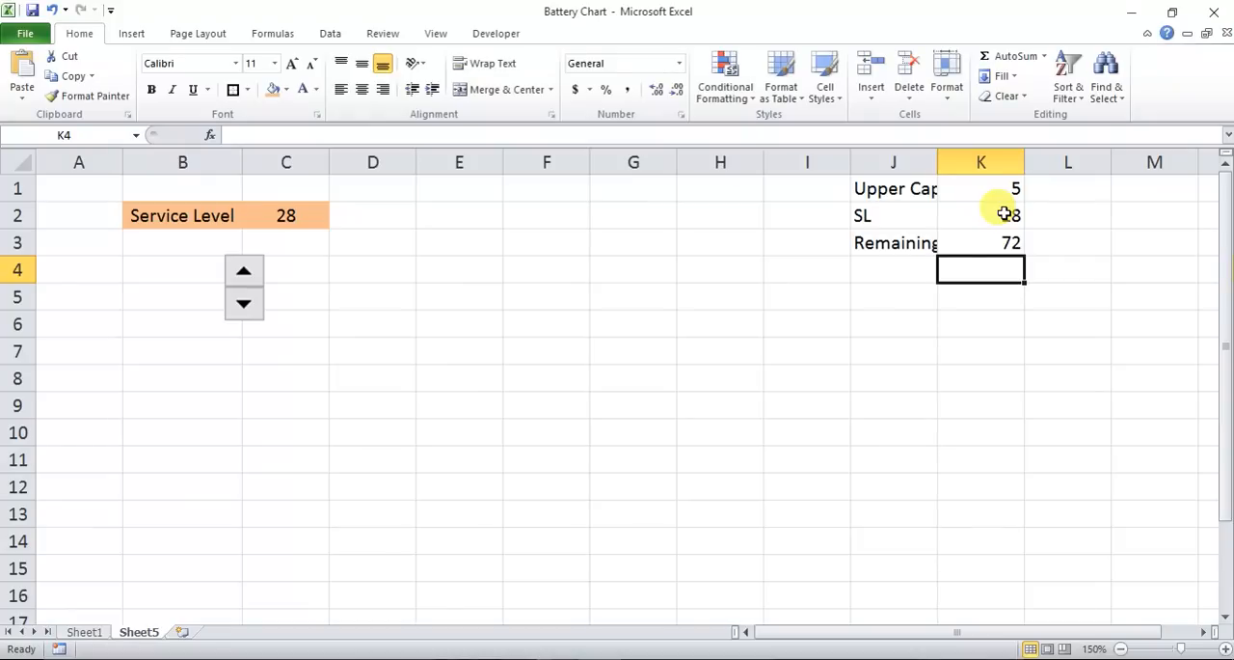
click(980, 242)
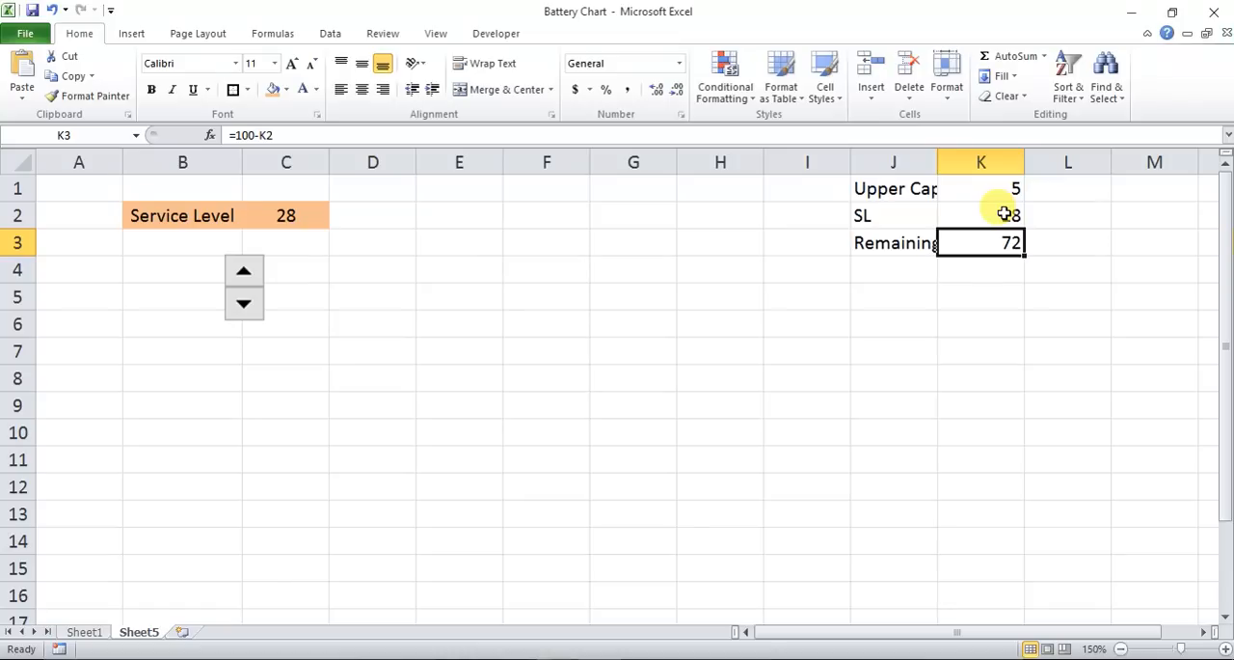
click(893, 269)
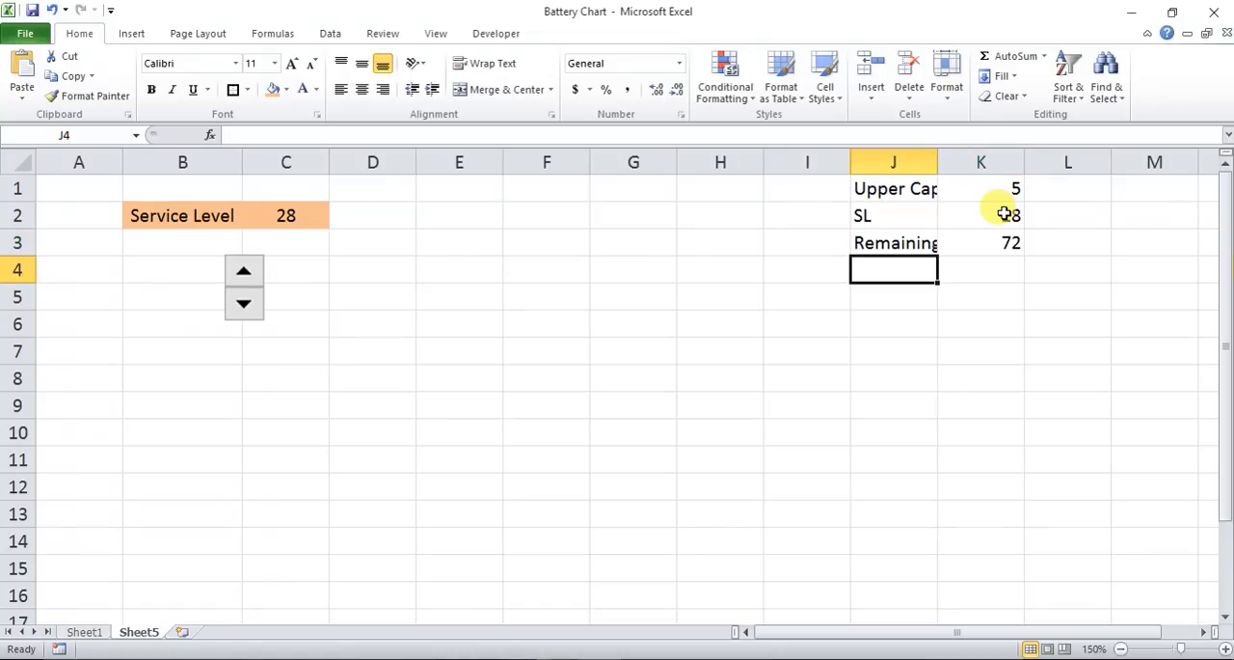
text(Lower cap)
click(981, 270)
text(5)
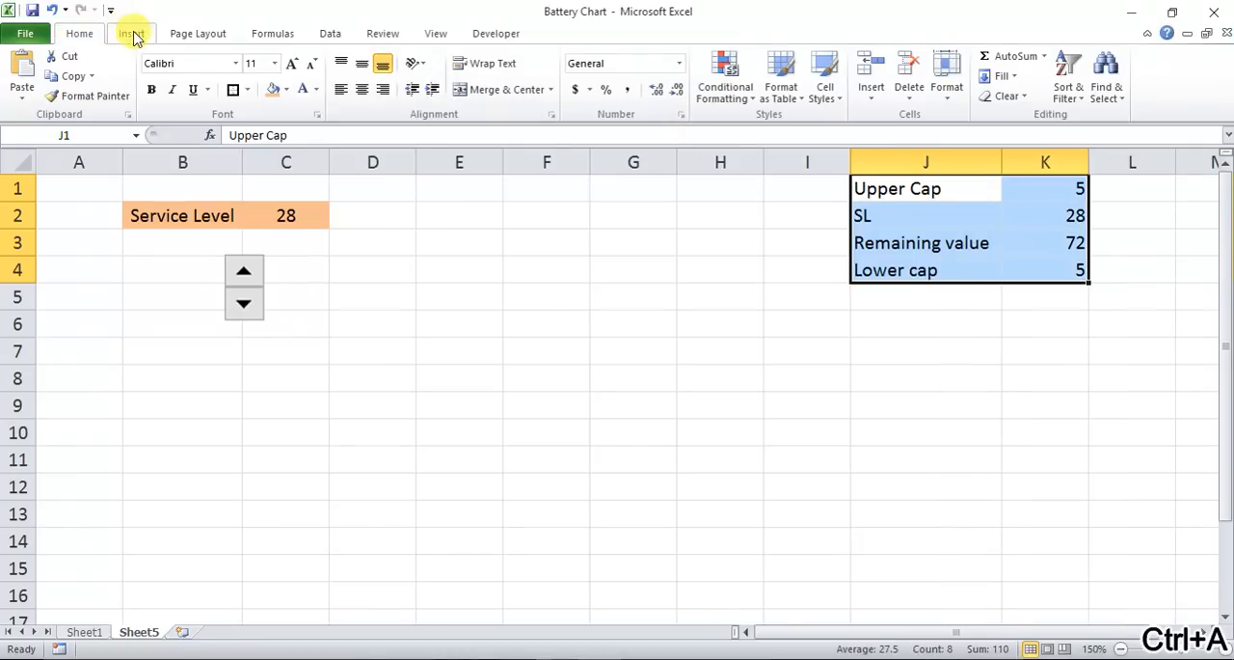
Insert a Stacked Cylinder column chart from the J1:K4 helper table
click(129, 33)
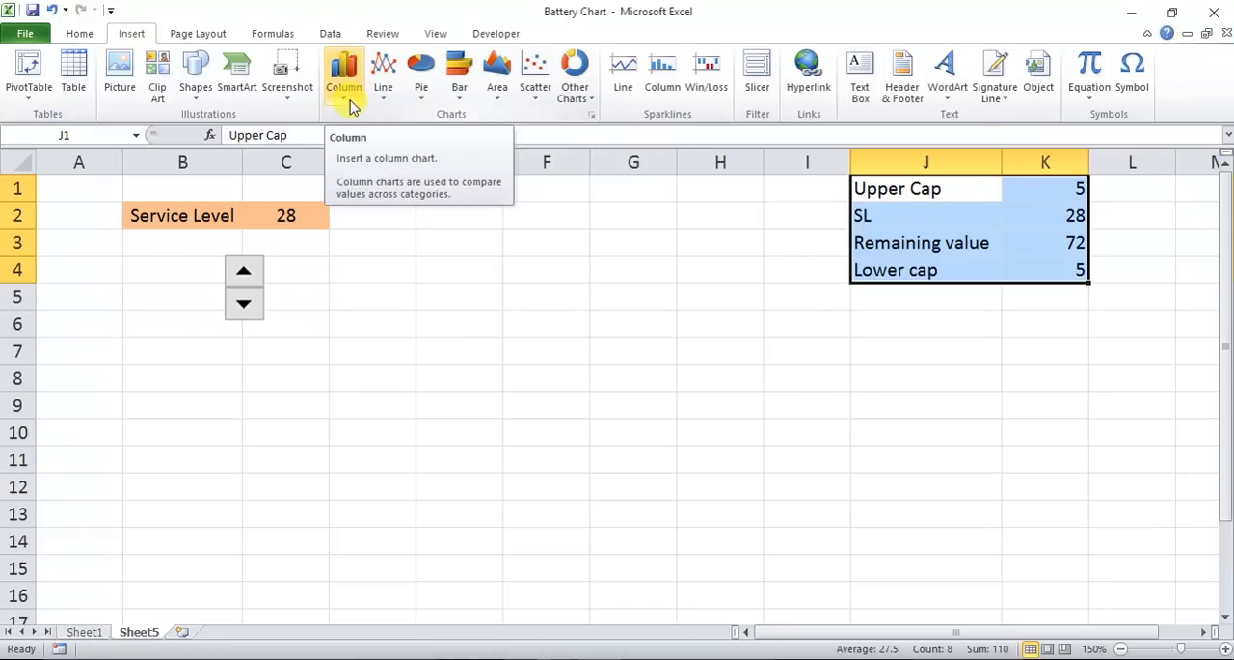
click(344, 72)
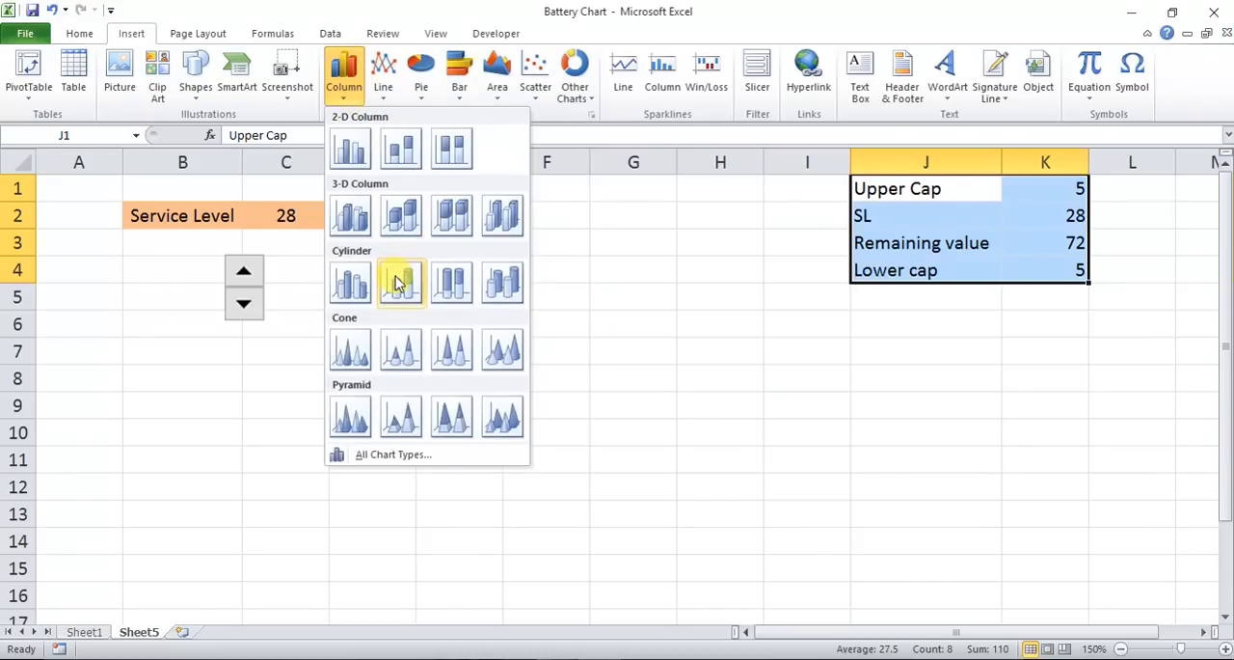
mouse_move(400, 283)
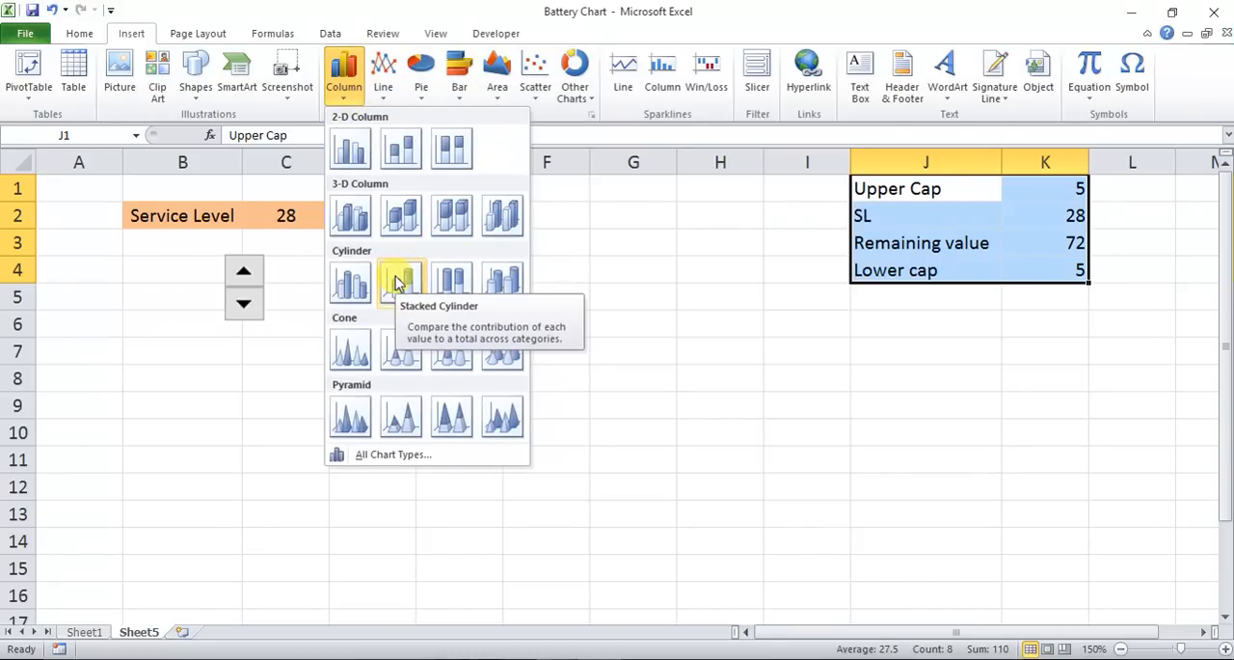
click(400, 281)
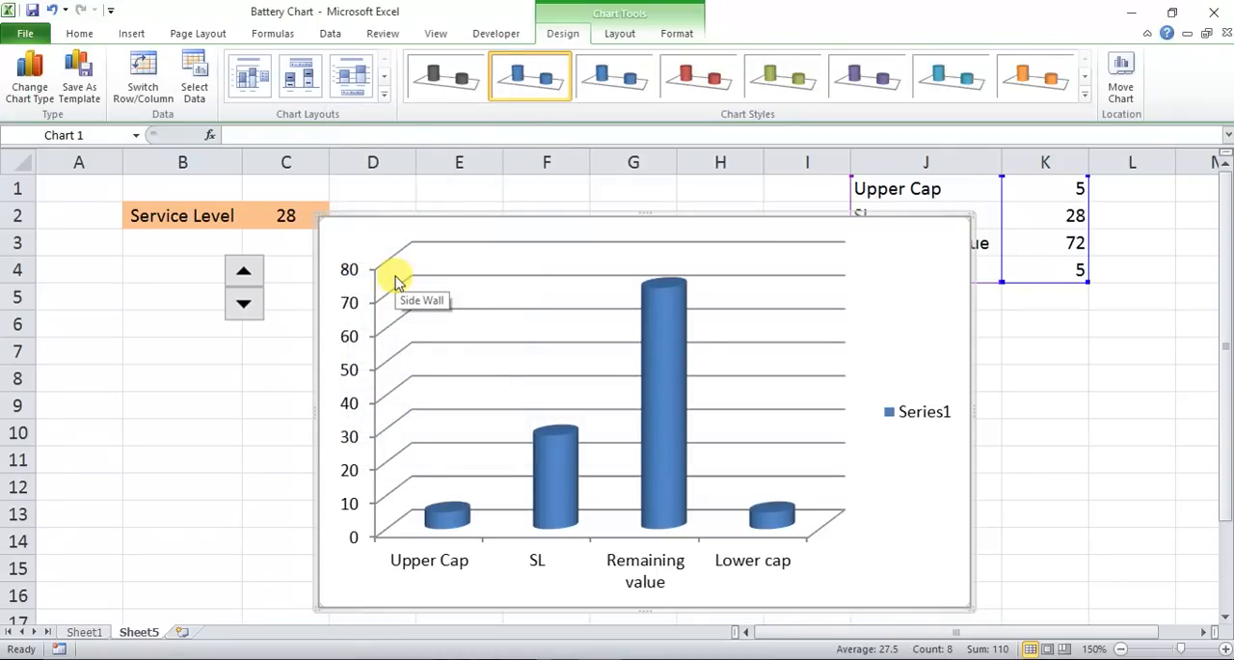
mouse_move(526, 75)
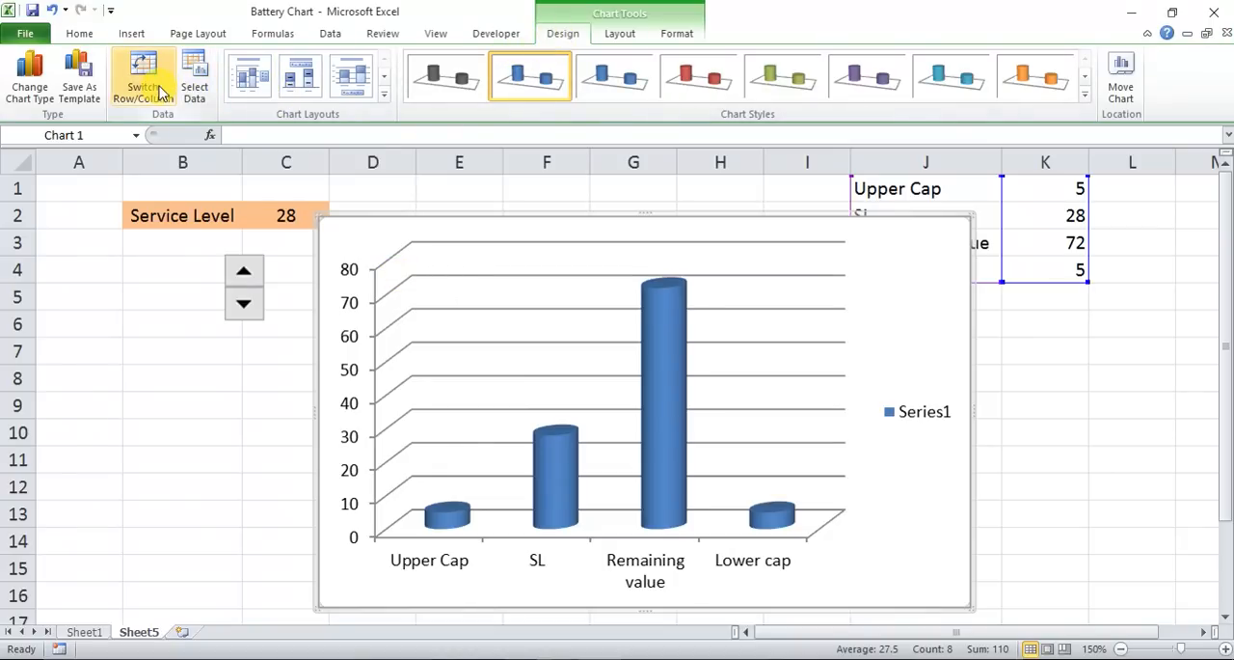
mouse_move(147, 83)
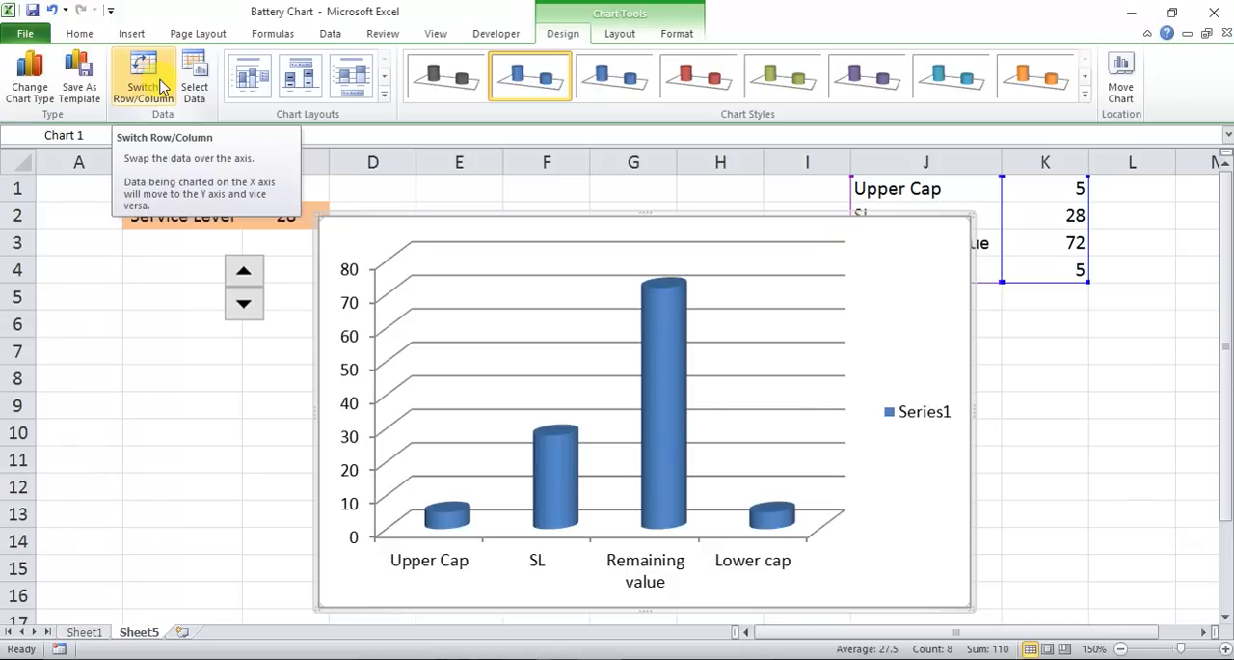
Switch rows/columns into one cylinder, narrow the chart, and remove axis, gridlines and floor
click(144, 75)
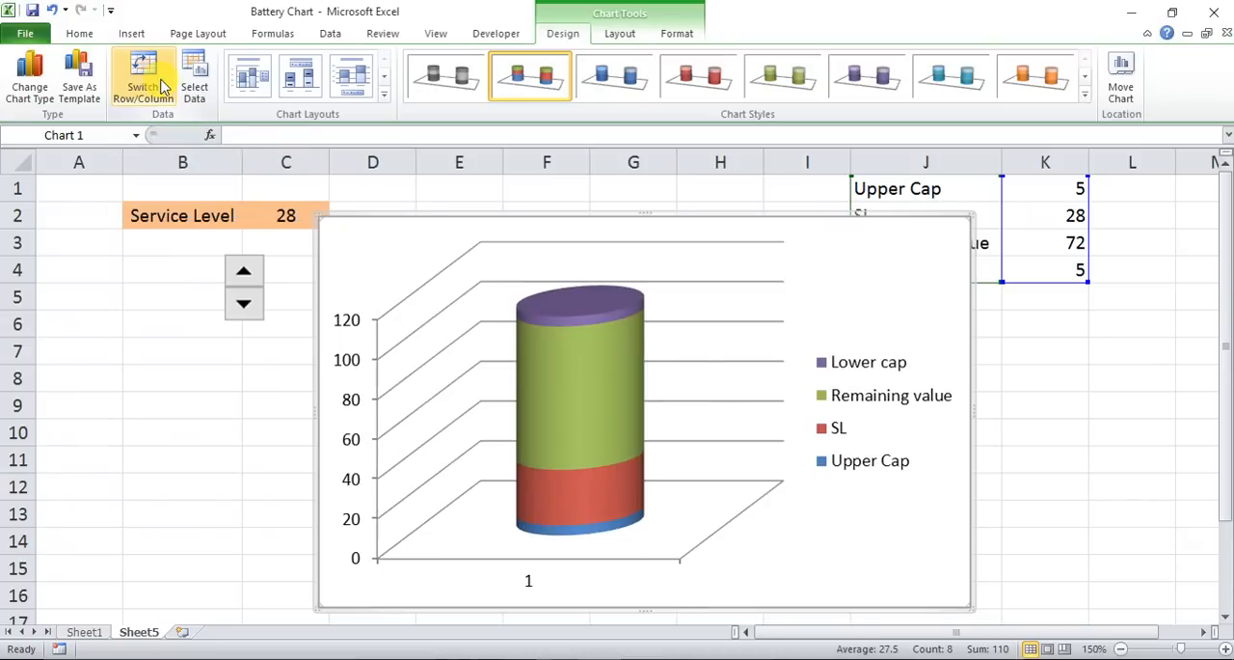
mouse_move(861, 373)
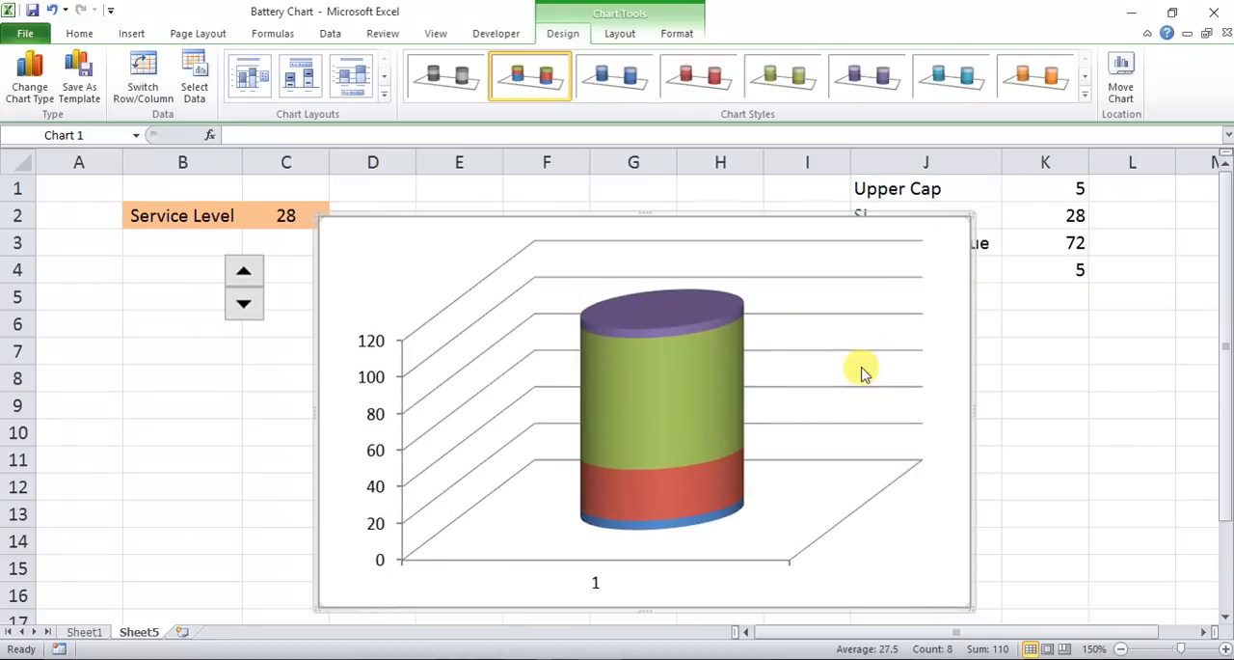
mouse_move(987, 413)
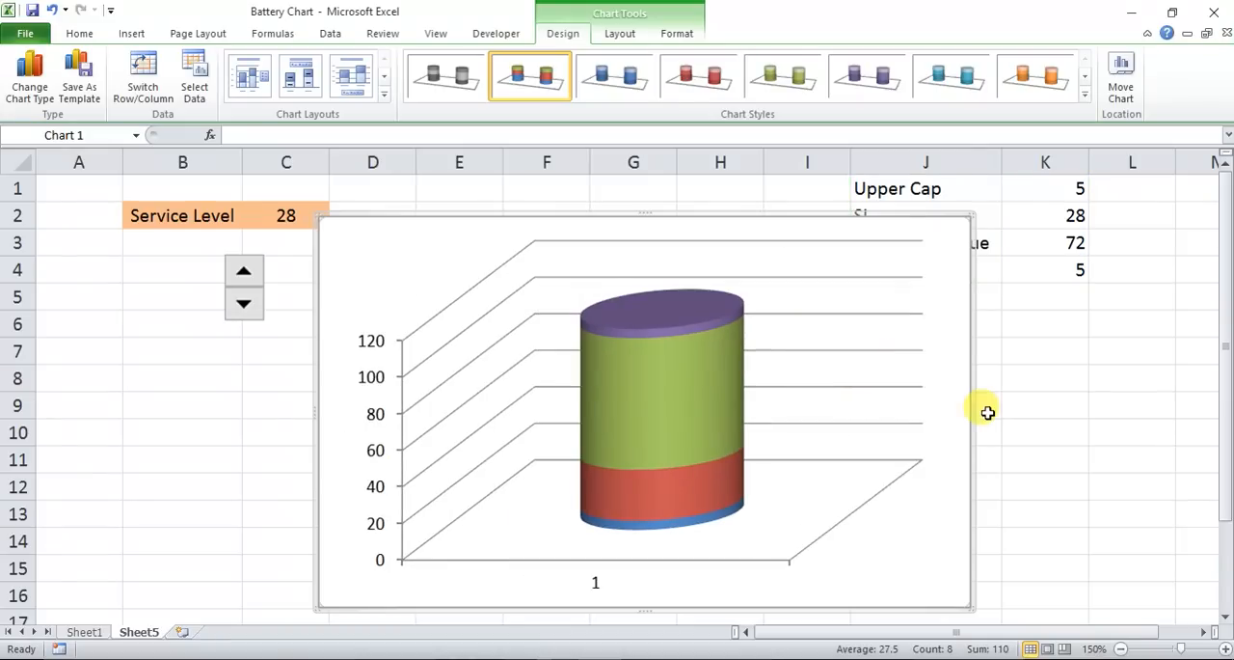
mouse_move(971, 411)
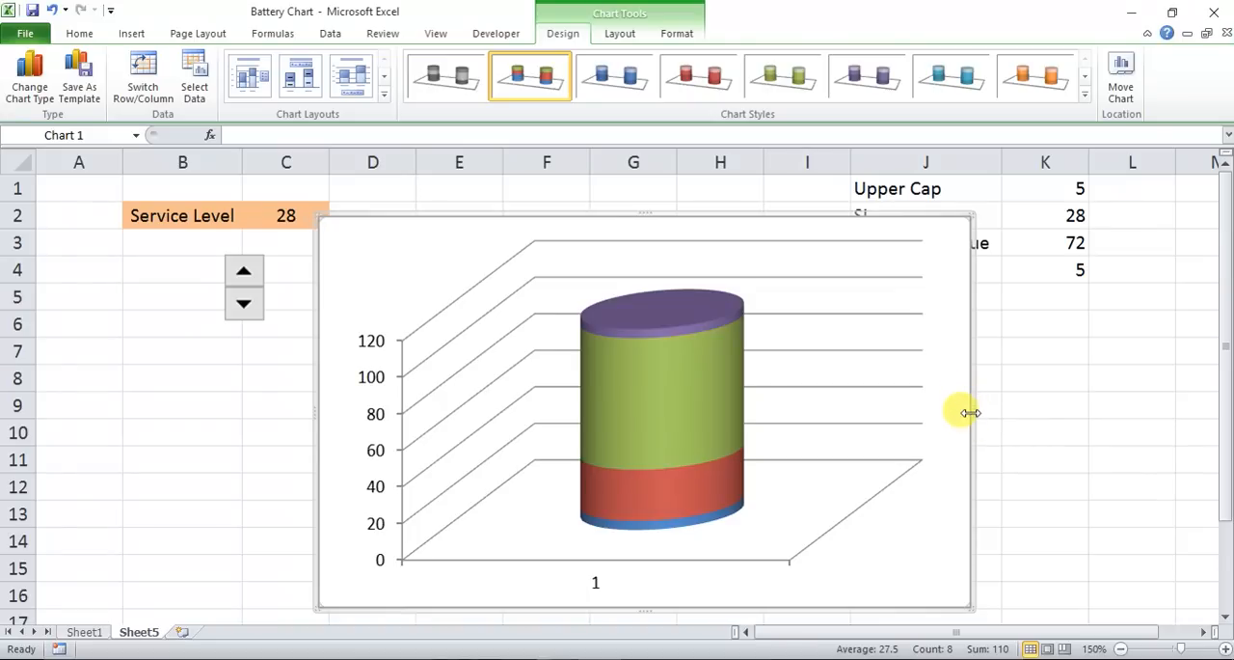
drag(969, 413, 525, 458)
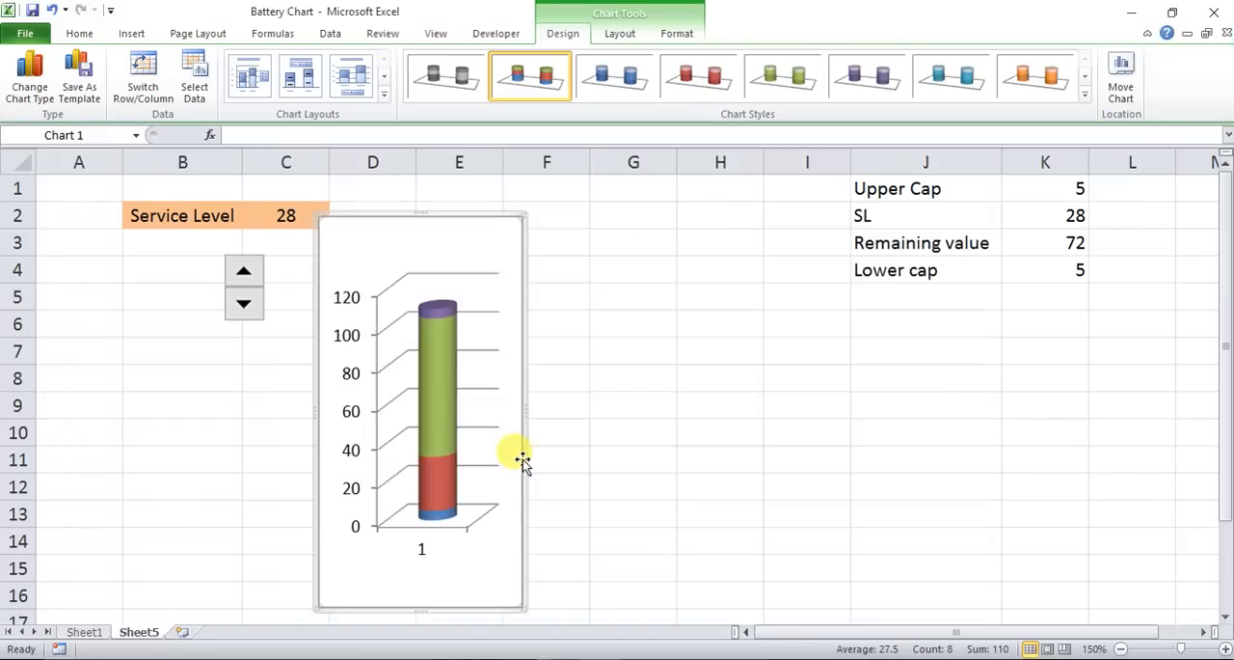
click(511, 458)
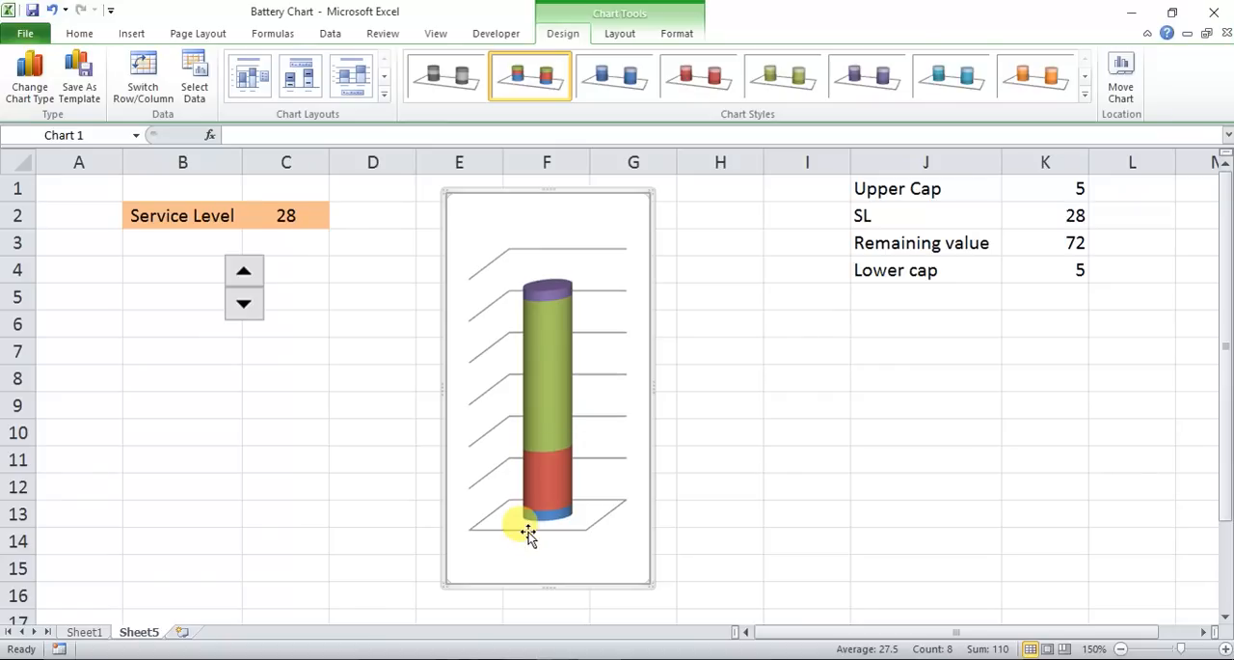
click(515, 525)
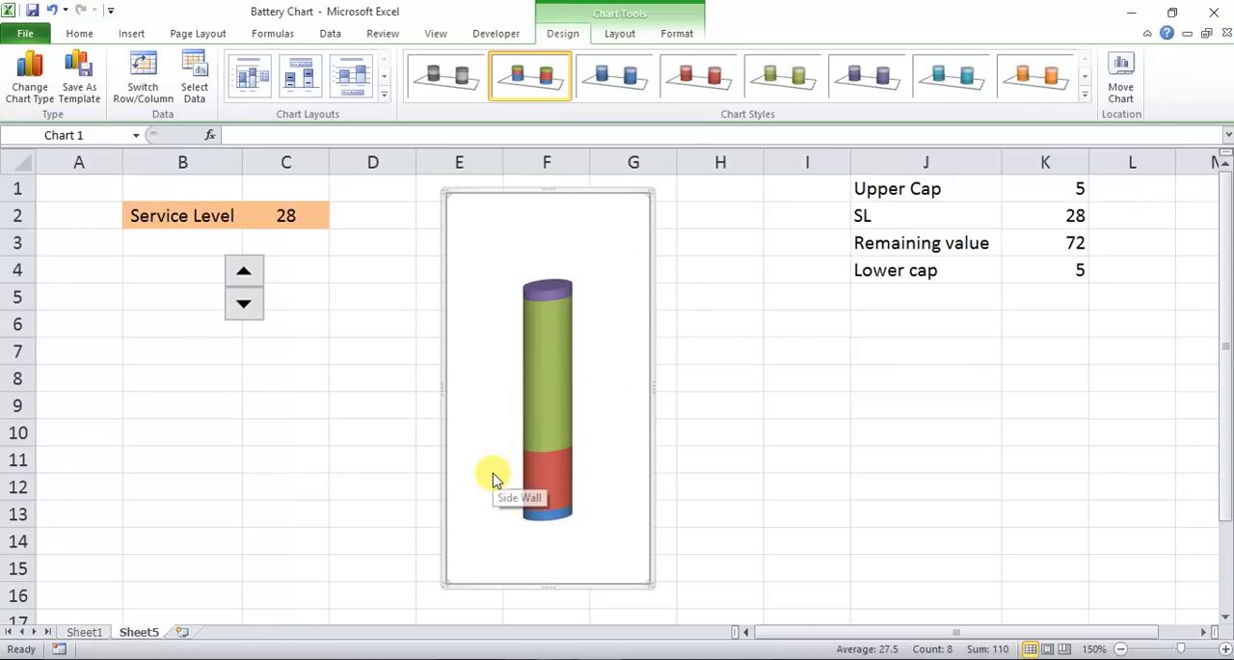
click(548, 386)
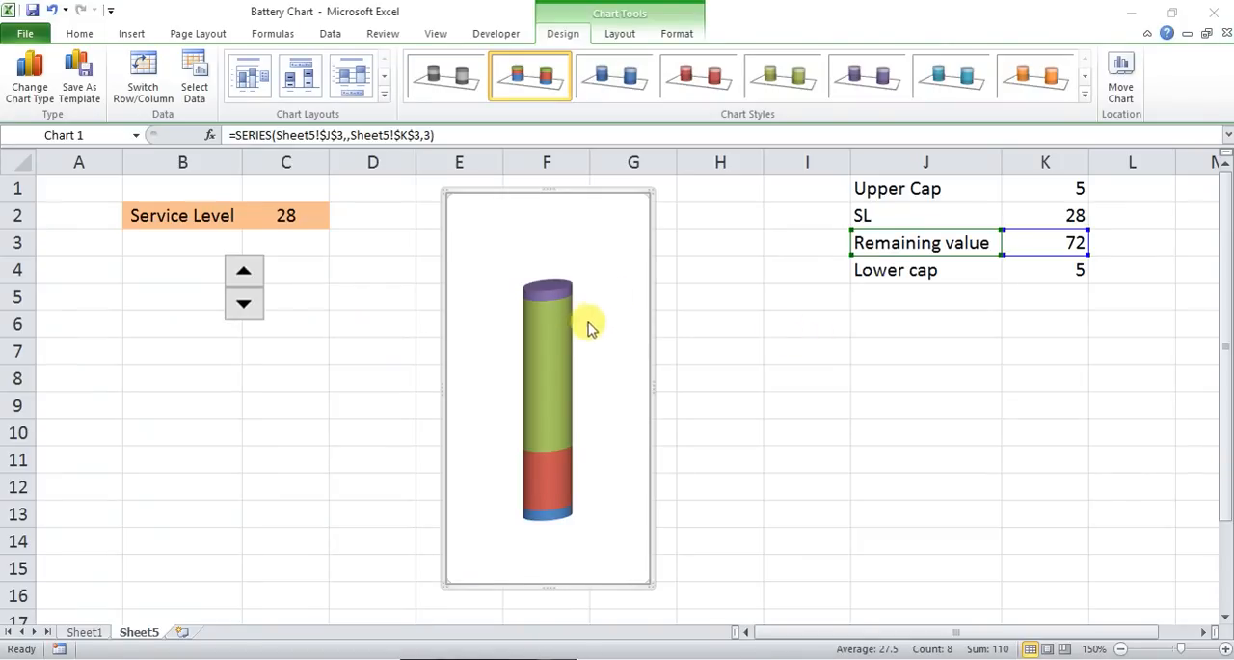
Set the series gap to 0 and give it a solid border line colour
right_click(552, 337)
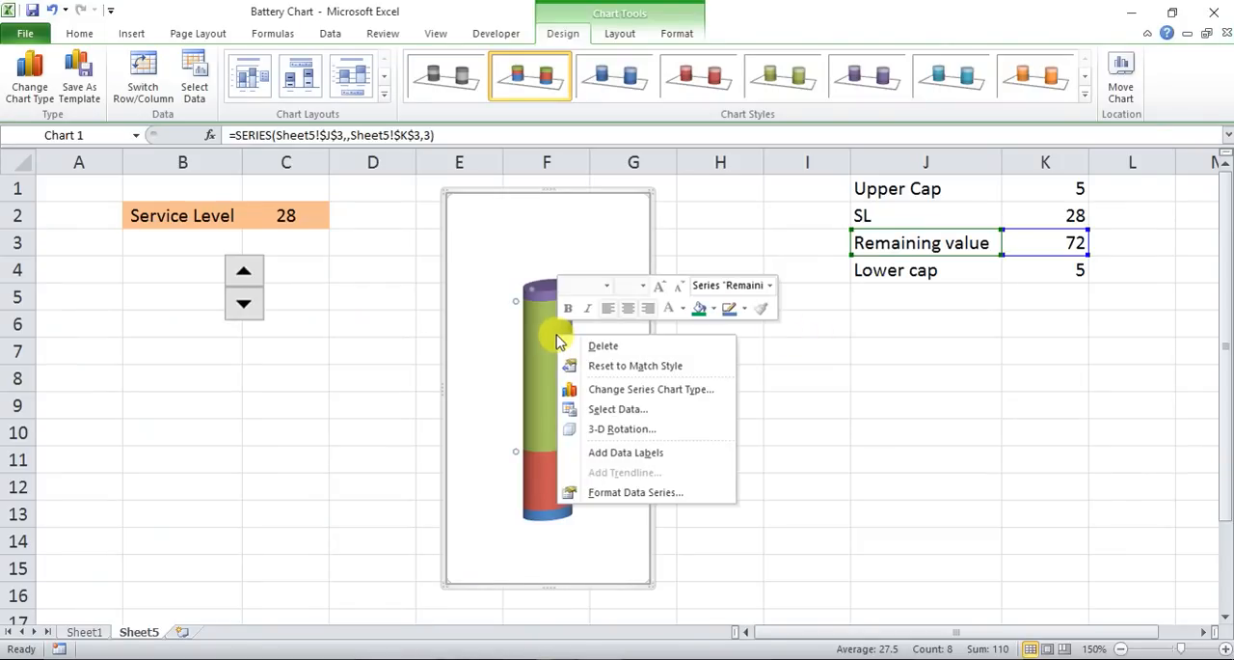
mouse_move(617, 409)
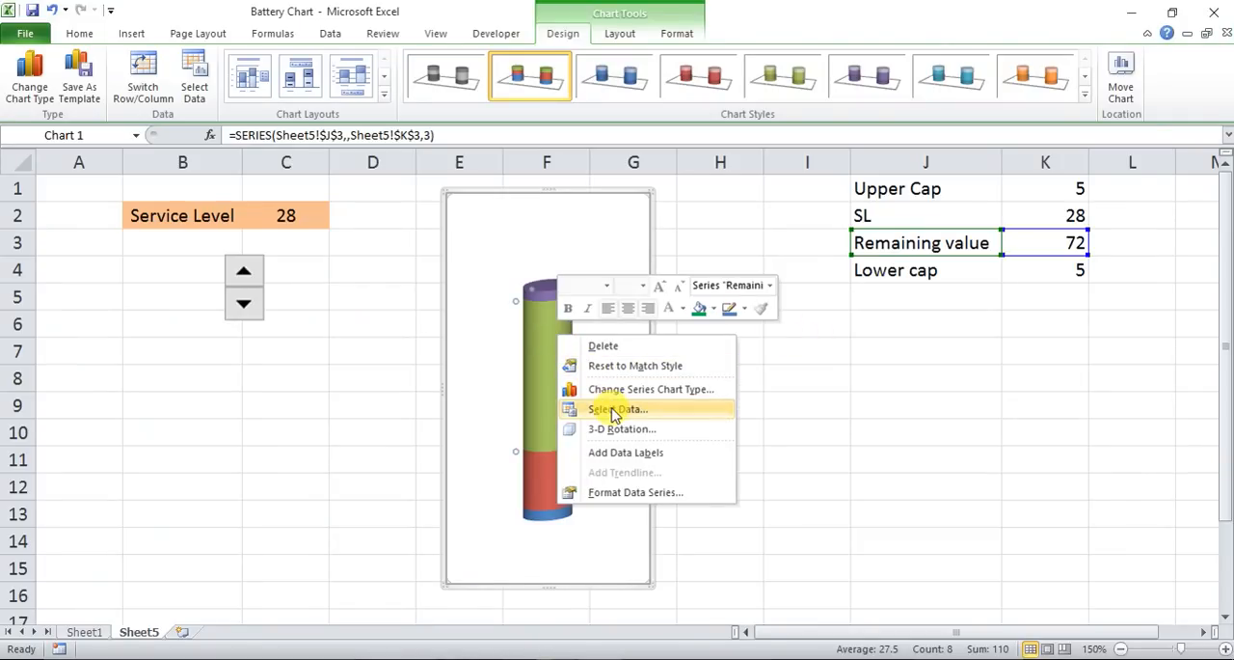
mouse_move(626, 429)
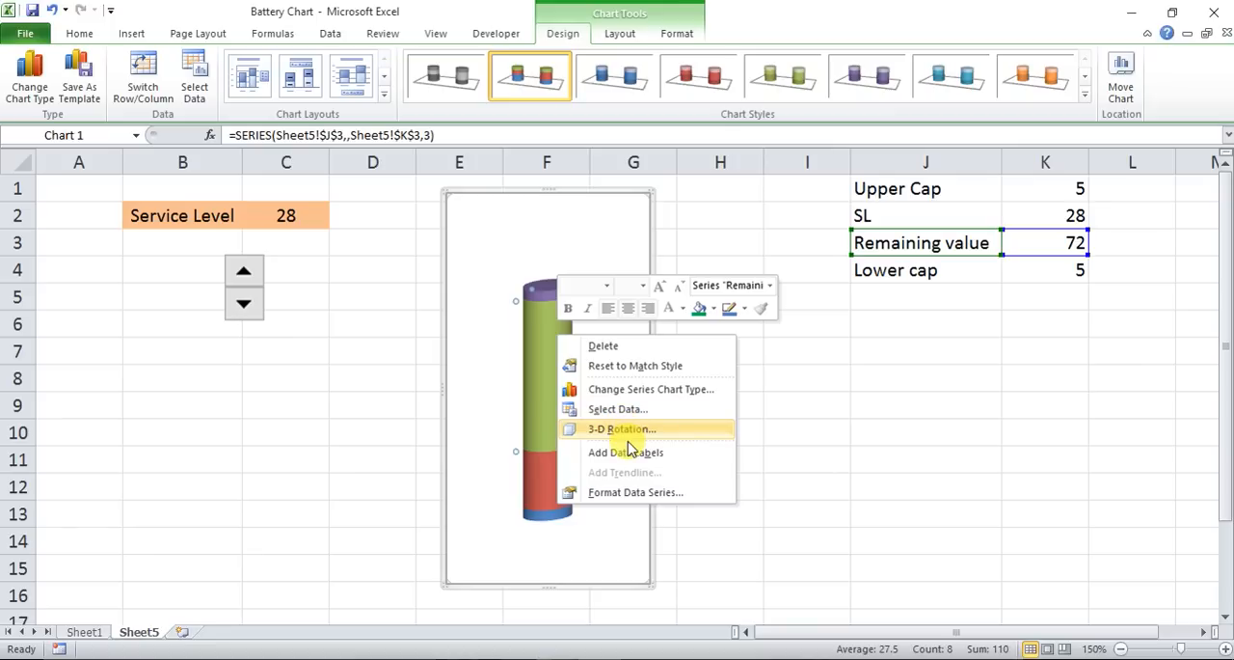
mouse_move(631, 498)
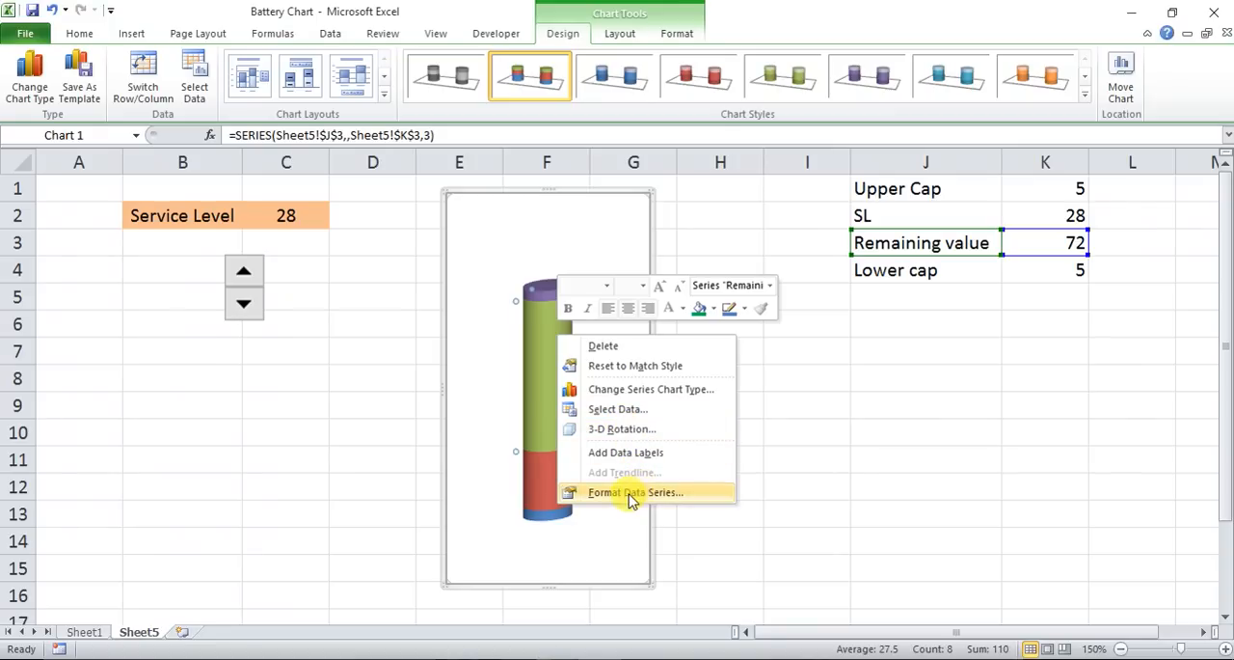
mouse_move(656, 500)
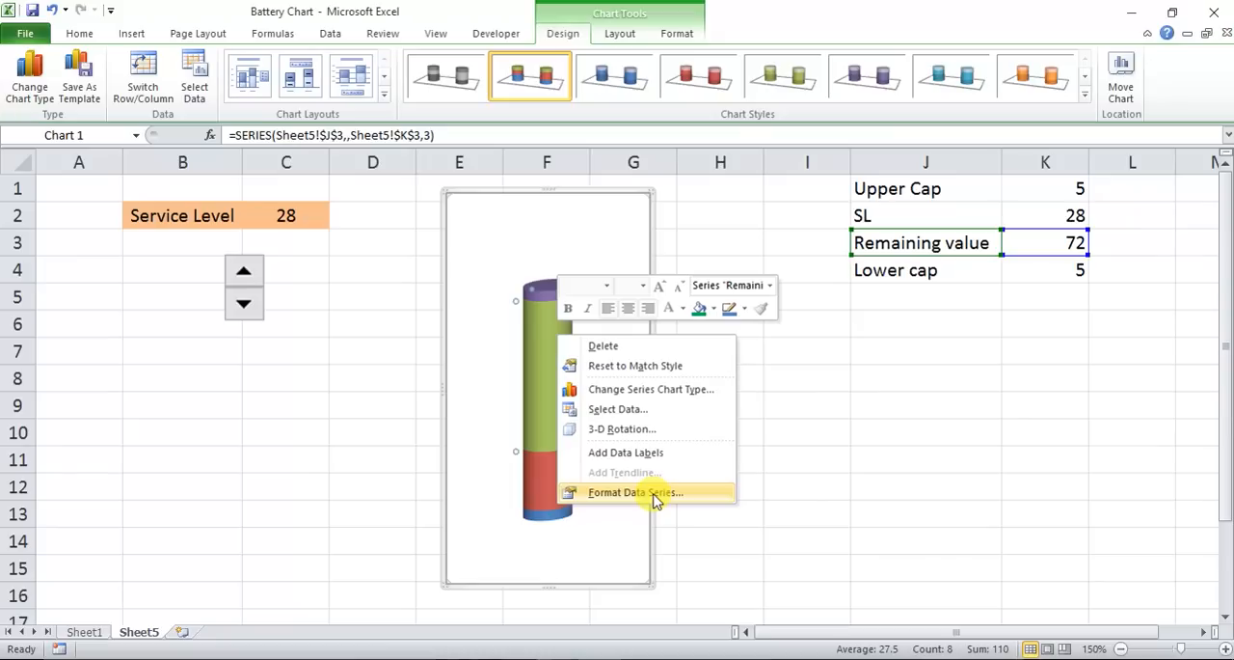
click(634, 491)
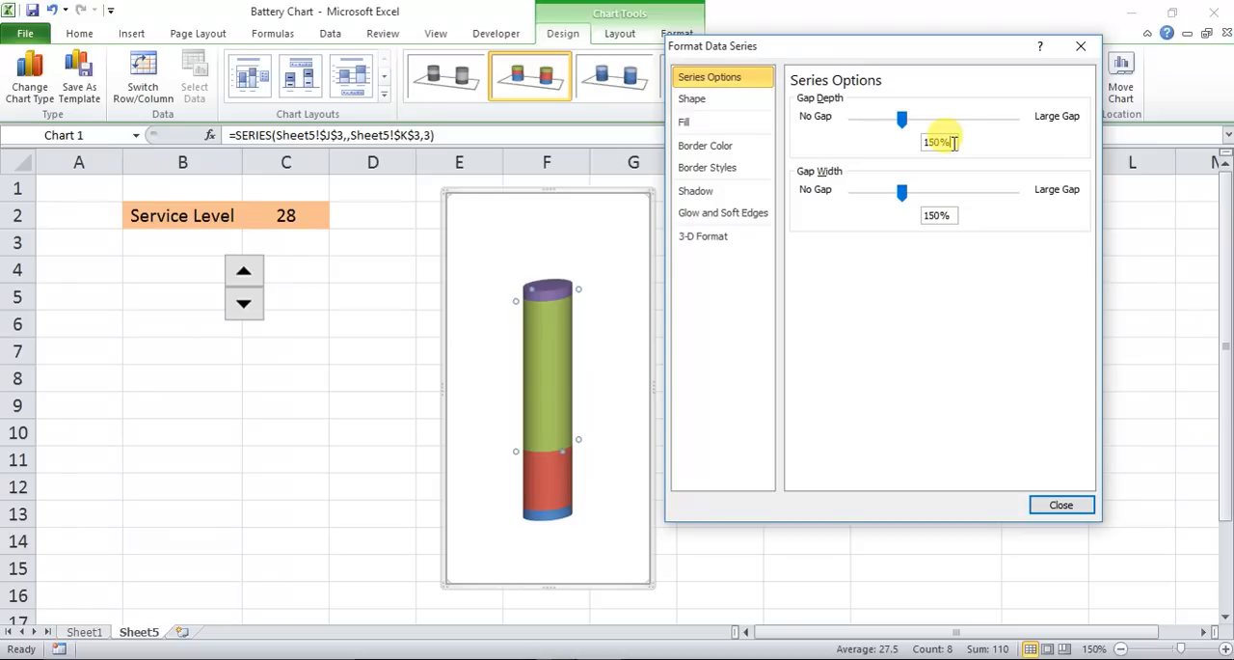
text(0)
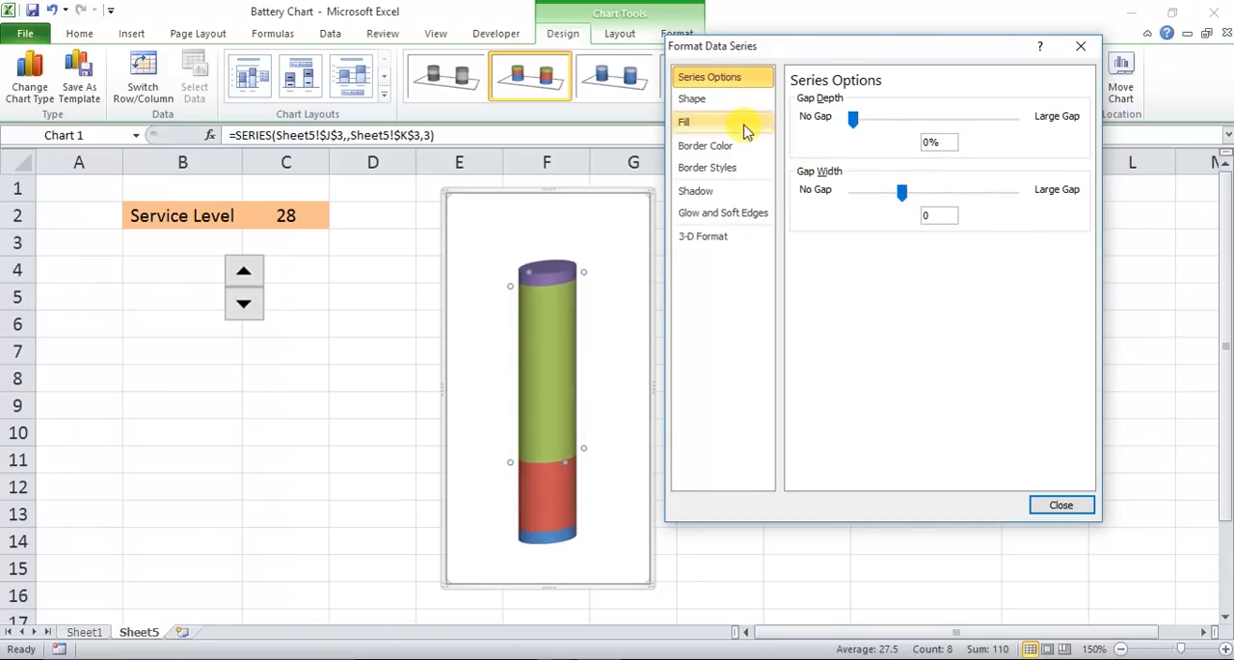
mouse_move(757, 129)
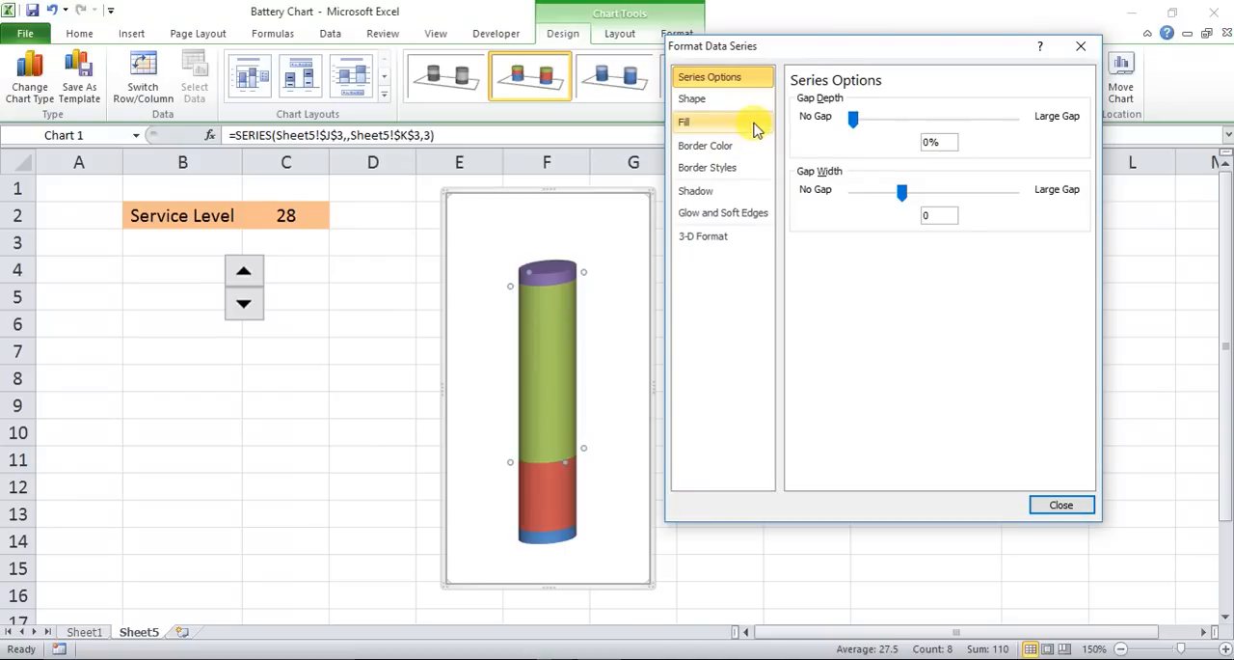
click(705, 146)
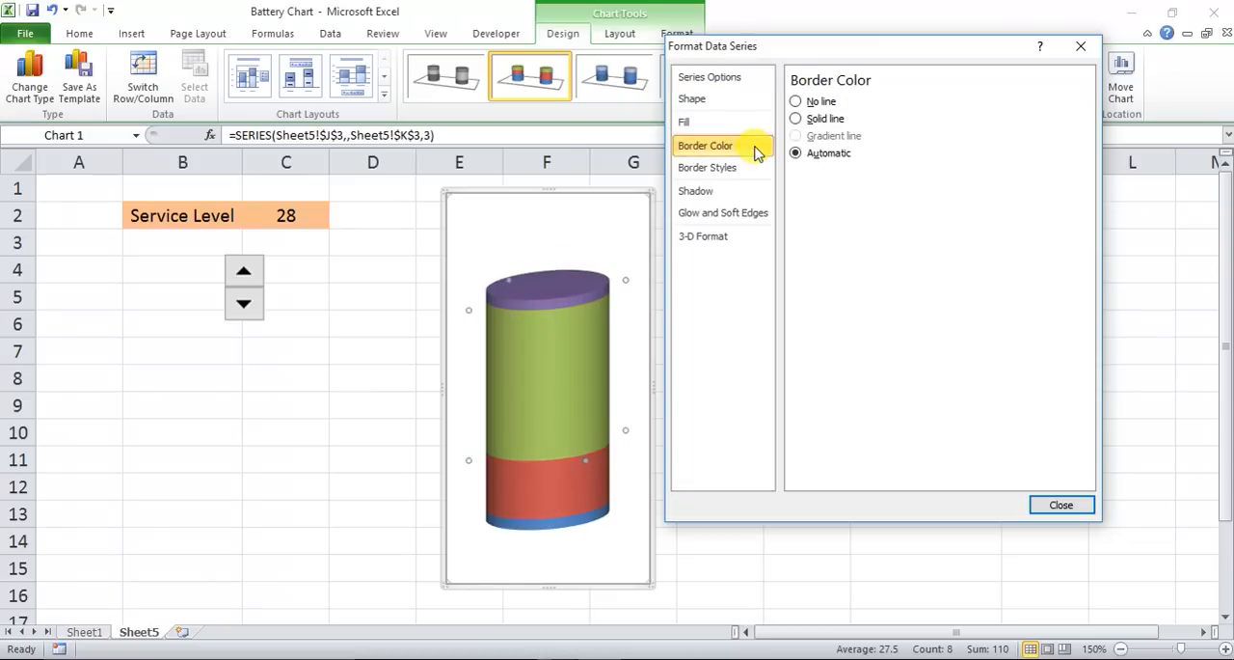
click(796, 118)
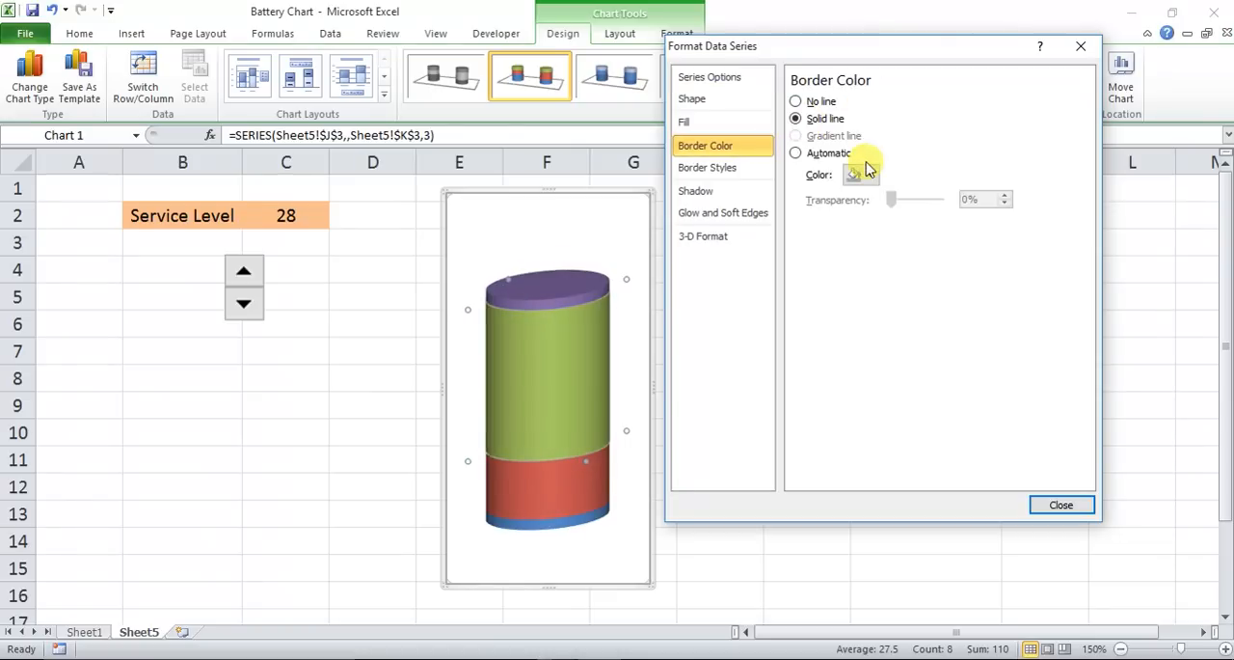
click(873, 174)
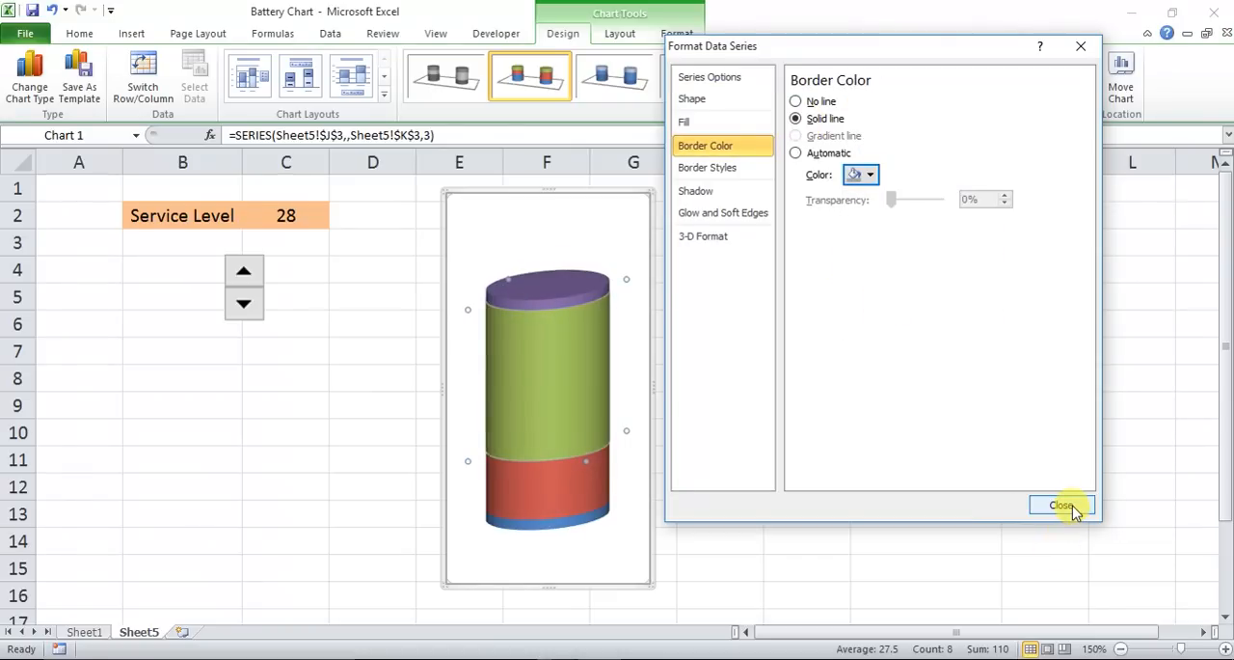
click(1061, 504)
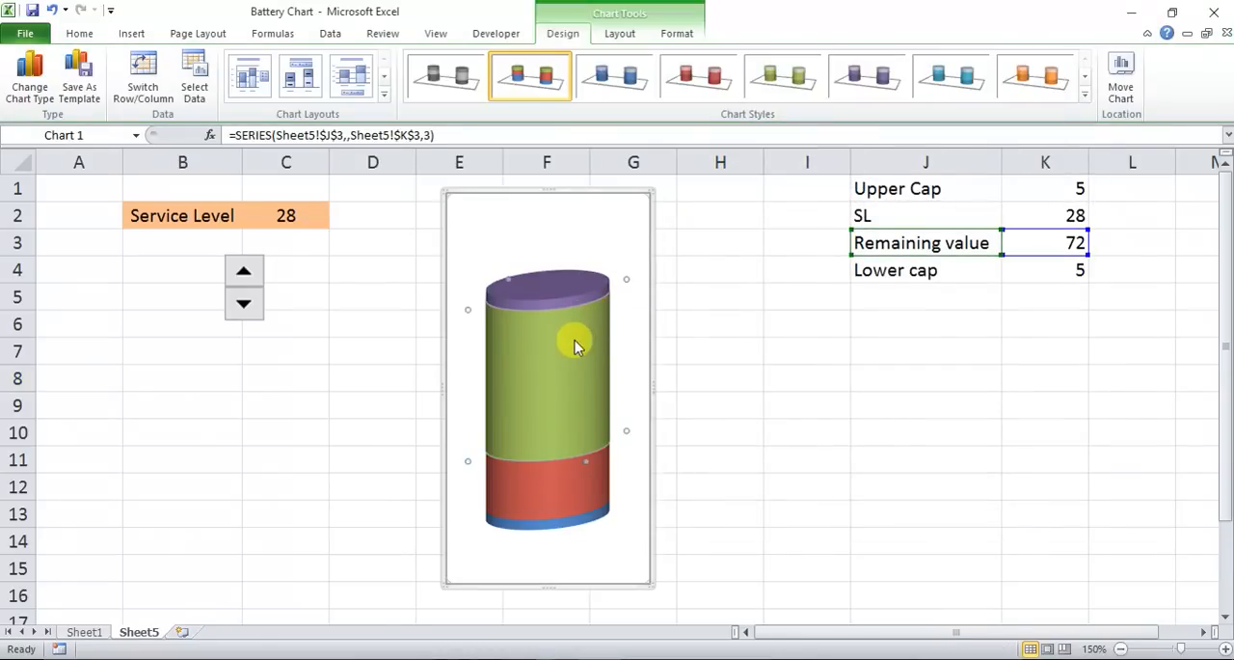
Set the cylinder's 3-D rotation to X 0° and Y 10°, then narrow the chart
right_click(577, 347)
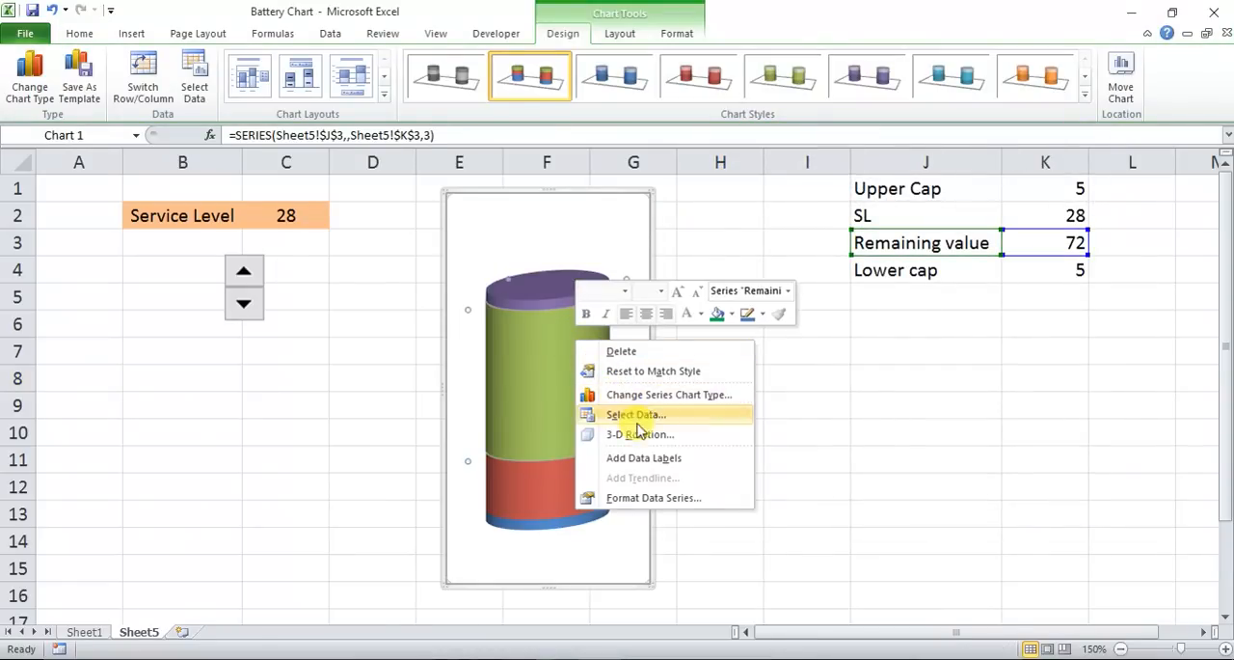
click(638, 434)
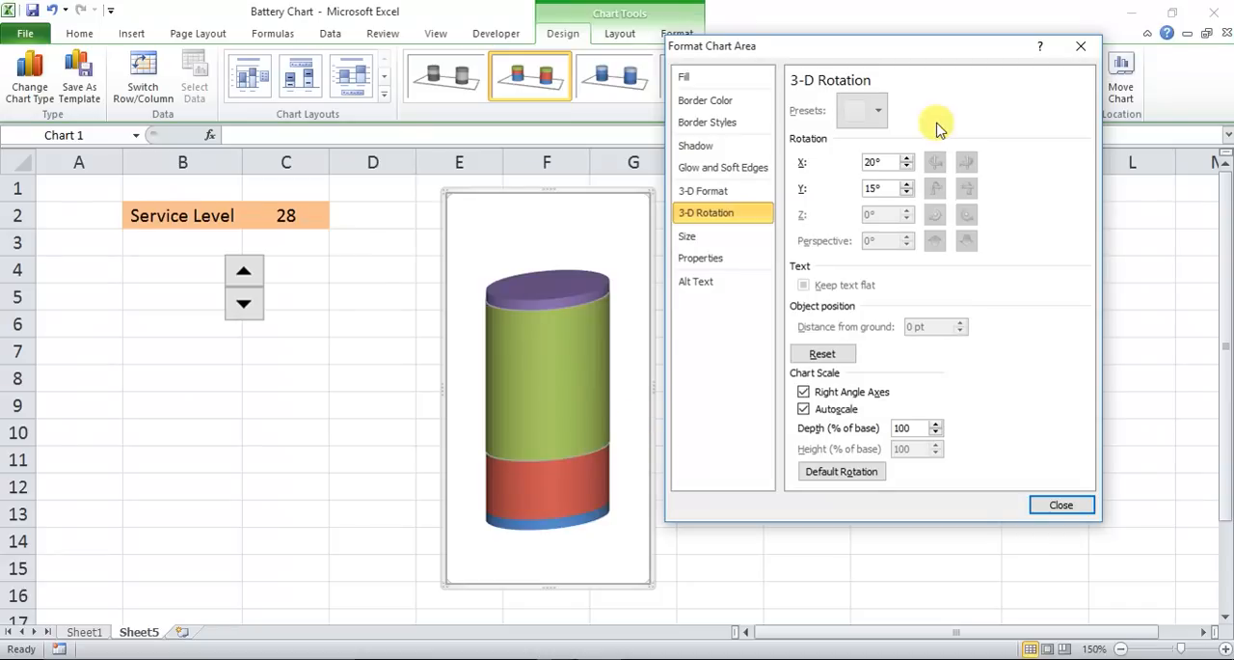
mouse_move(909, 162)
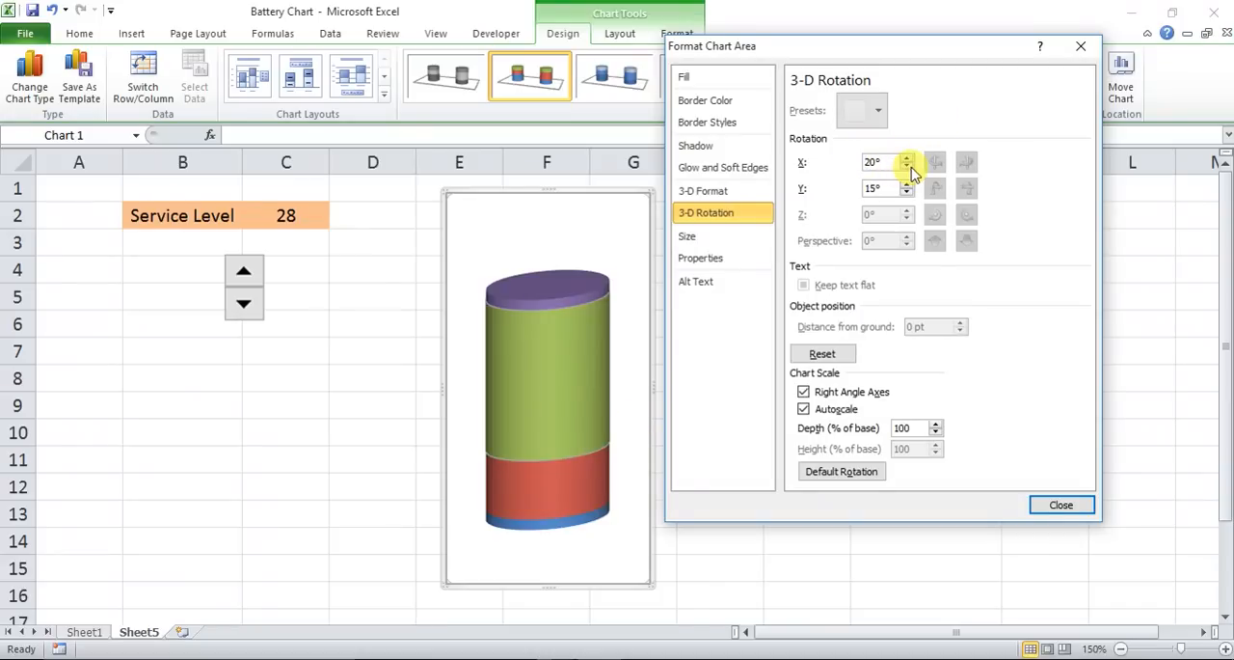
click(906, 166)
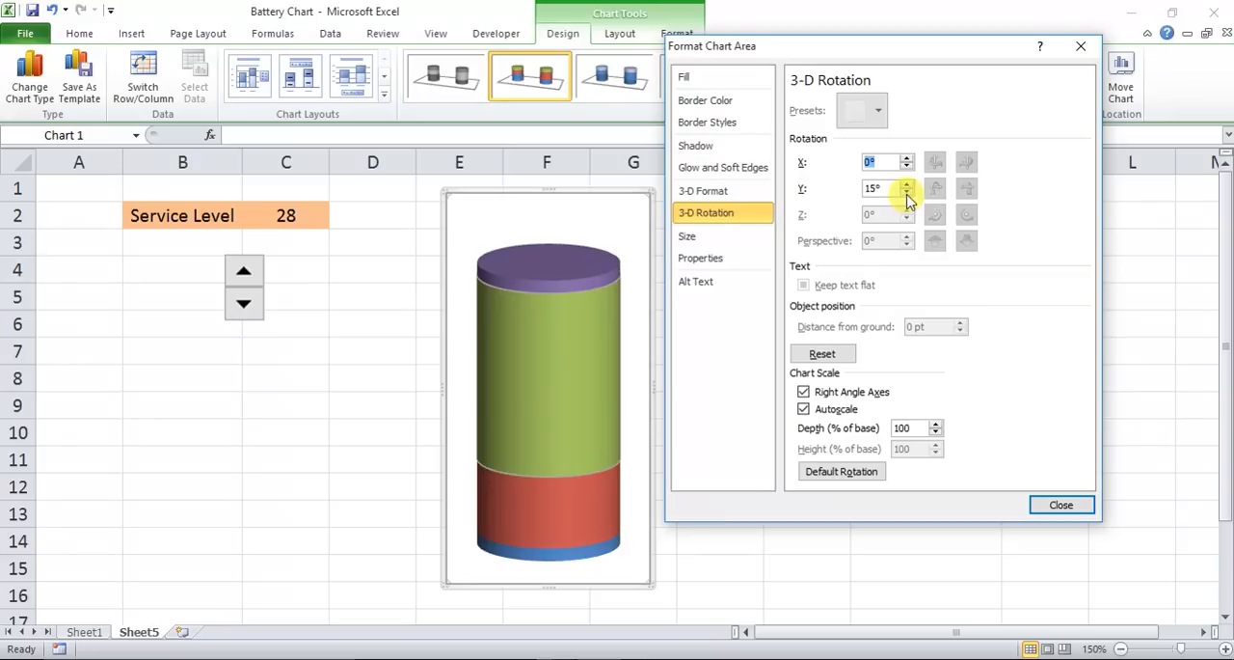
click(907, 193)
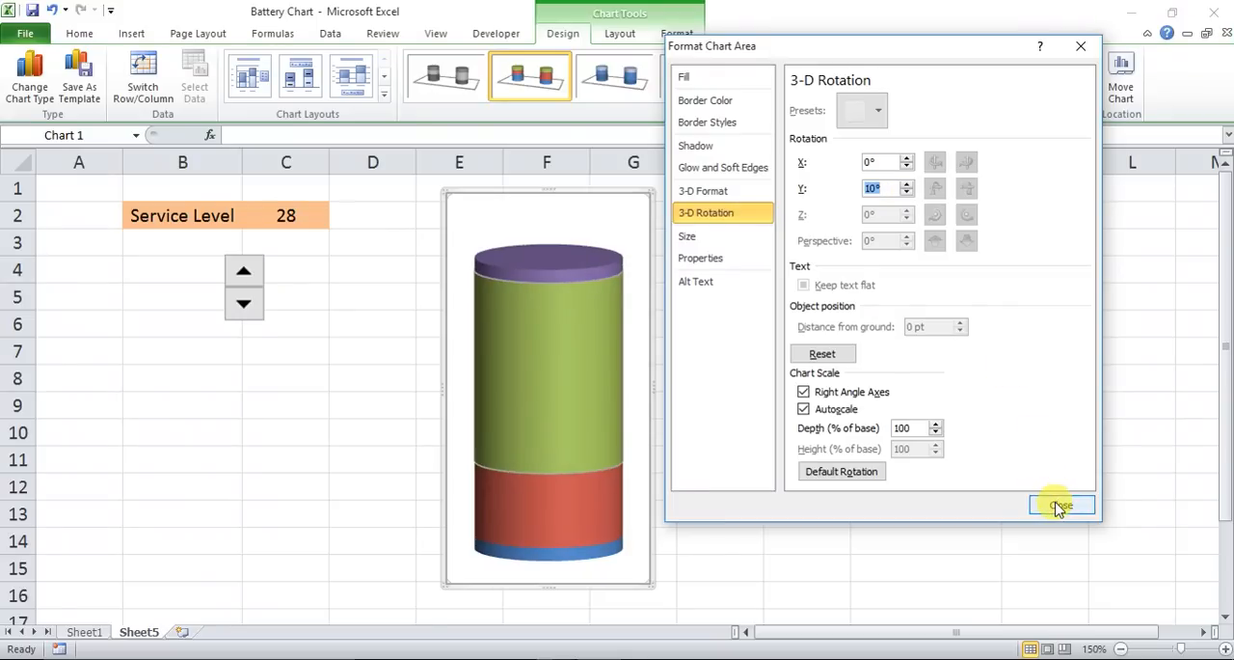
click(1062, 504)
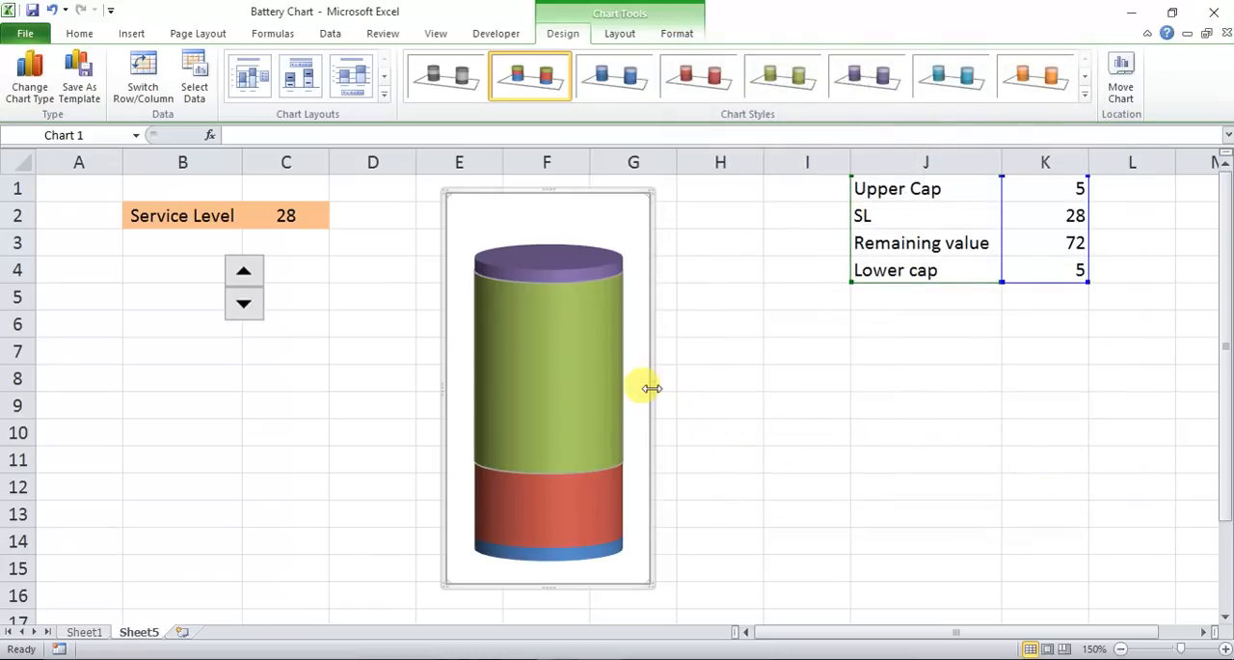
drag(654, 387, 620, 396)
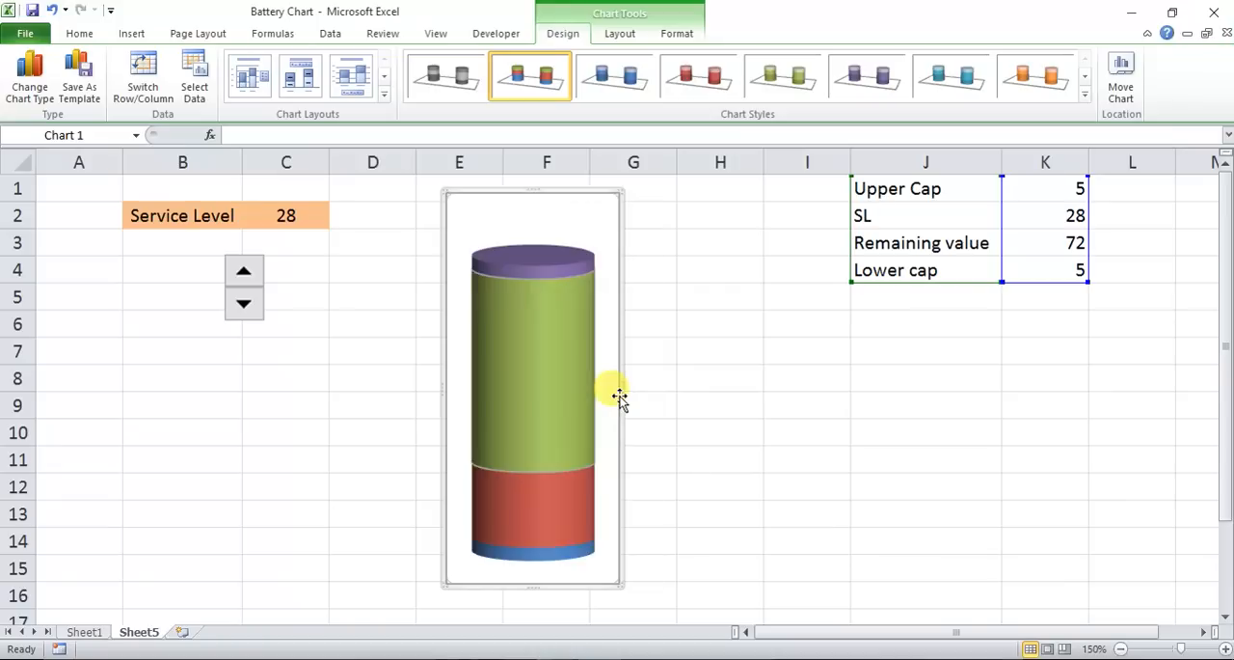
drag(622, 390, 598, 390)
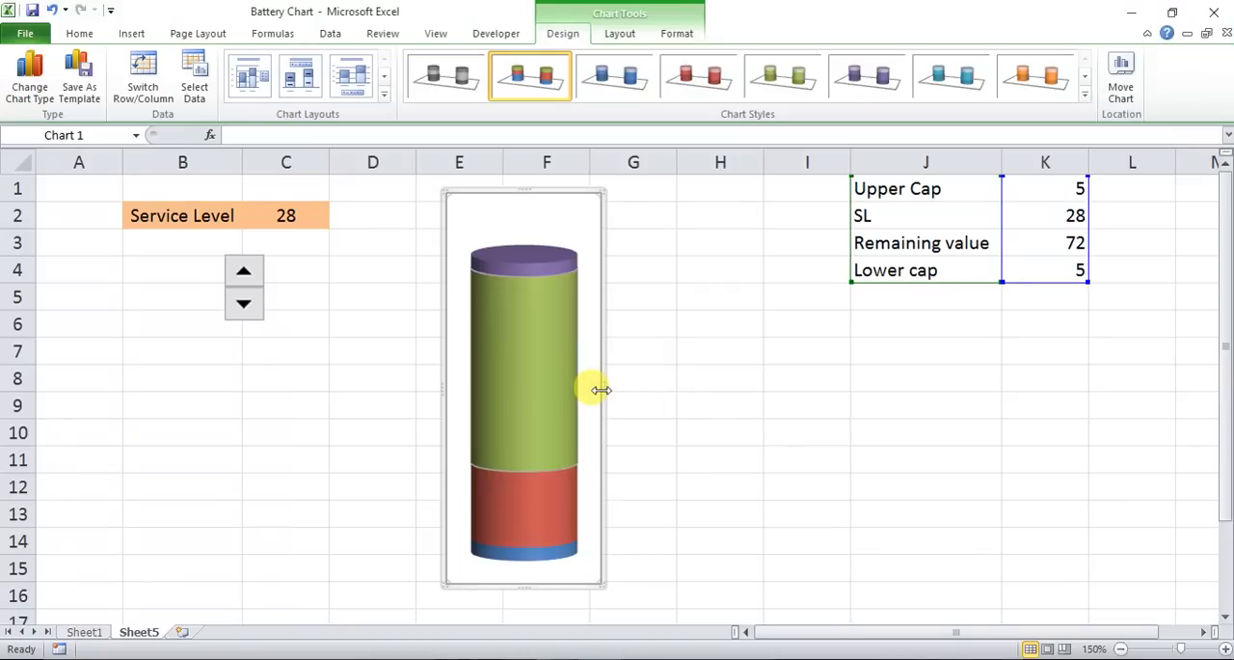
mouse_move(576, 306)
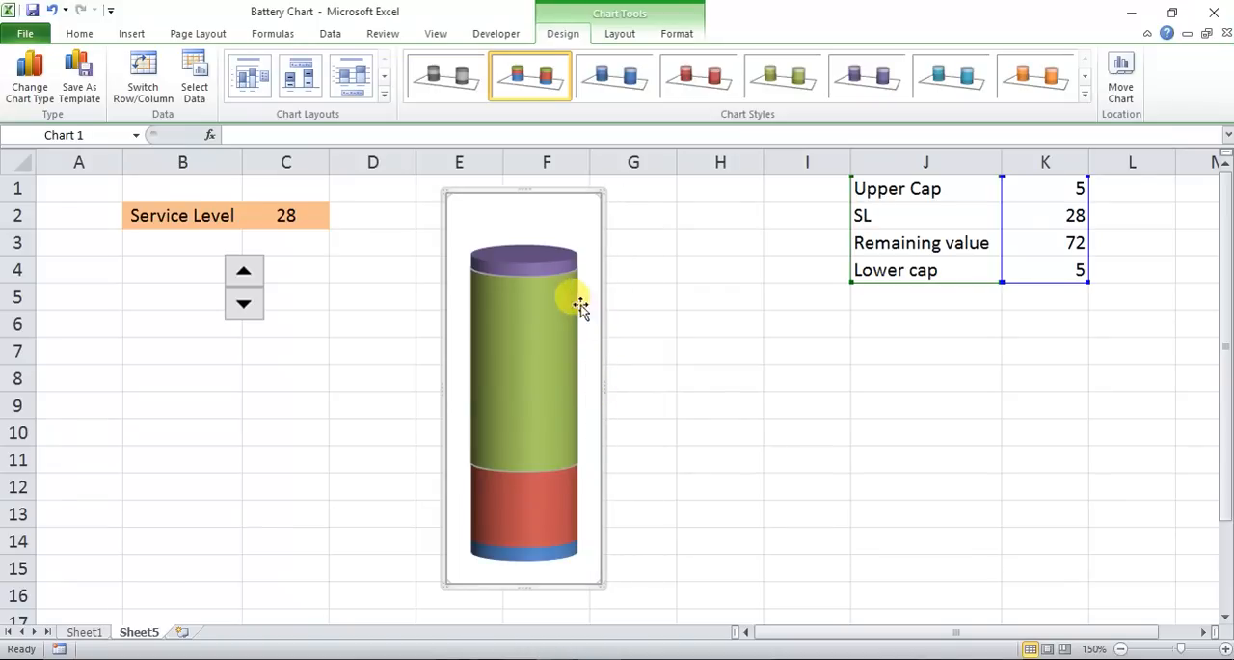
mouse_move(574, 274)
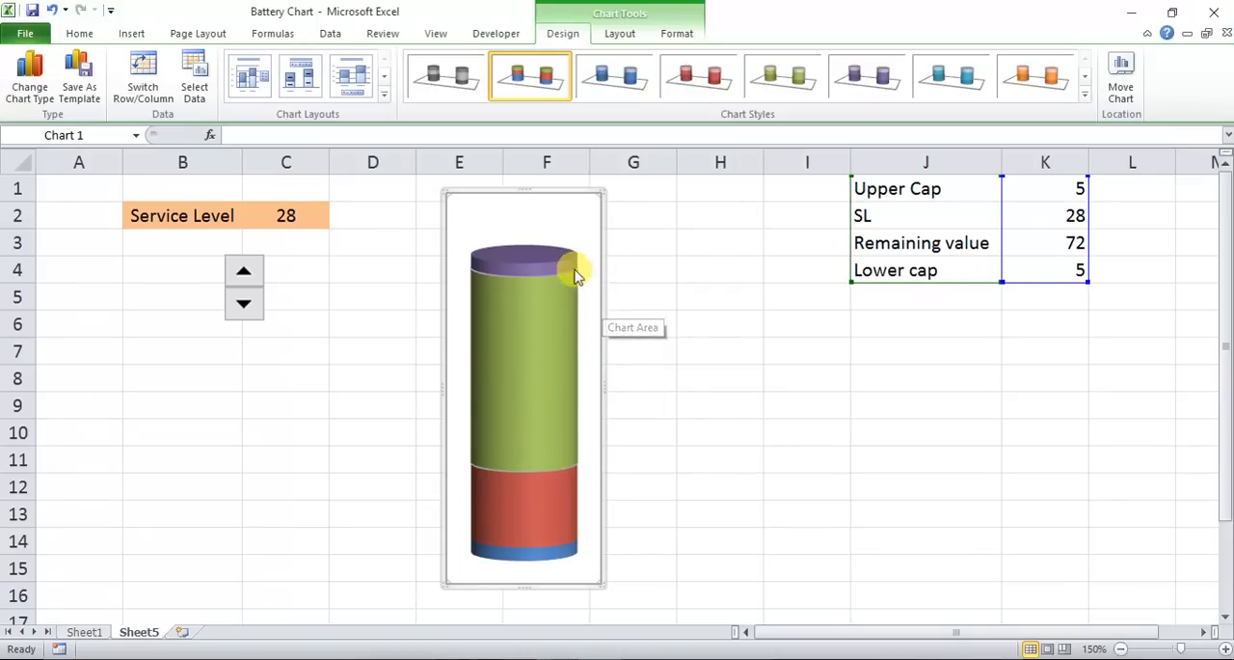
Select the cylinder's top cap and try fill colours for it from the Home palette
click(546, 267)
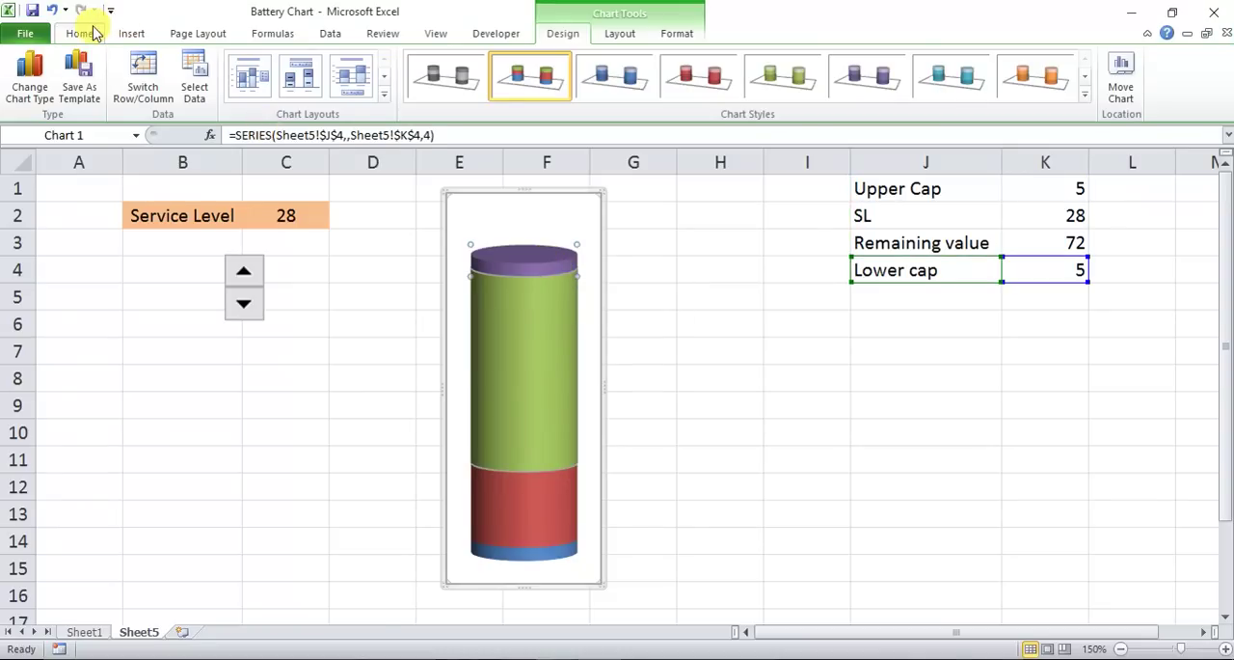
click(79, 32)
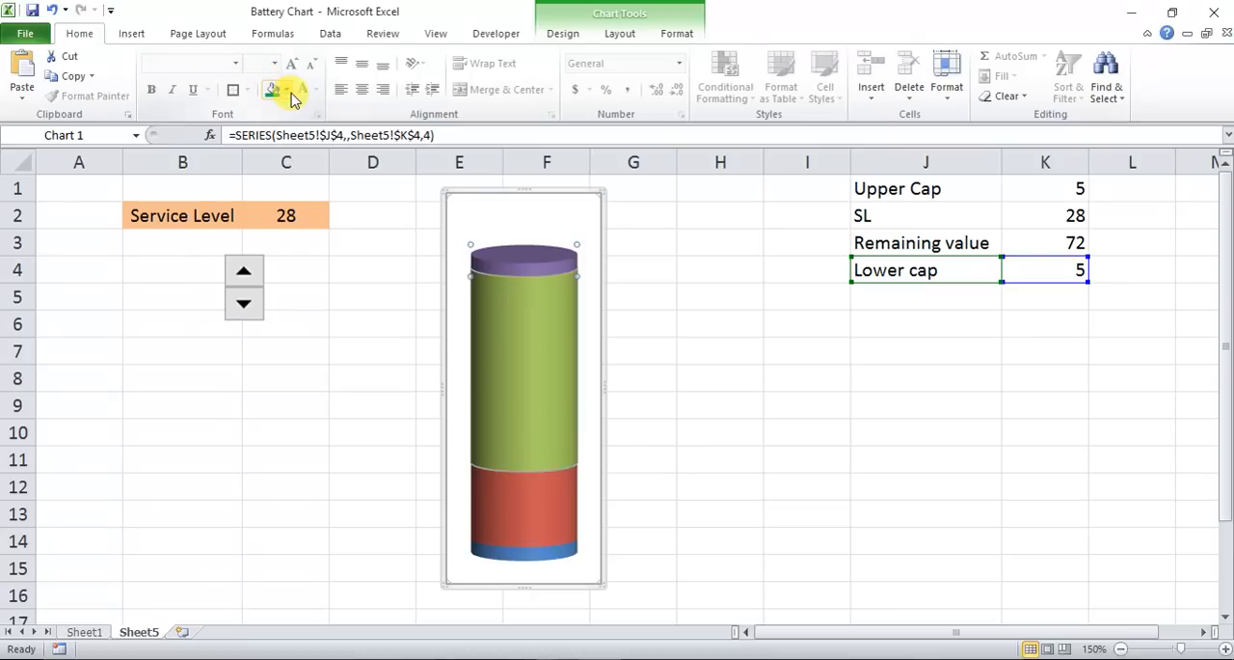
click(284, 88)
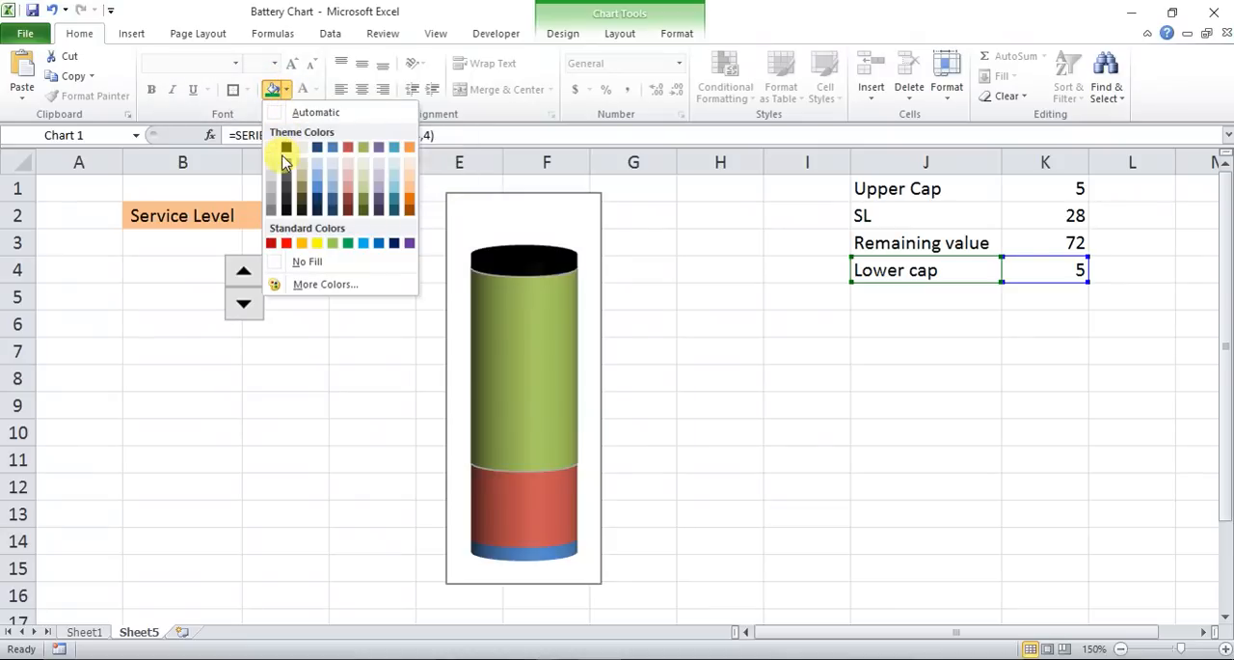
mouse_move(285, 203)
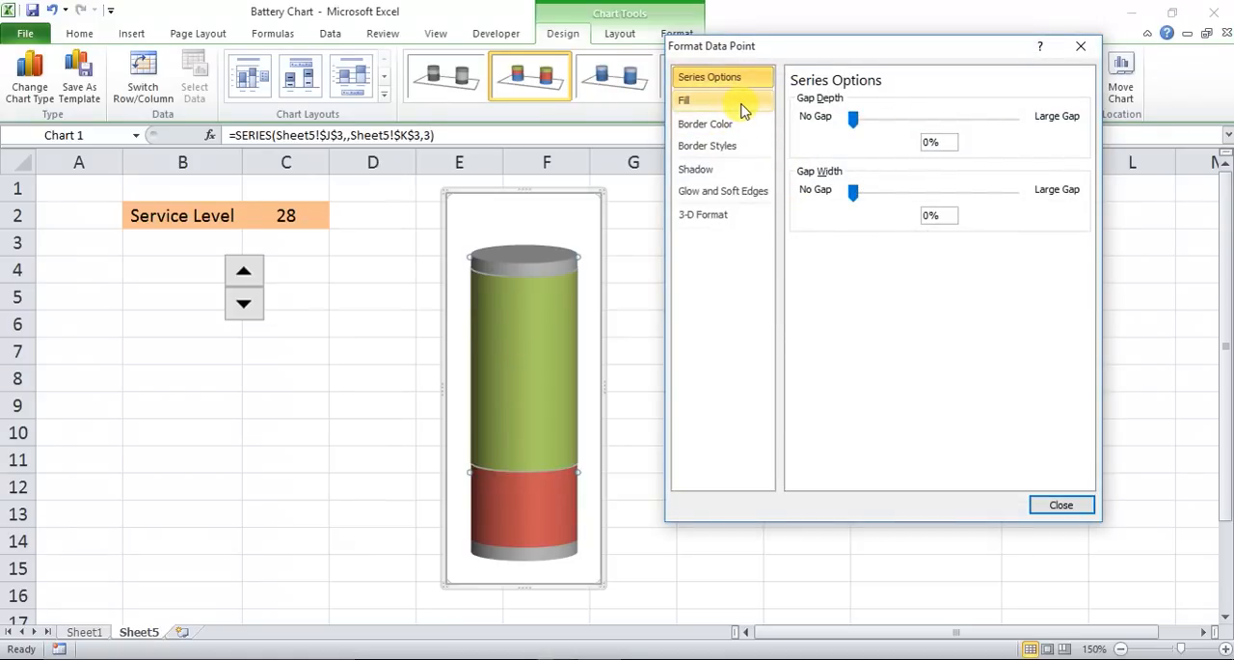
Give the upper Remaining value section a pale solid fill at 75% transparency
click(685, 101)
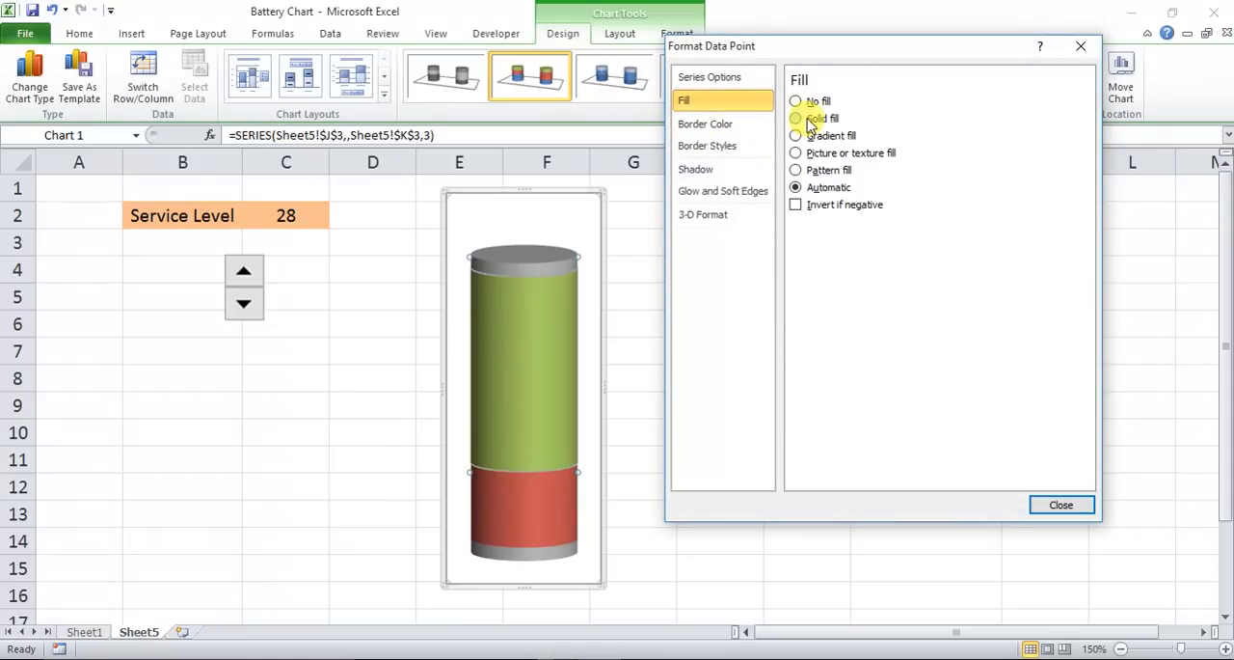
click(796, 117)
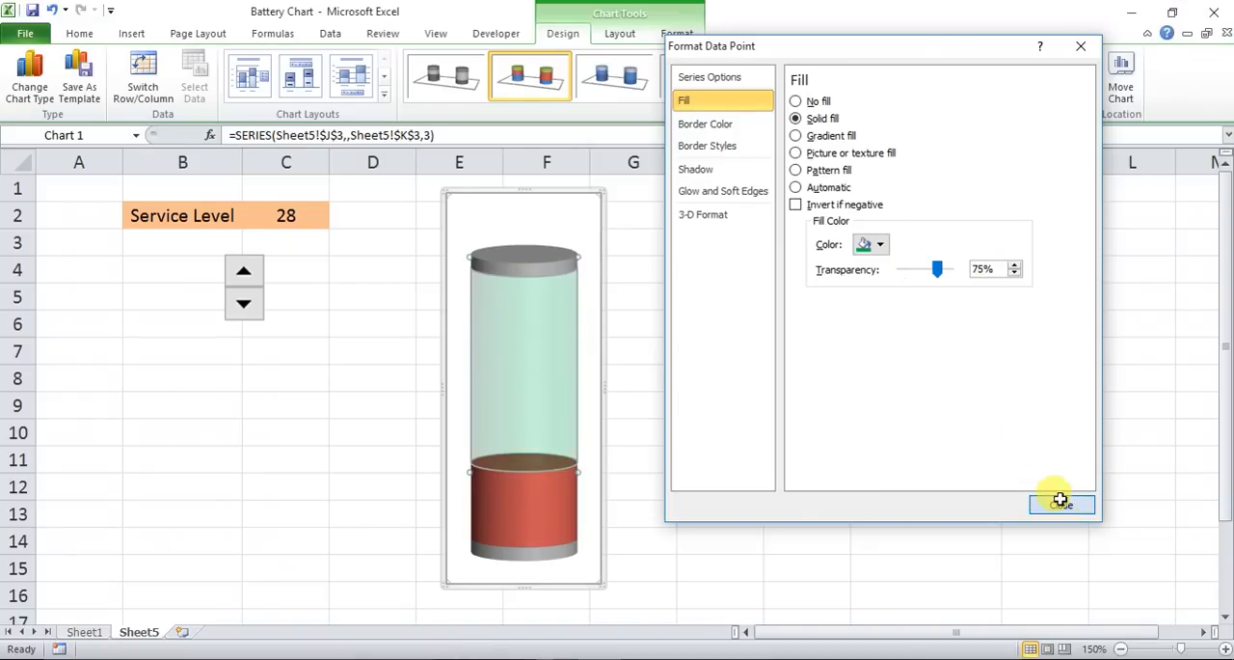
click(1061, 504)
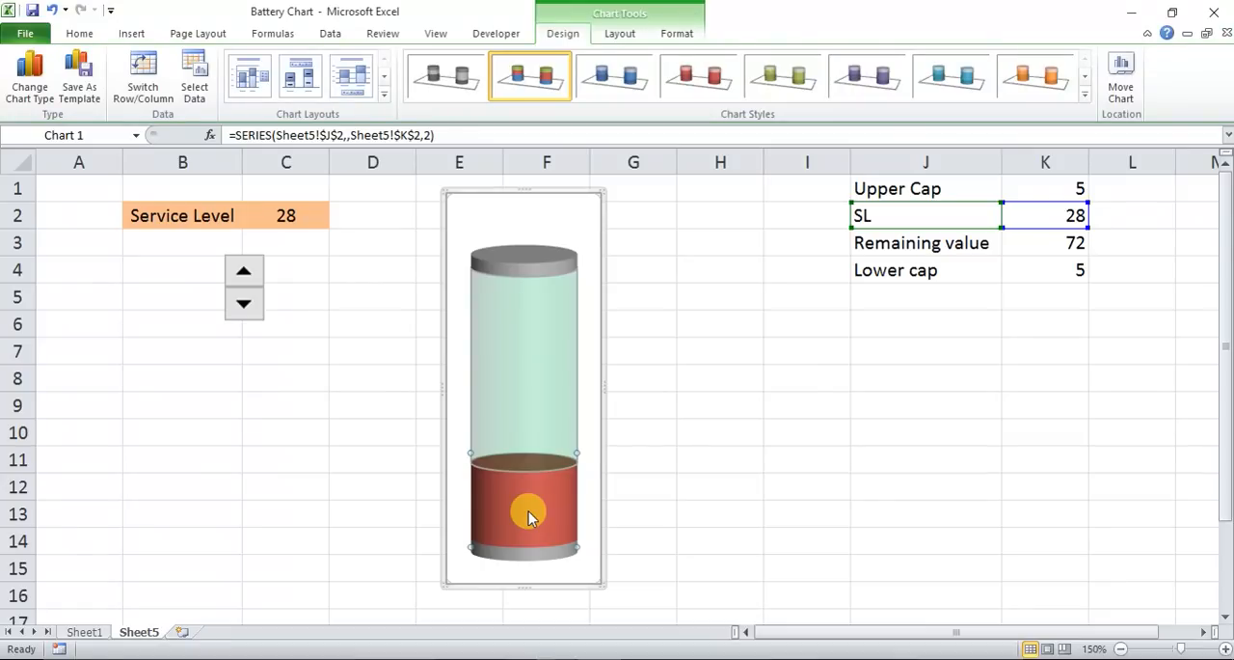
mouse_move(356, 281)
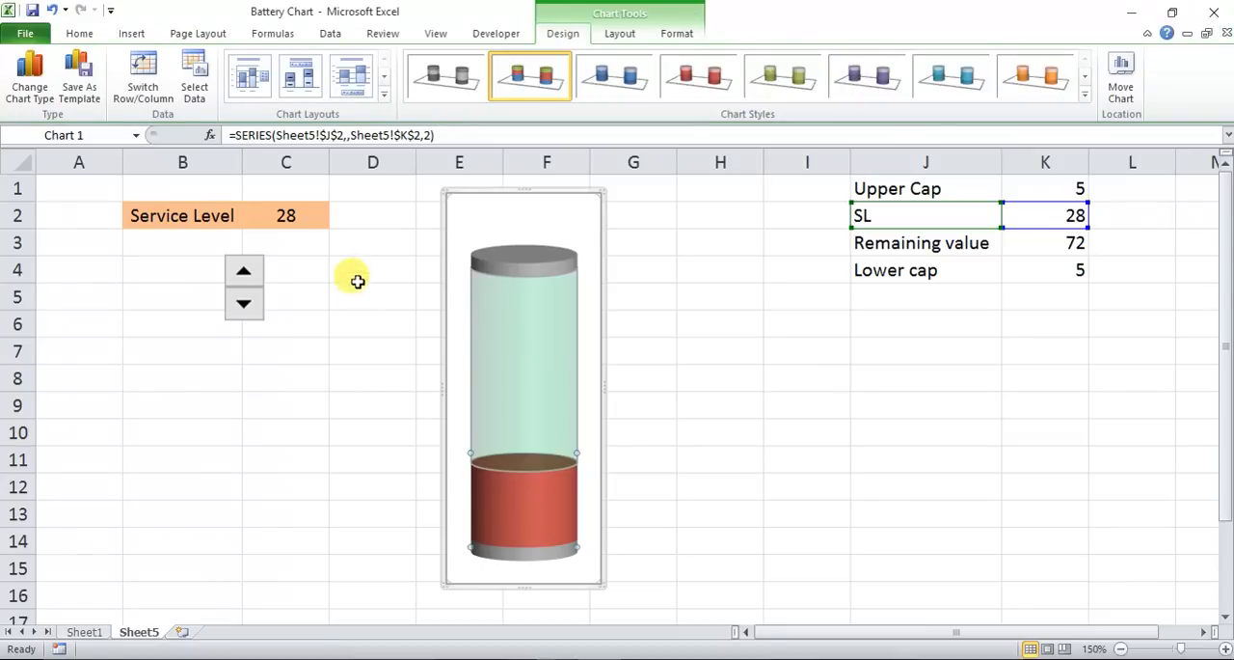
mouse_move(521, 492)
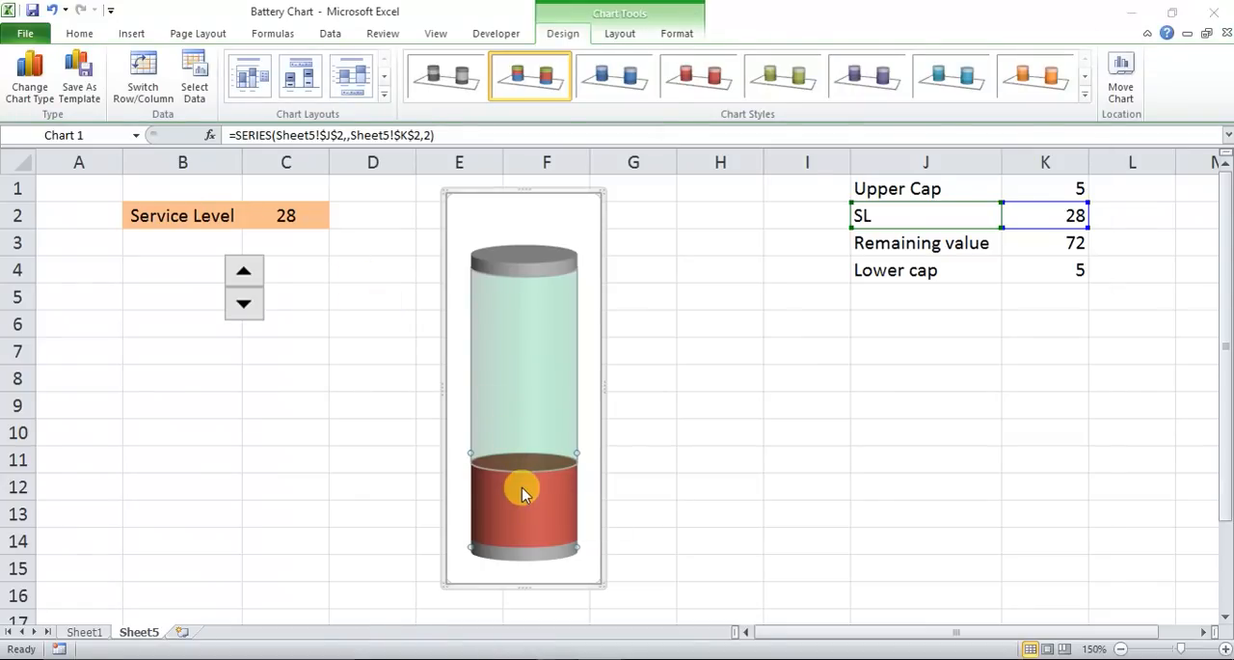
Replace the red fill of the lower Service Level section with solid green
double_click(519, 494)
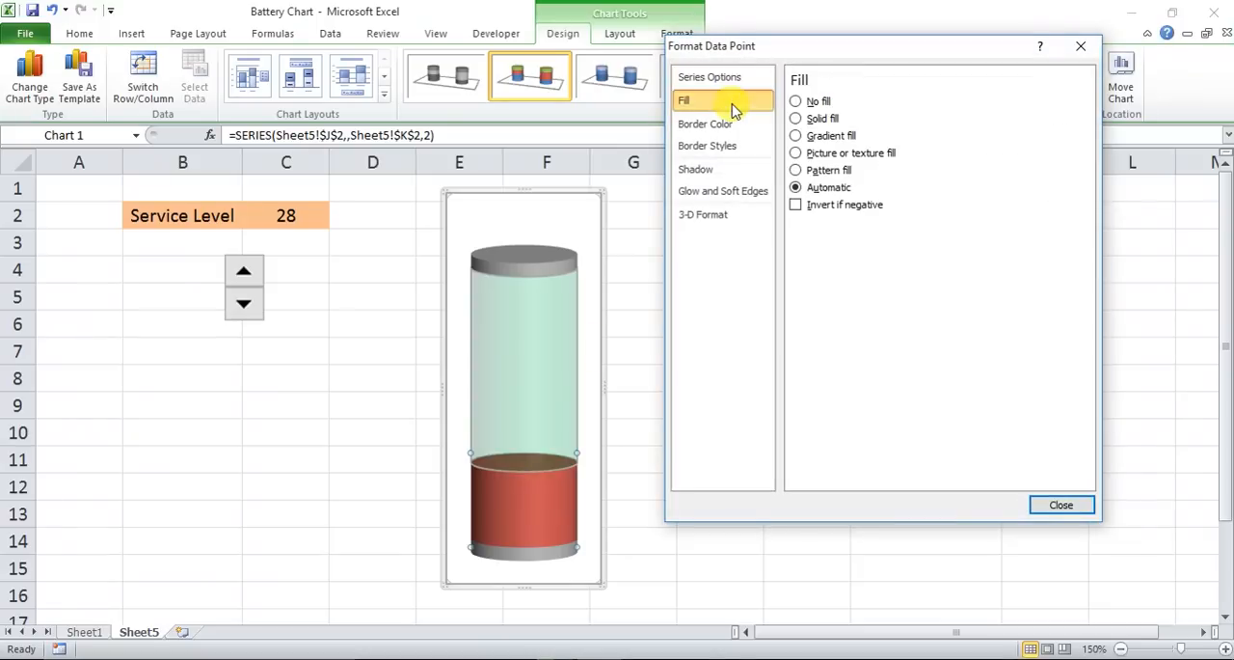
click(795, 117)
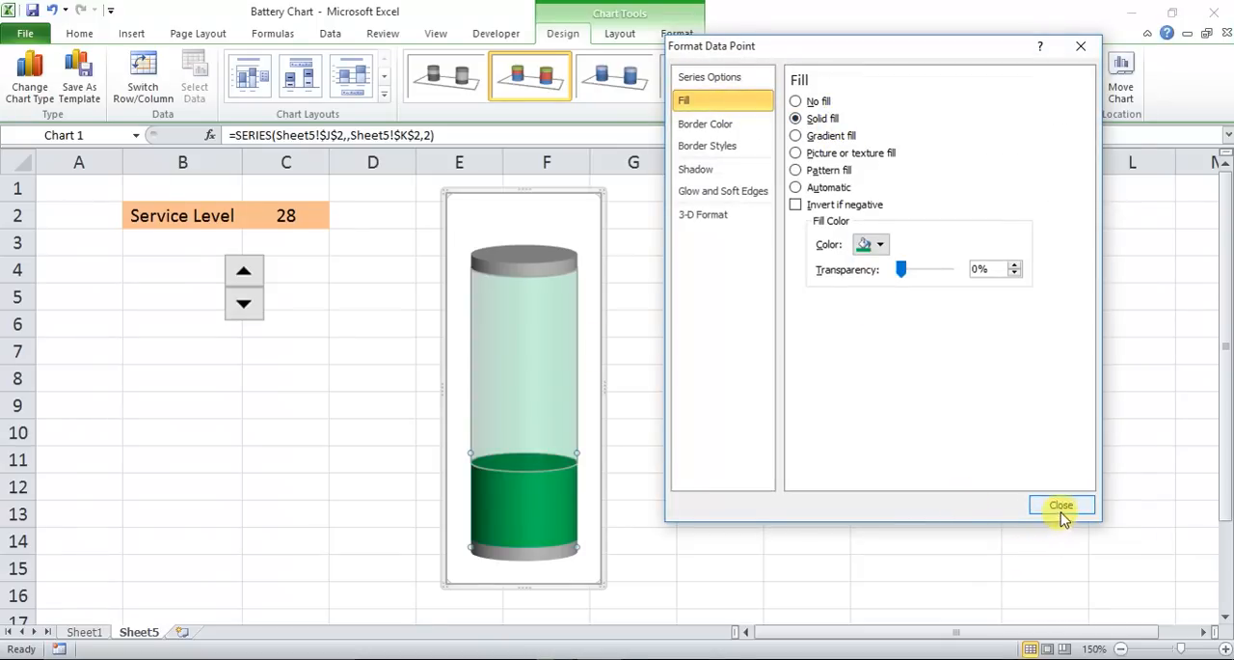
click(1062, 504)
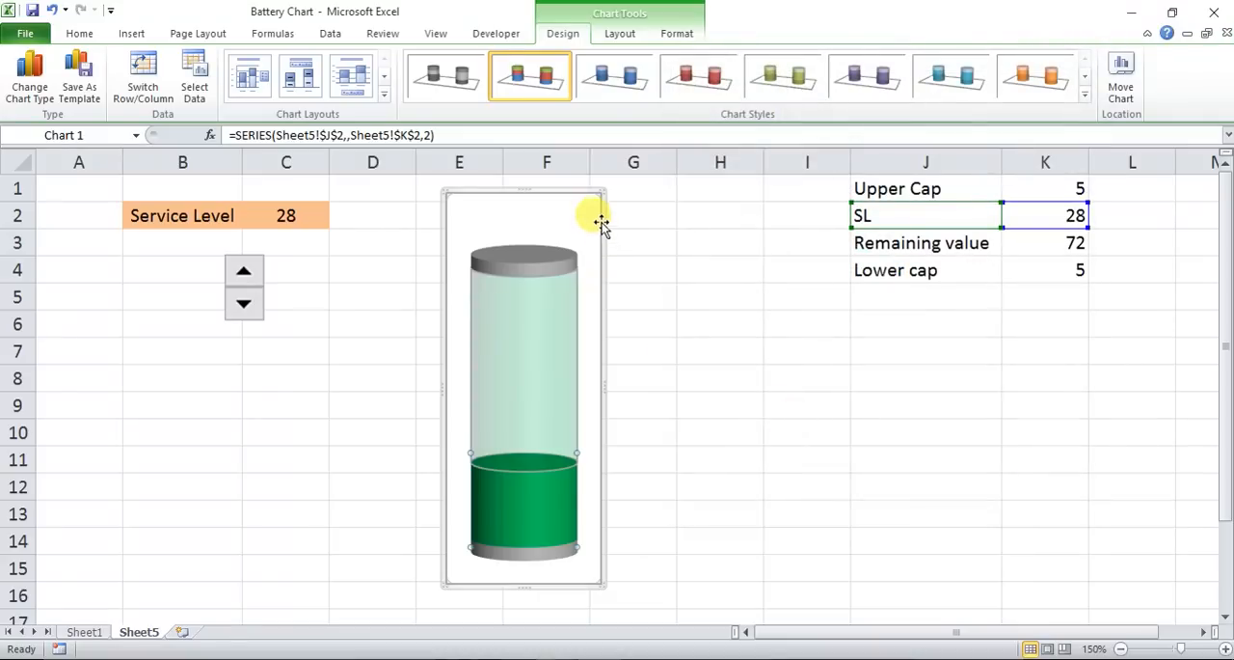
Remove the chart area's white background and border outline
right_click(597, 220)
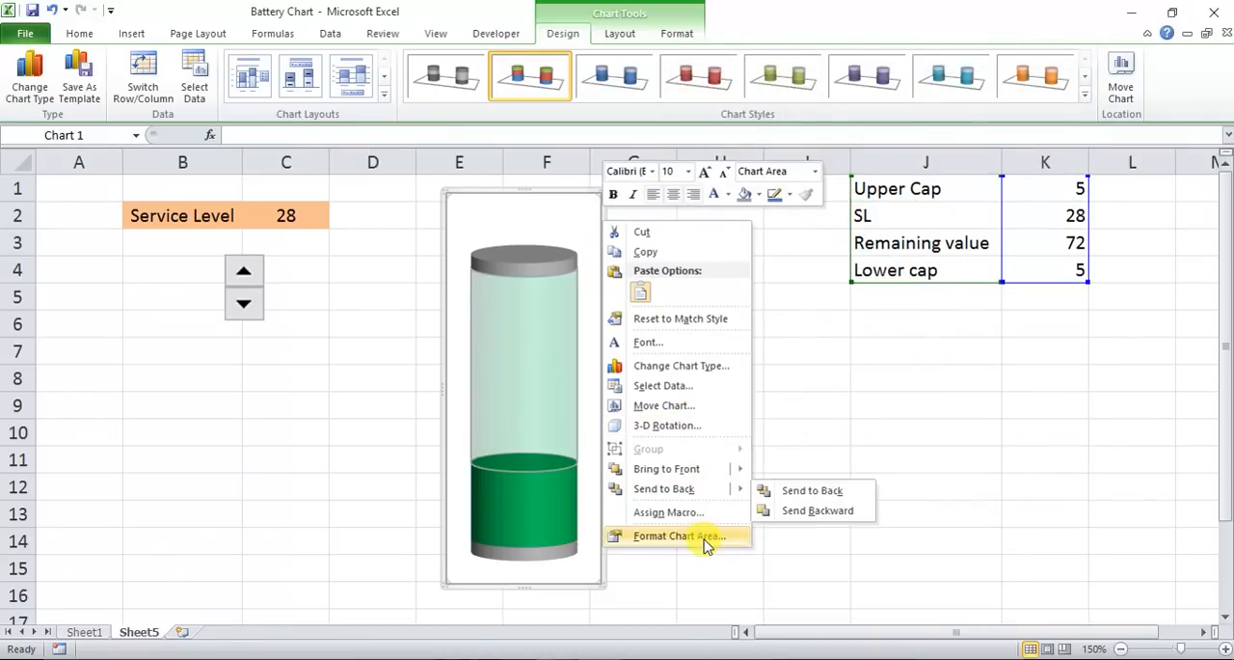
click(681, 535)
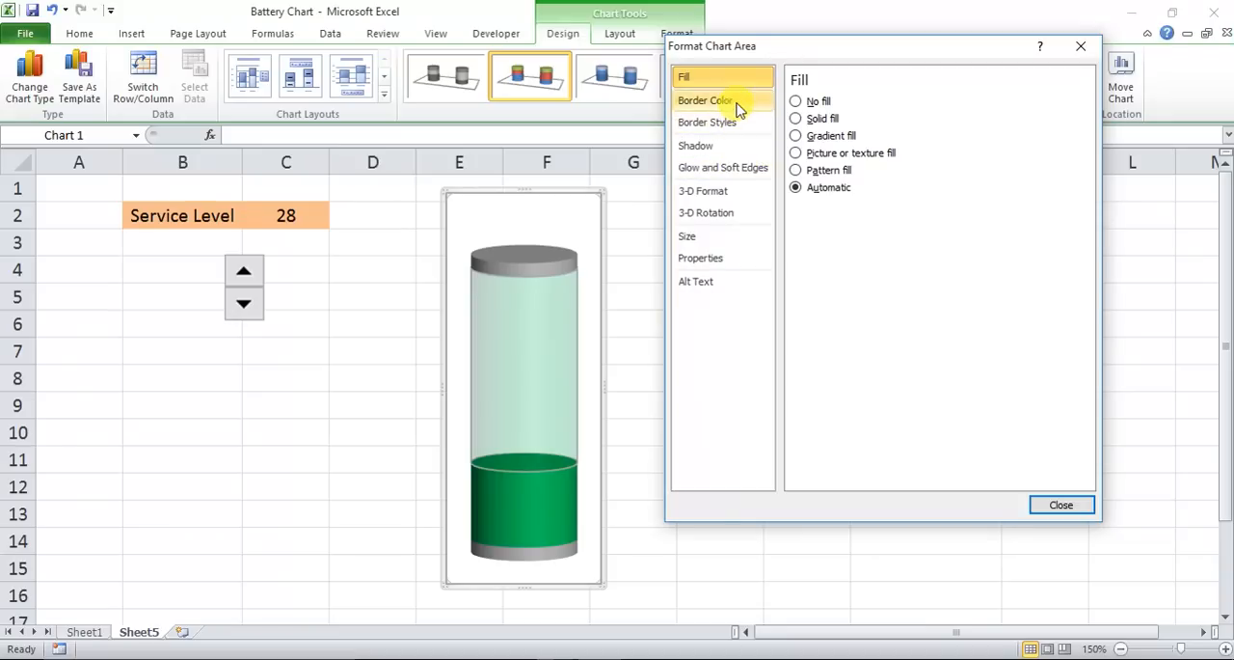
click(713, 100)
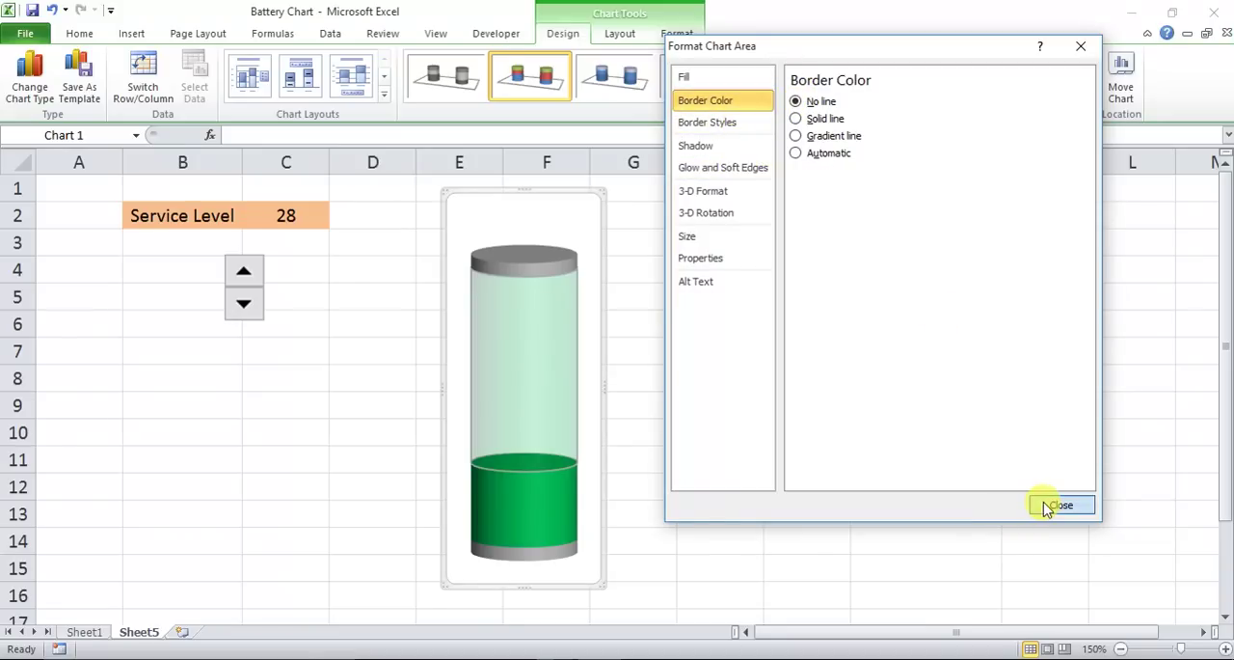
click(1063, 504)
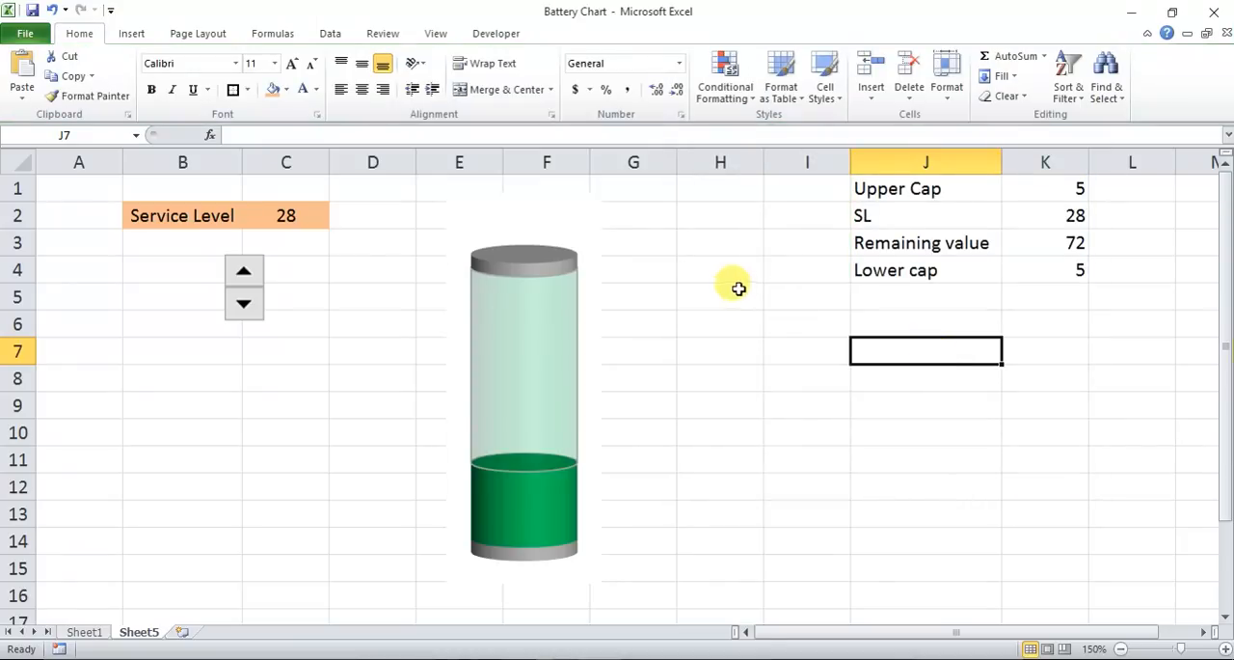
Raise the service level, hide headings and gridlines, and whiten the helper table text
click(243, 271)
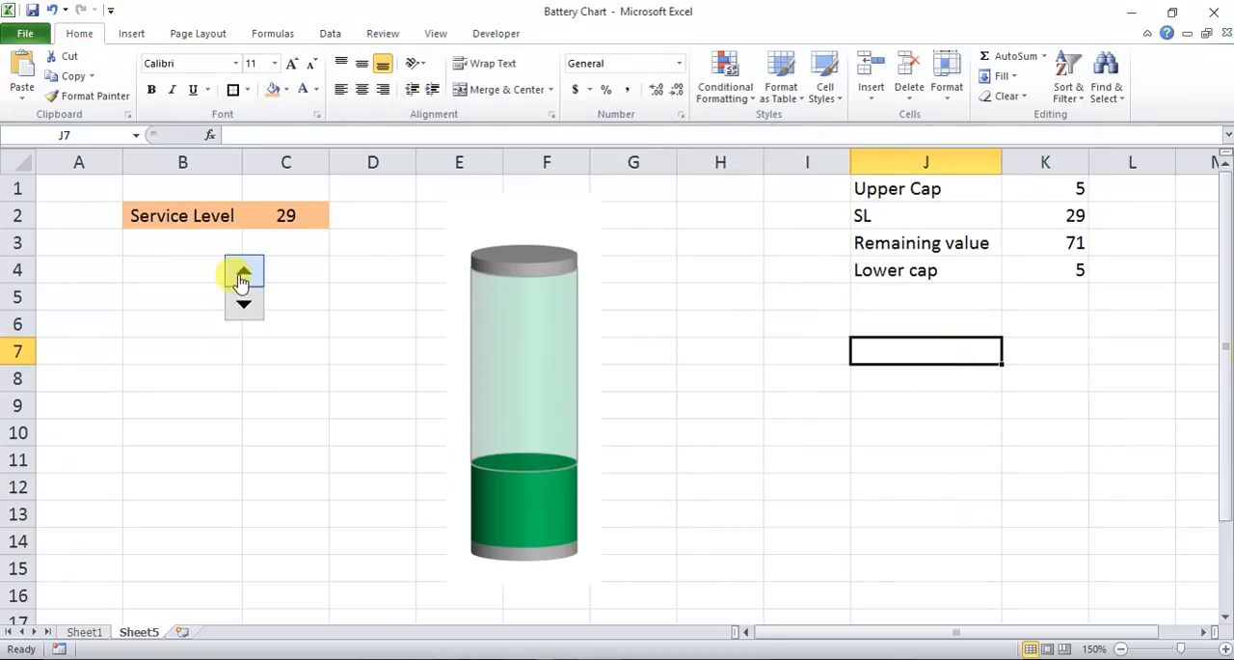
click(243, 273)
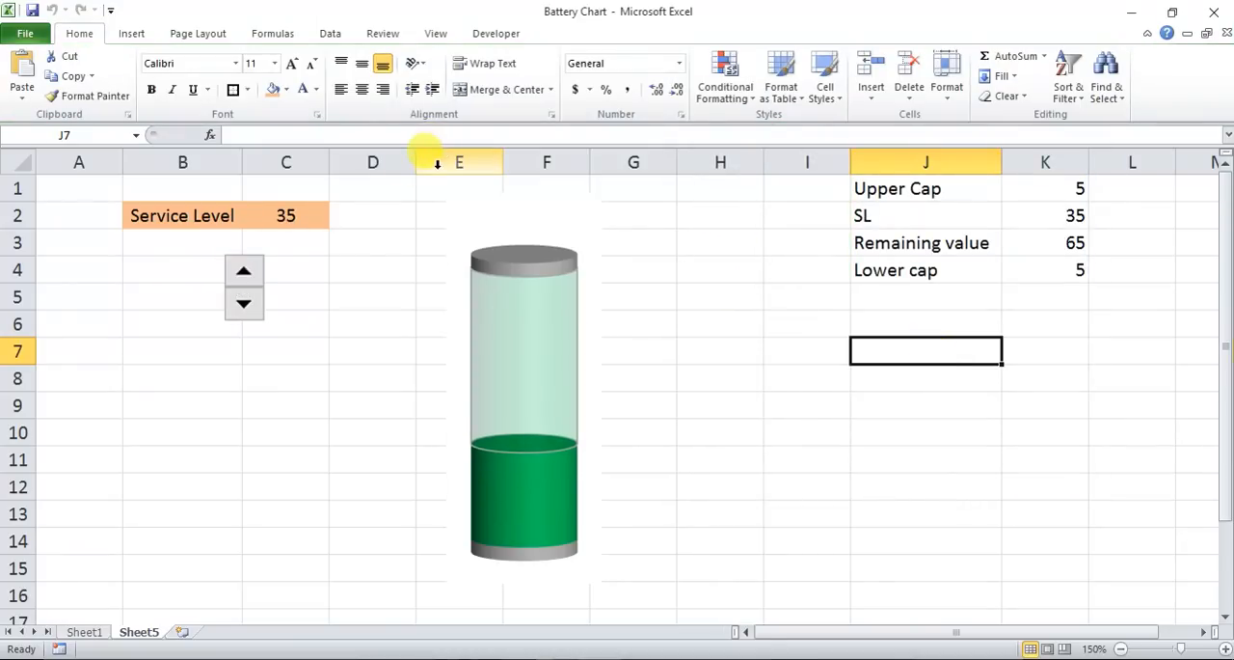
click(435, 33)
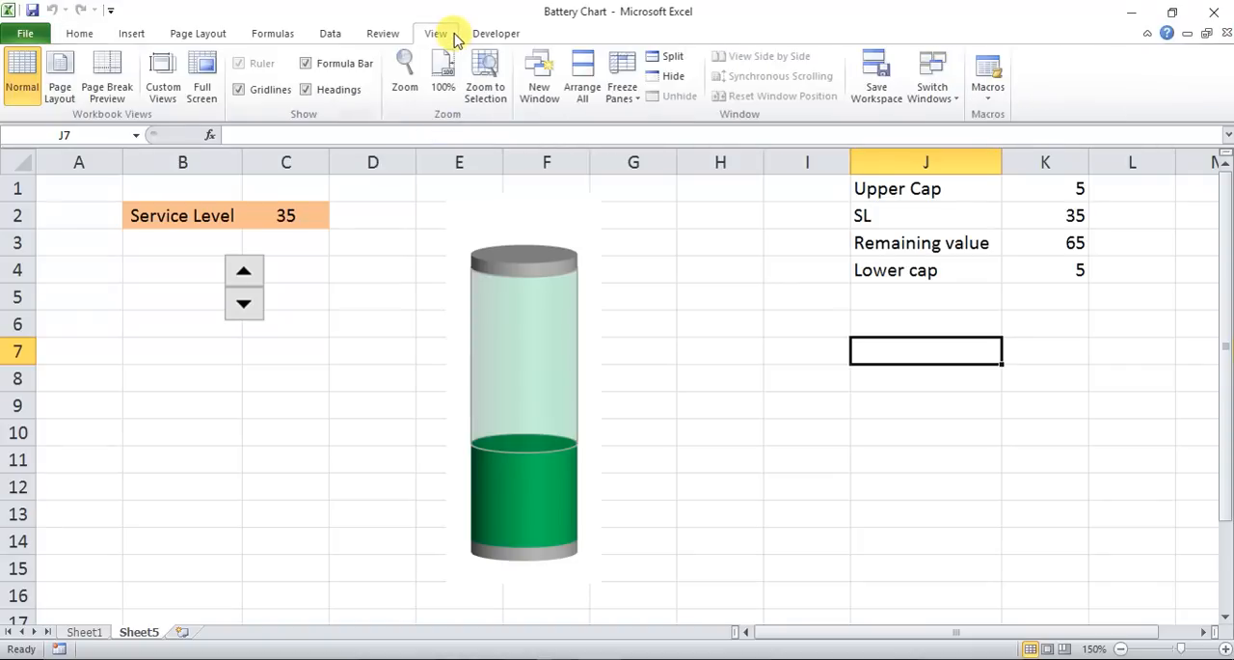
mouse_move(306, 89)
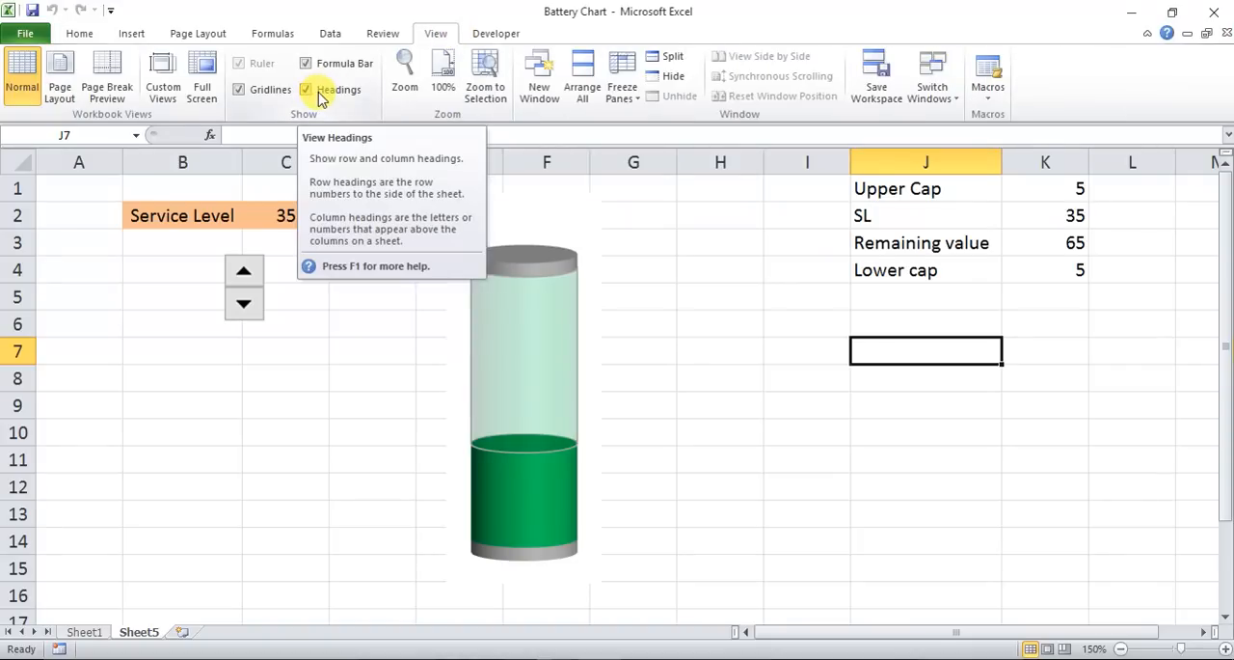
click(307, 89)
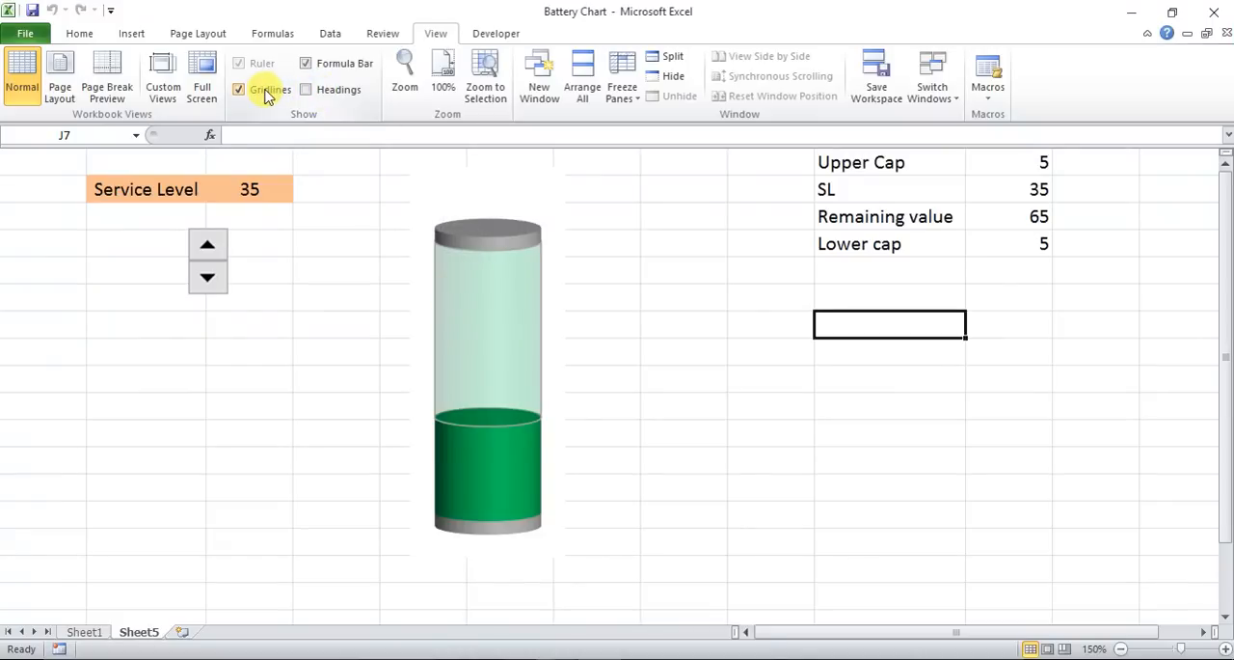
click(244, 89)
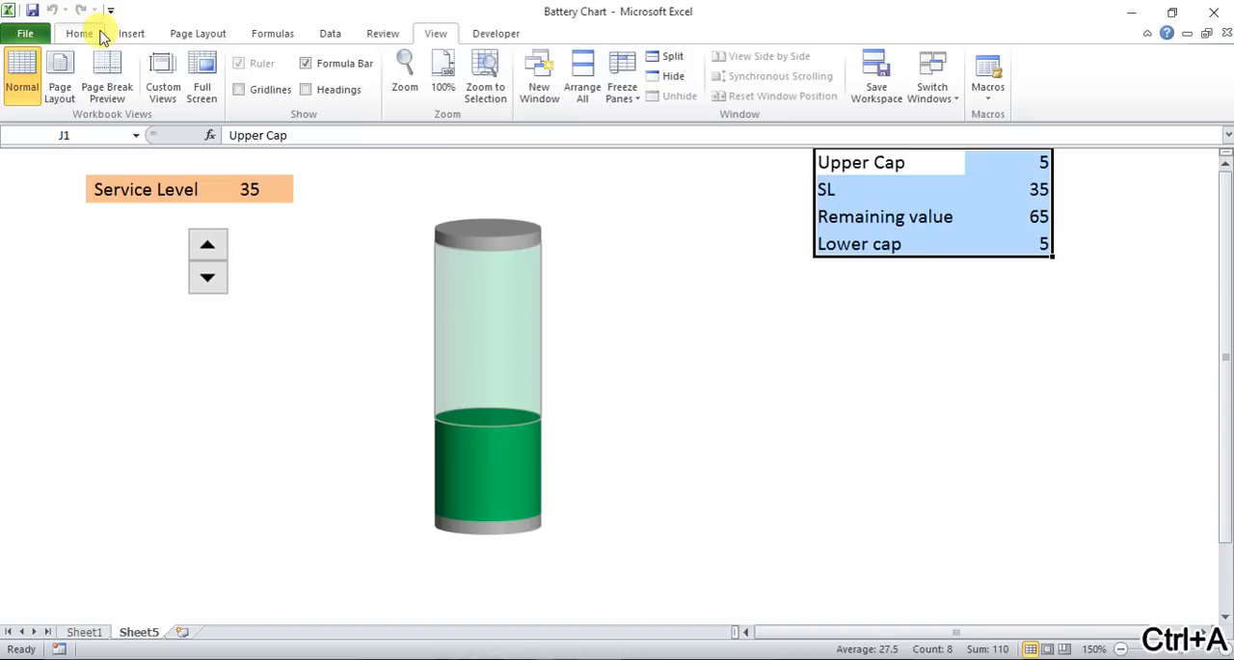
click(80, 34)
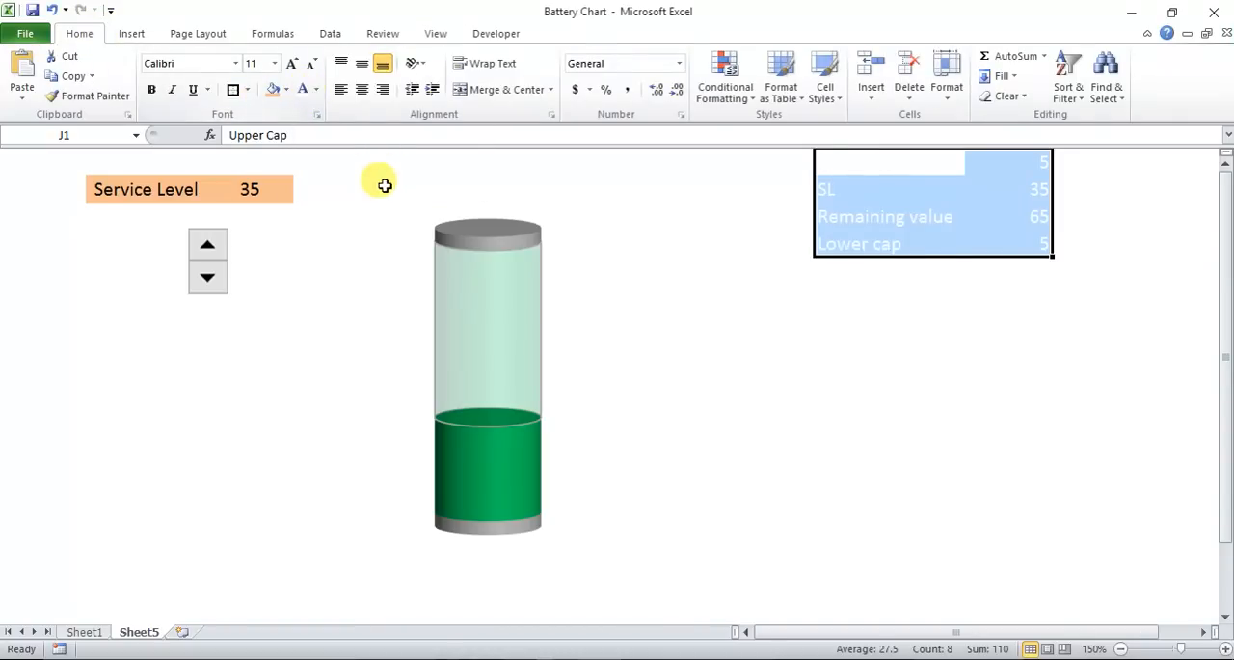
click(207, 278)
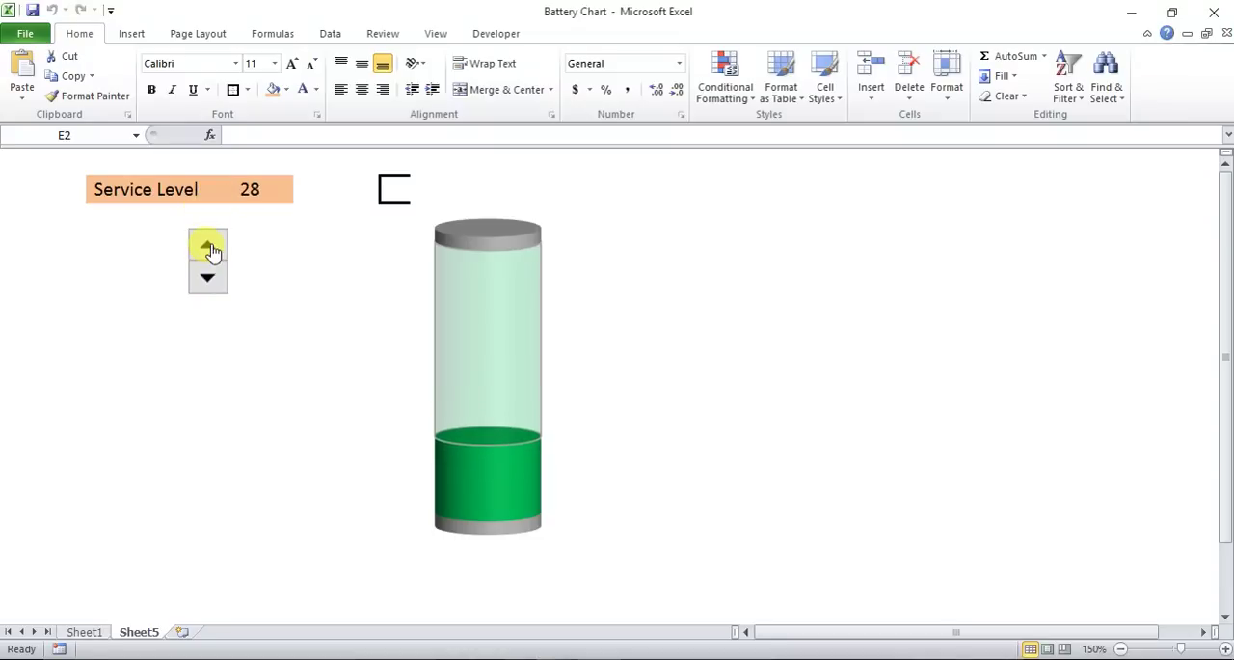
Add a data label showing 35 to the green Service Level series and select it
click(207, 244)
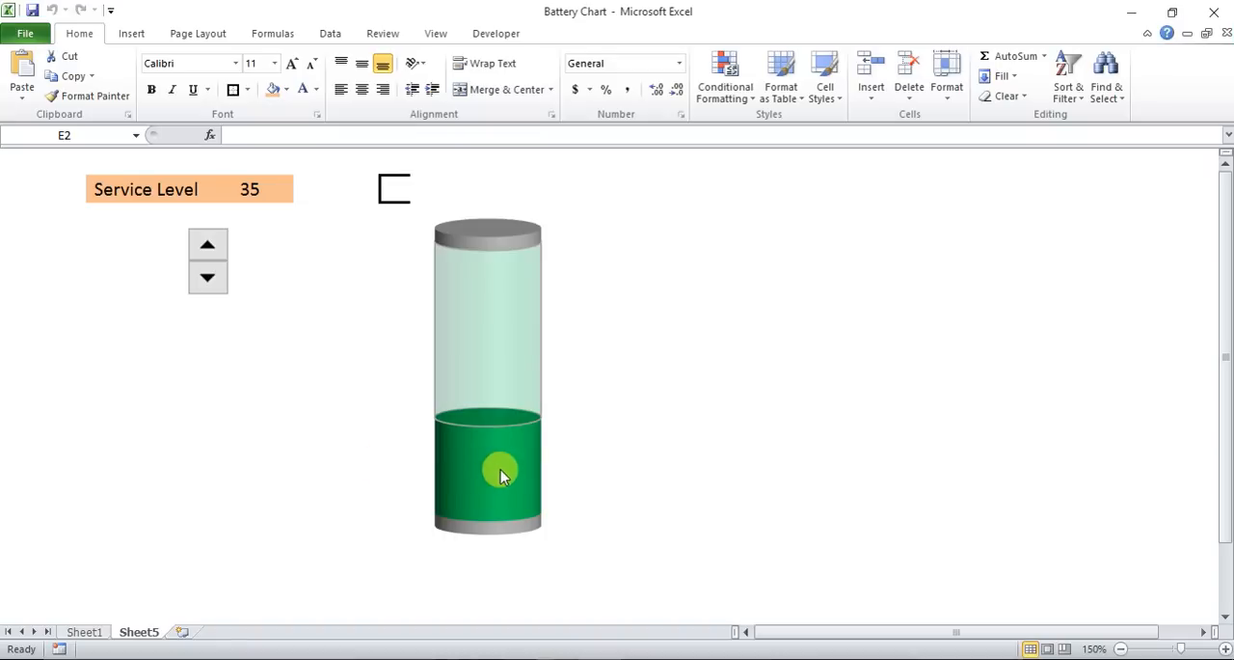
click(499, 477)
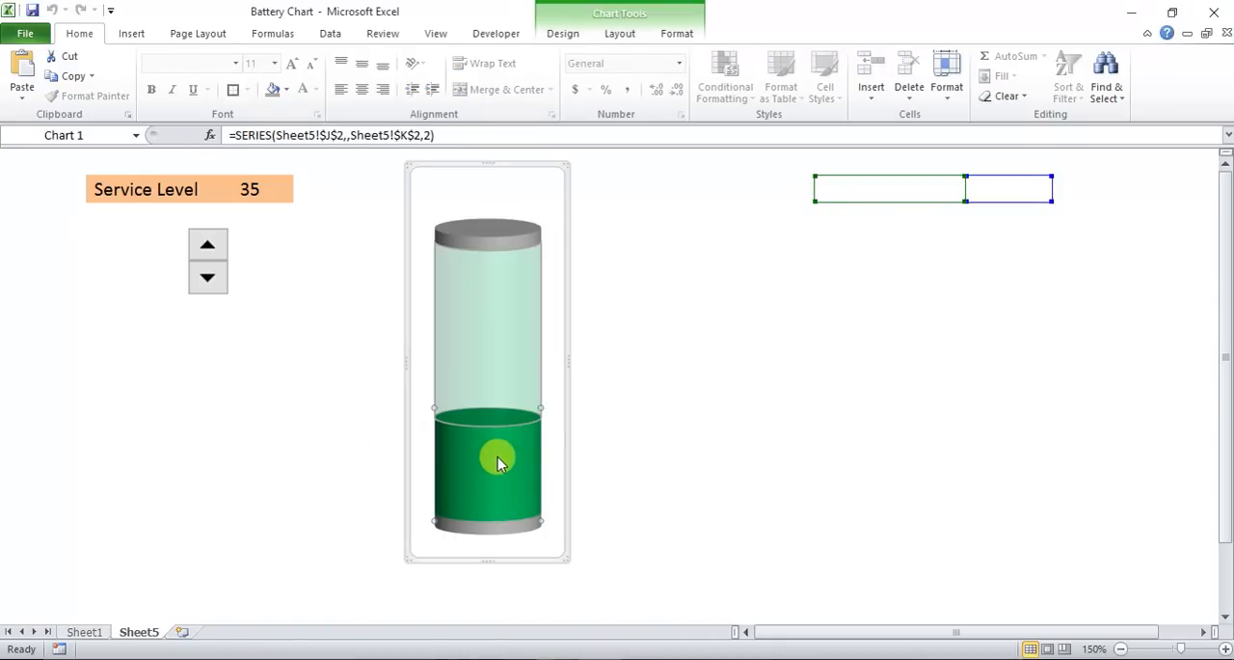
right_click(498, 461)
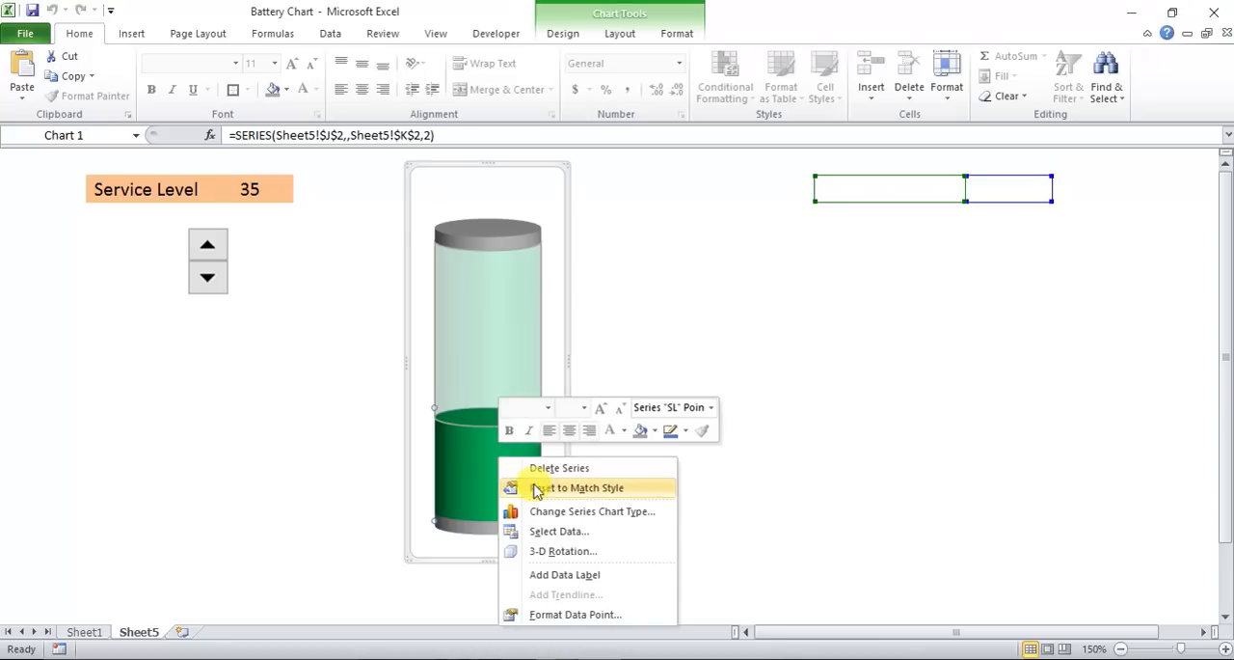
mouse_move(564, 573)
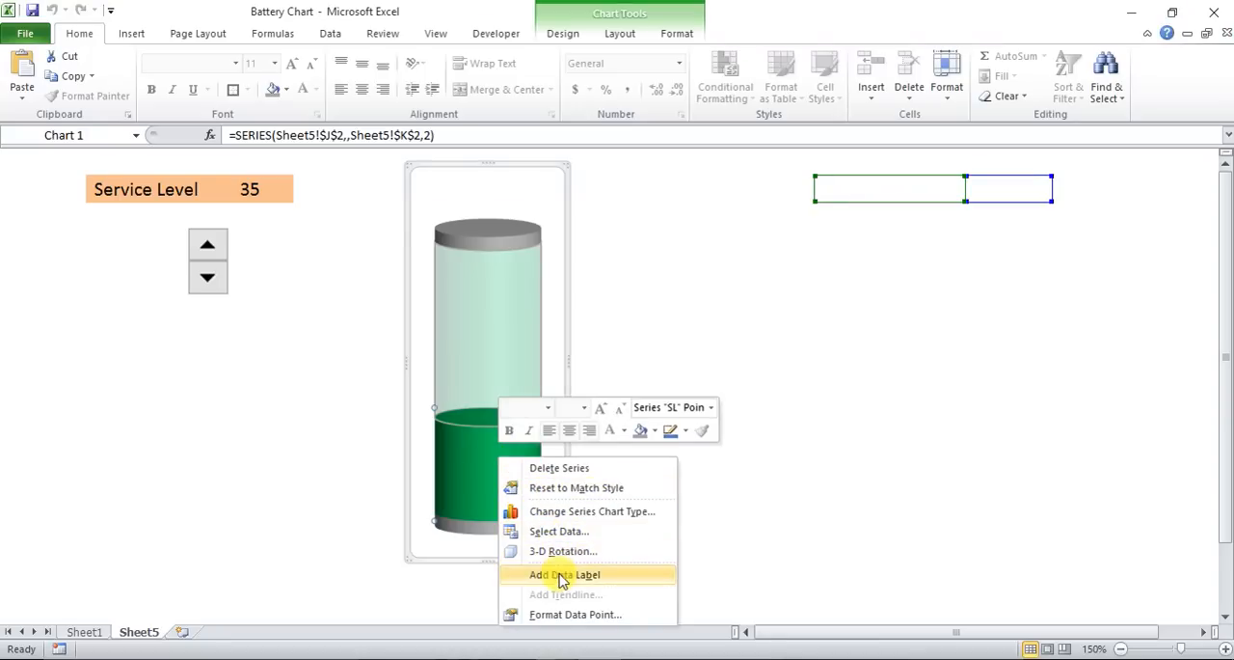
click(566, 573)
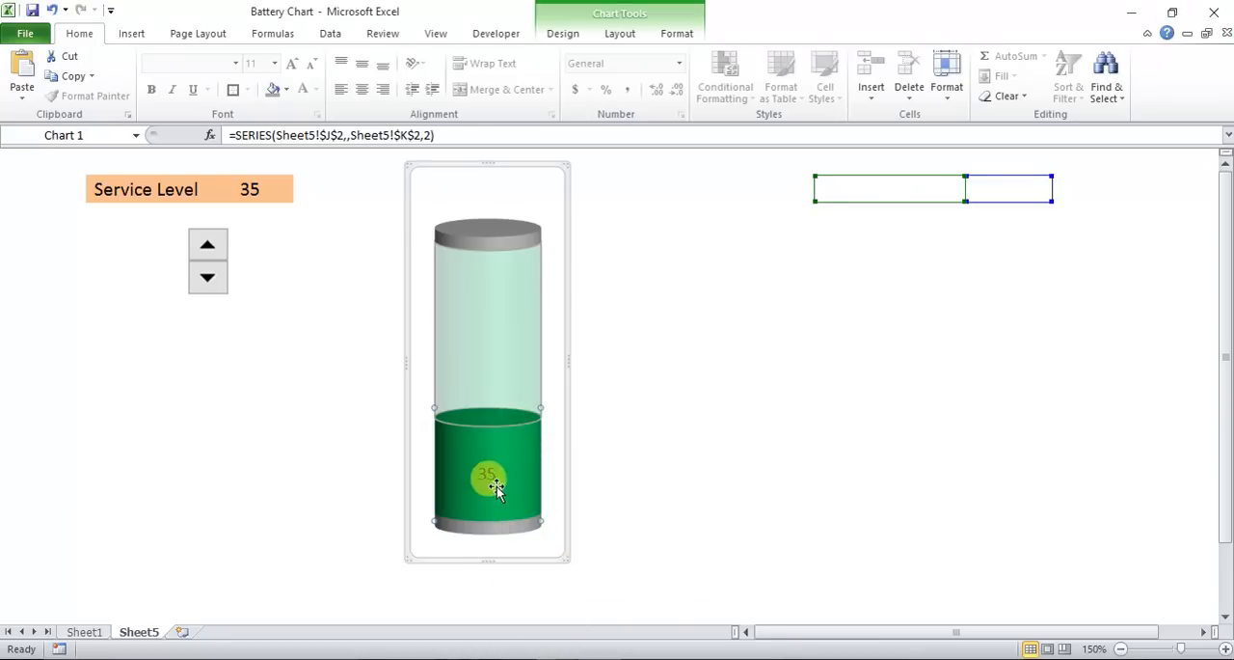
click(489, 475)
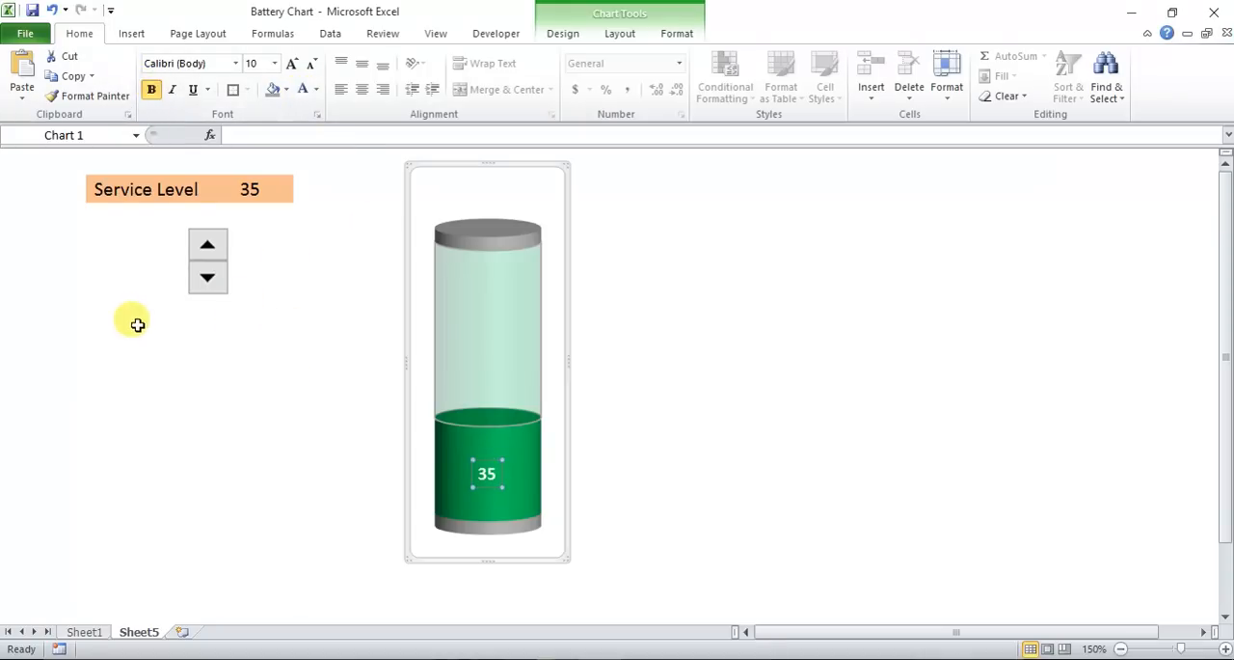
Test the spinner up and down, briefly checking Sheet1, finishing at service level 61
click(208, 244)
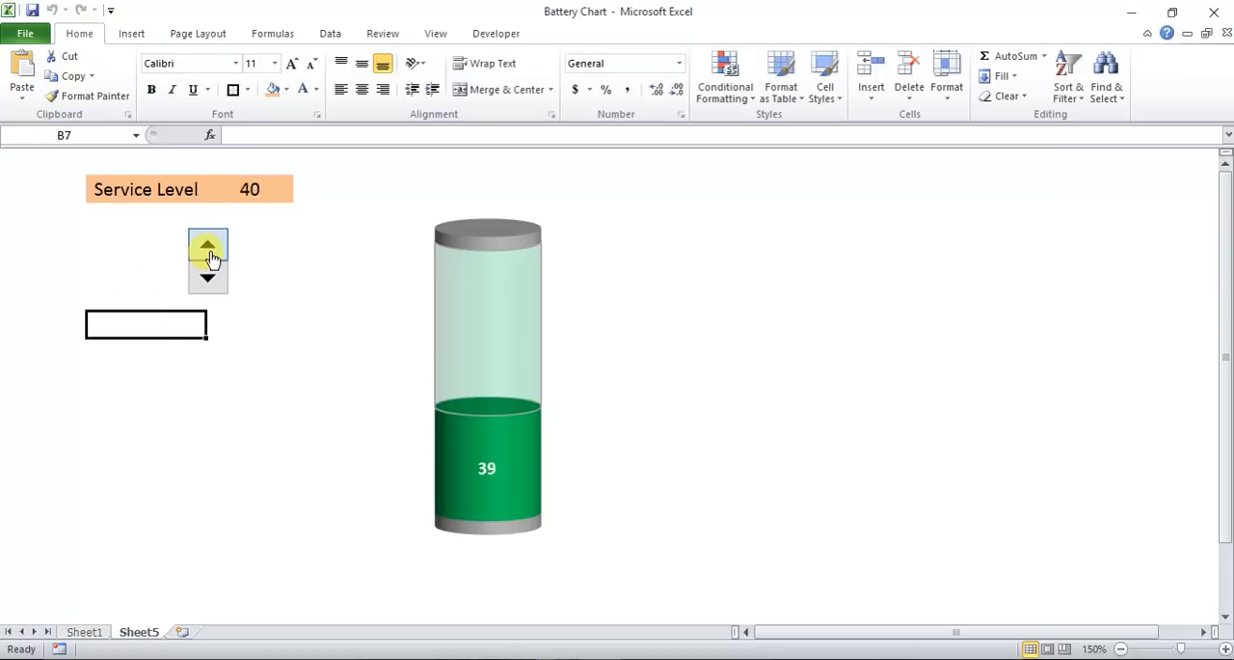
click(207, 245)
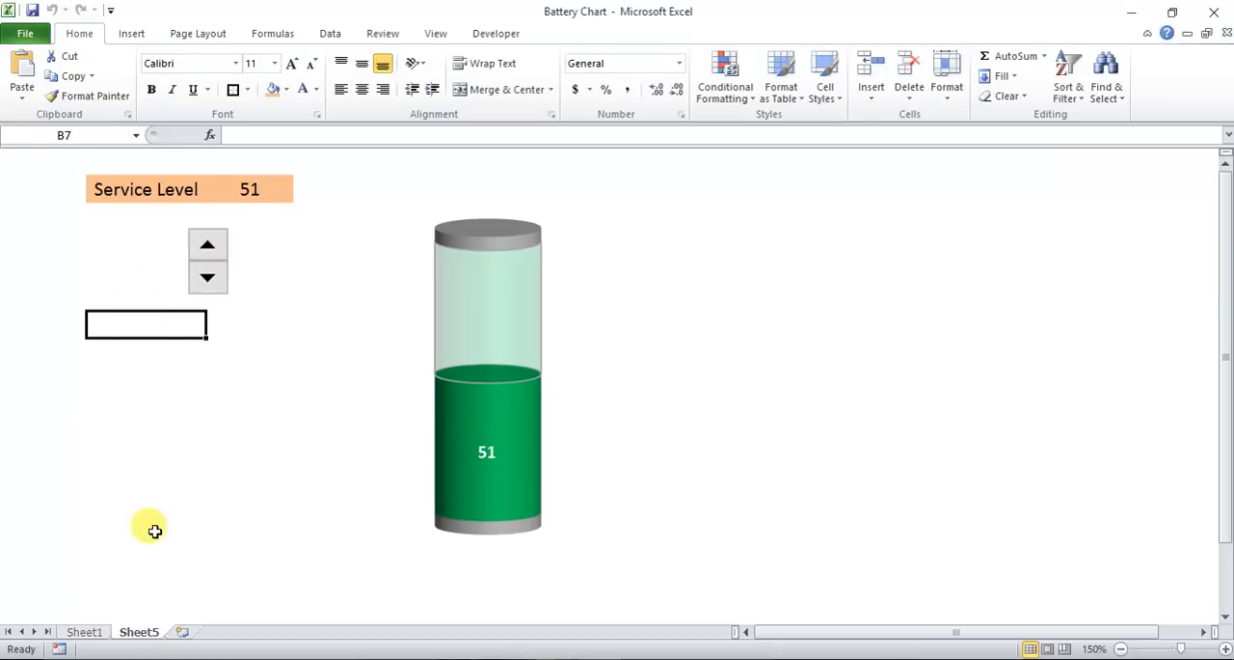
click(90, 633)
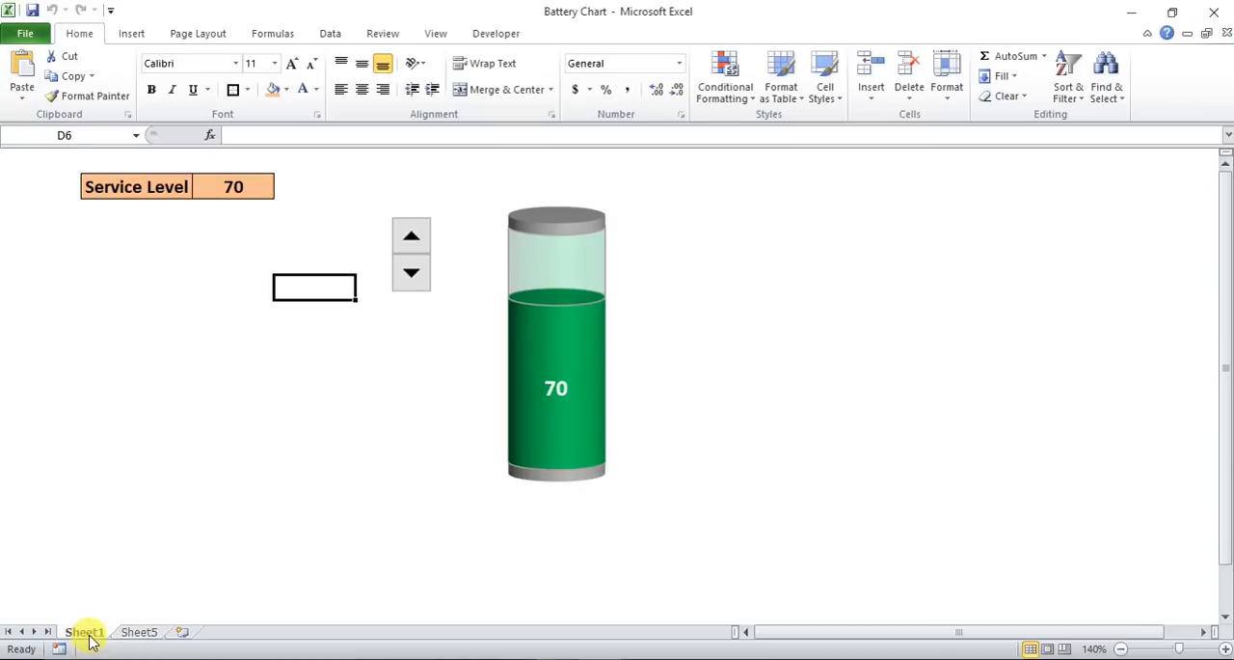
click(143, 632)
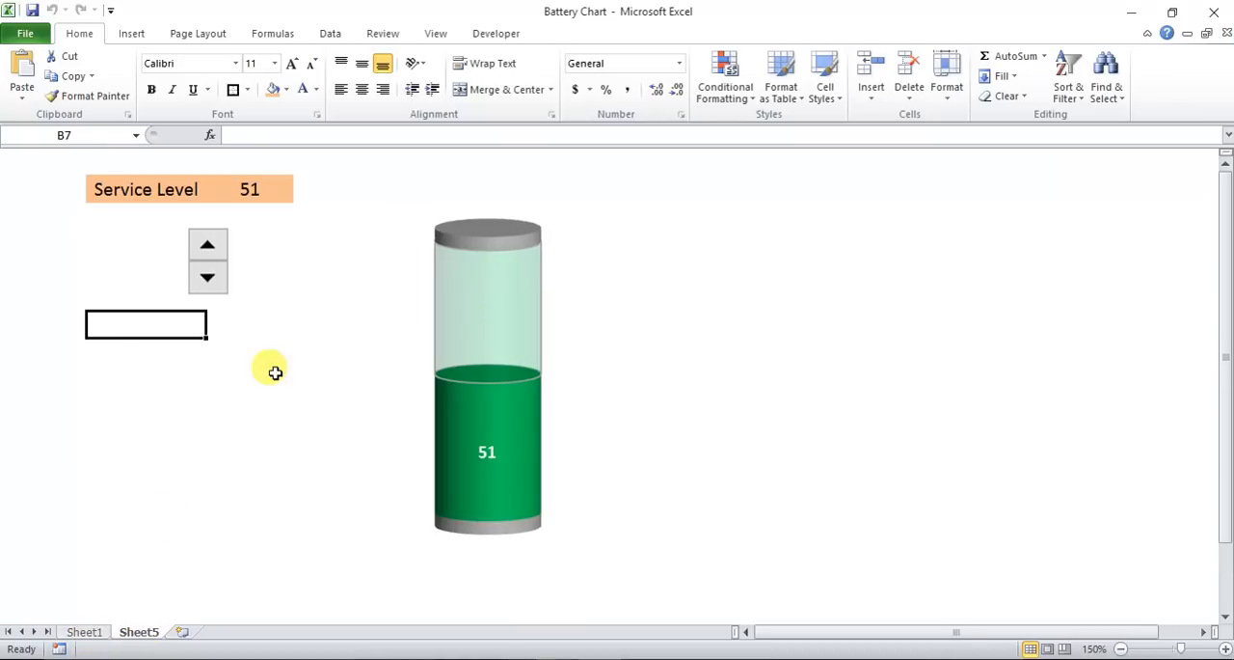
click(208, 243)
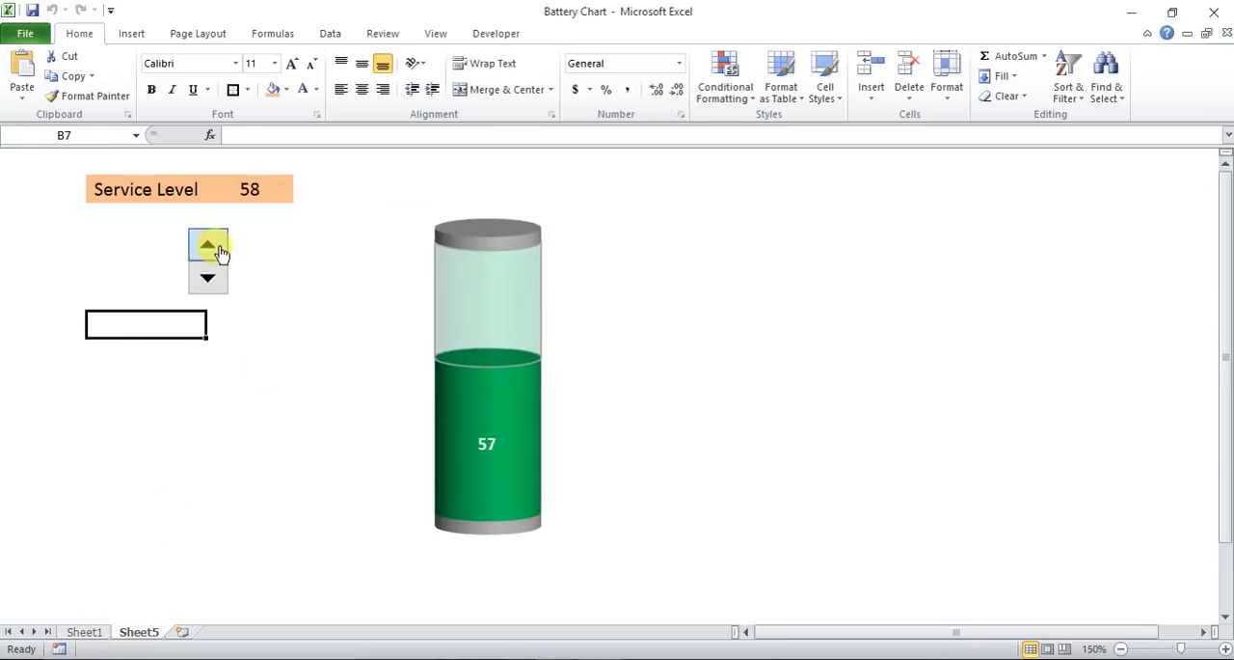
click(207, 278)
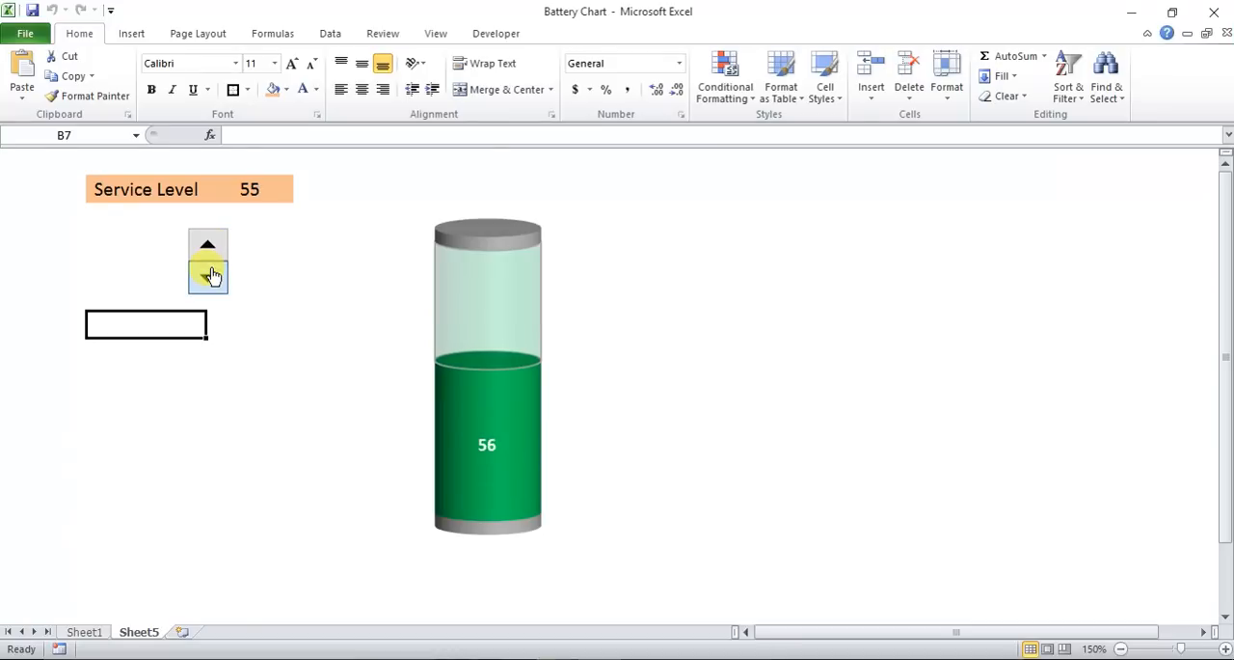
click(208, 278)
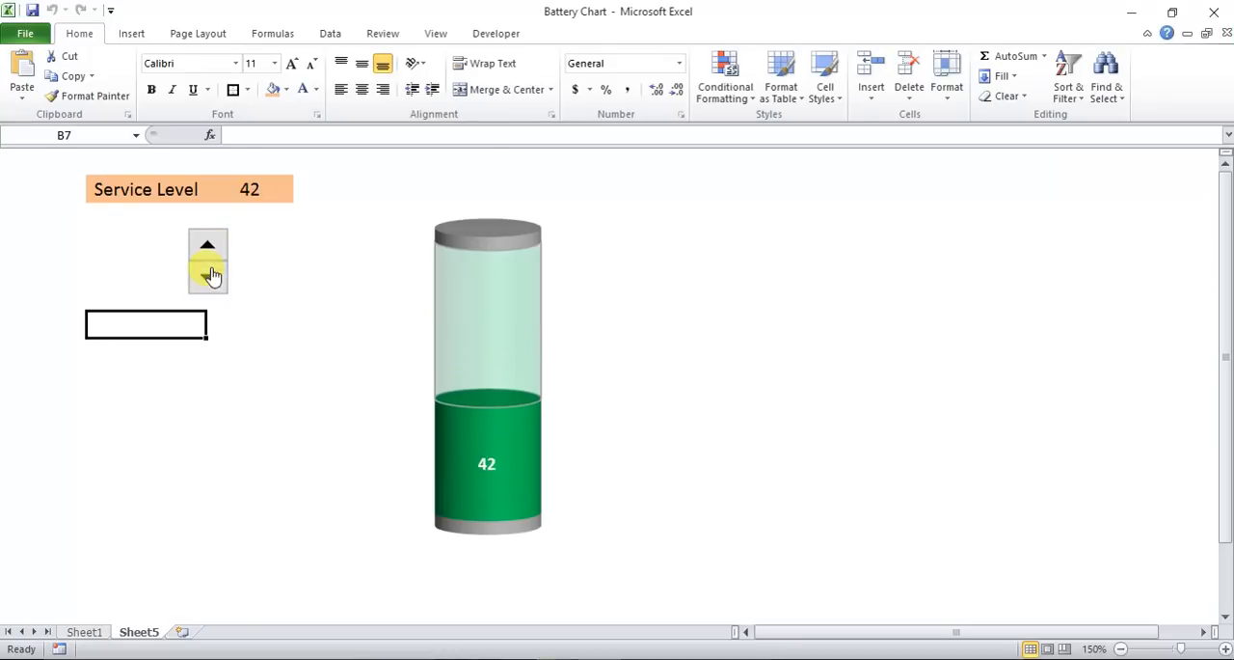
click(207, 244)
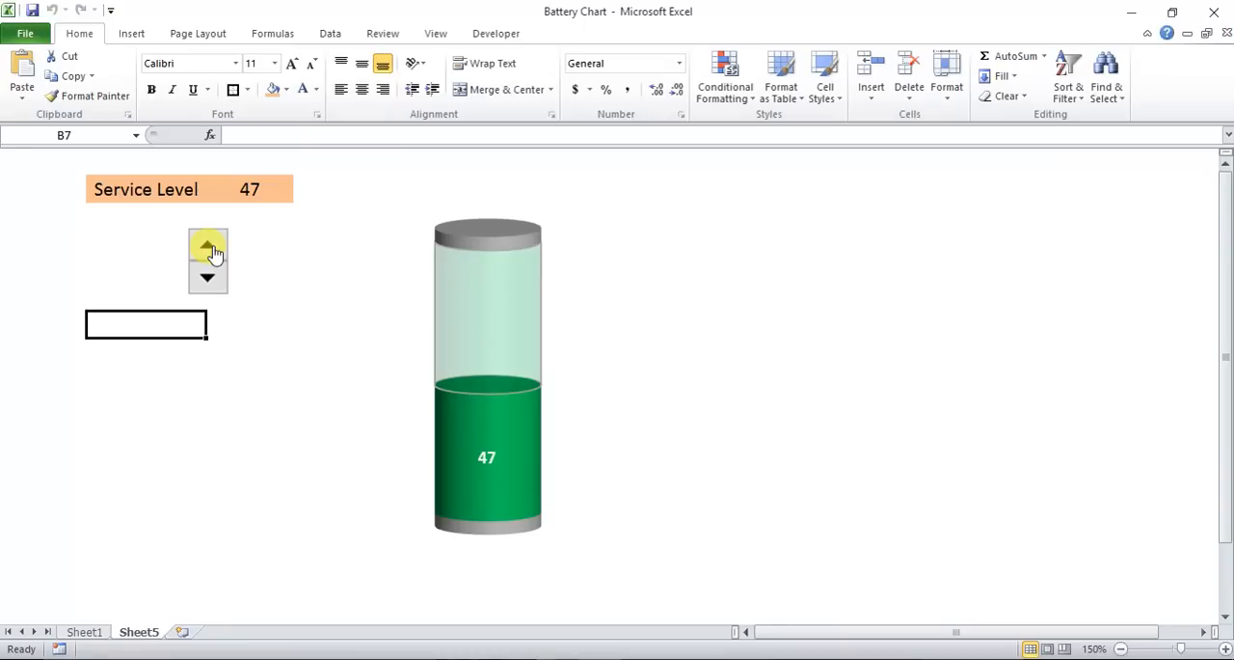
click(206, 244)
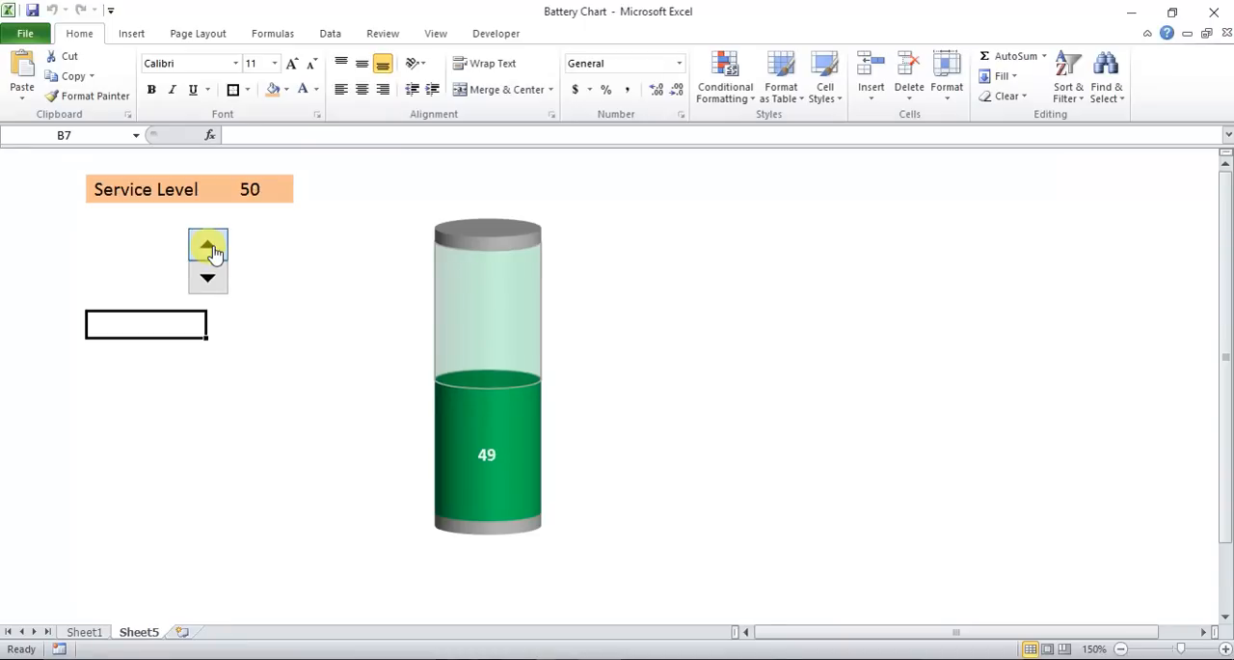
click(206, 243)
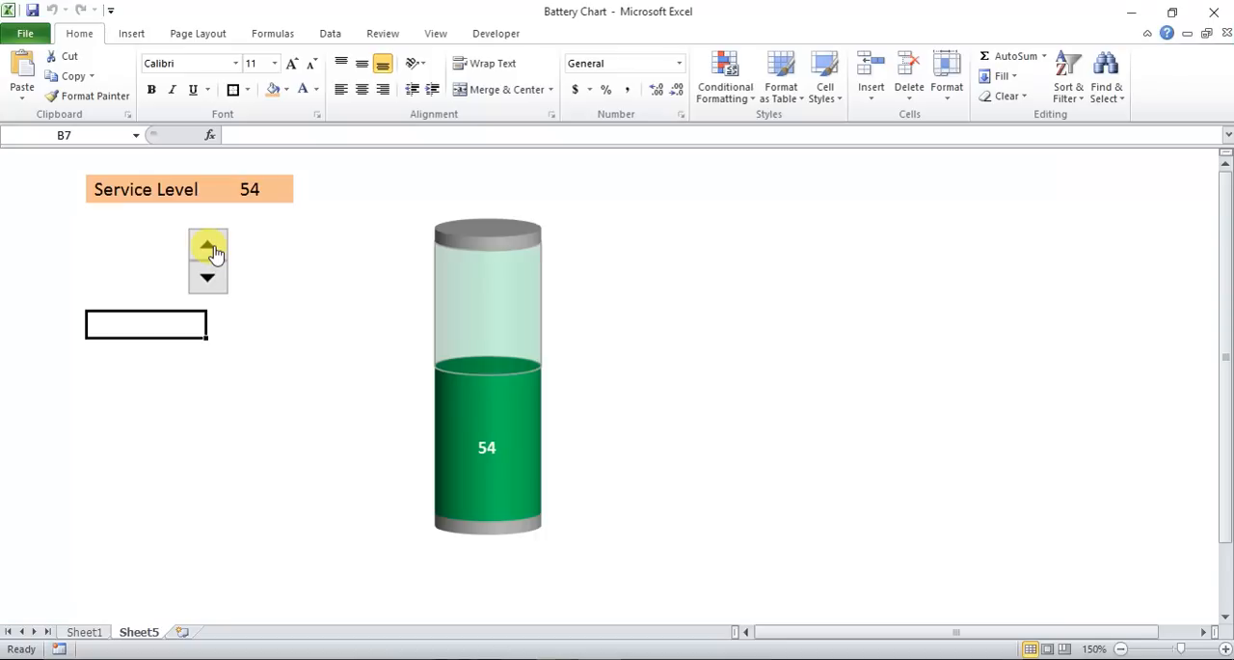
click(205, 245)
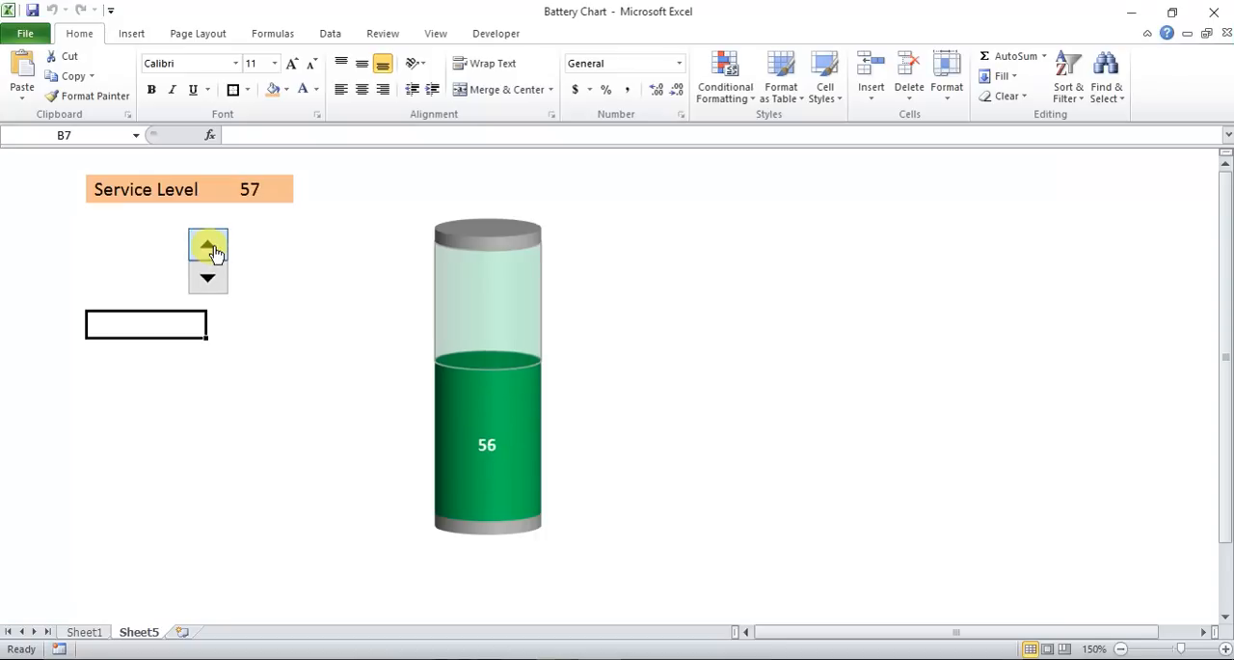
click(206, 244)
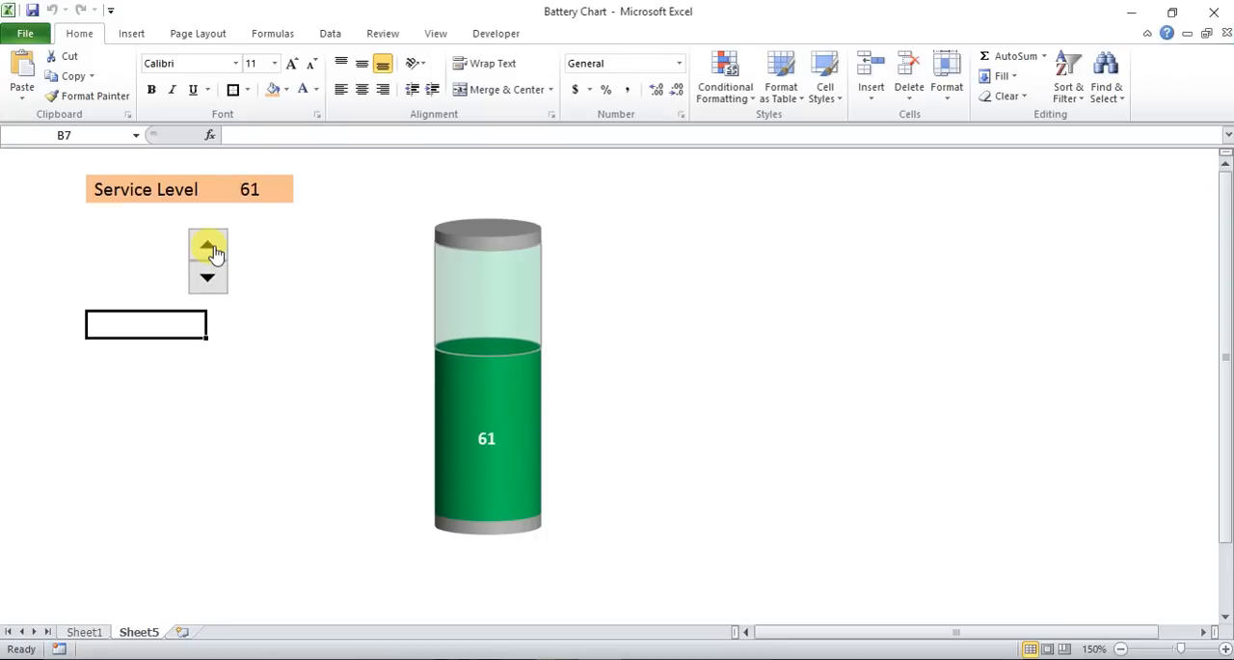